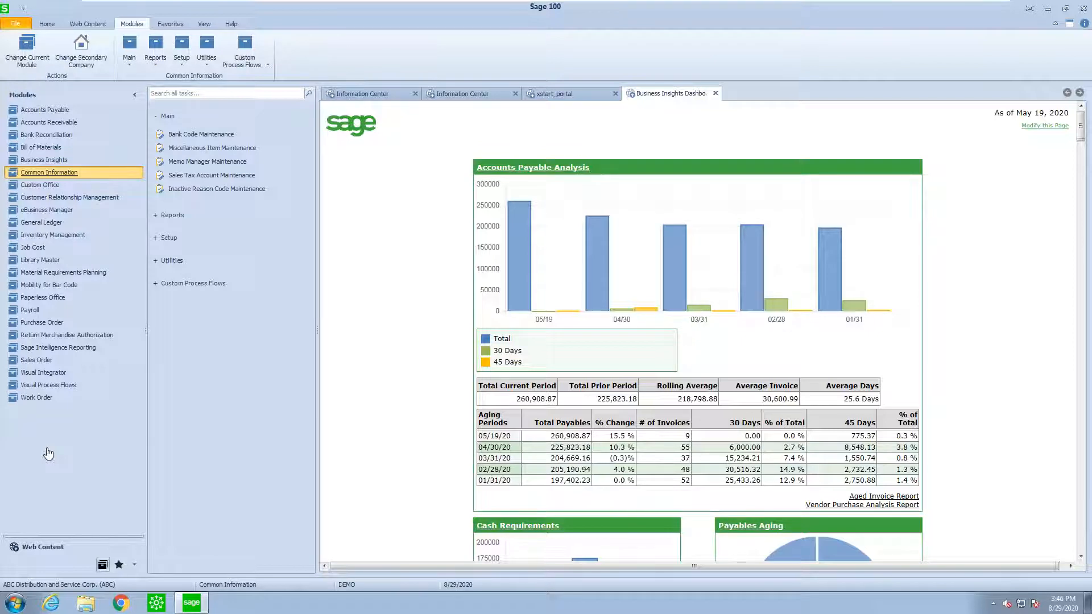
{"action": "mouse_move", "coordinate": [151, 471]}
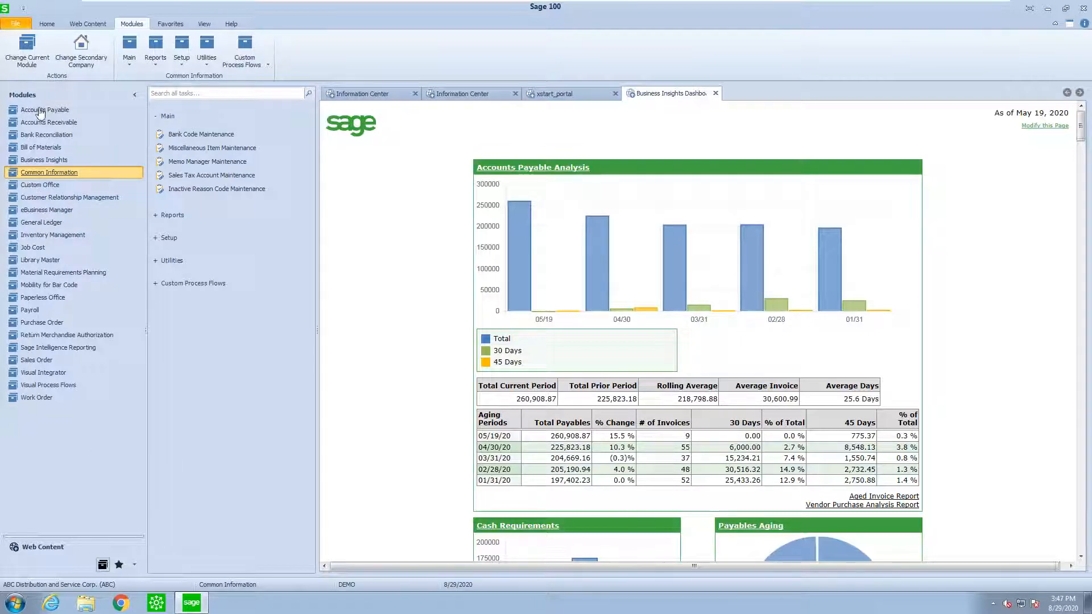
Switch from Common Information to the Accounts Receivable module task list.
{"action": "left_click", "coordinate": [49, 122]}
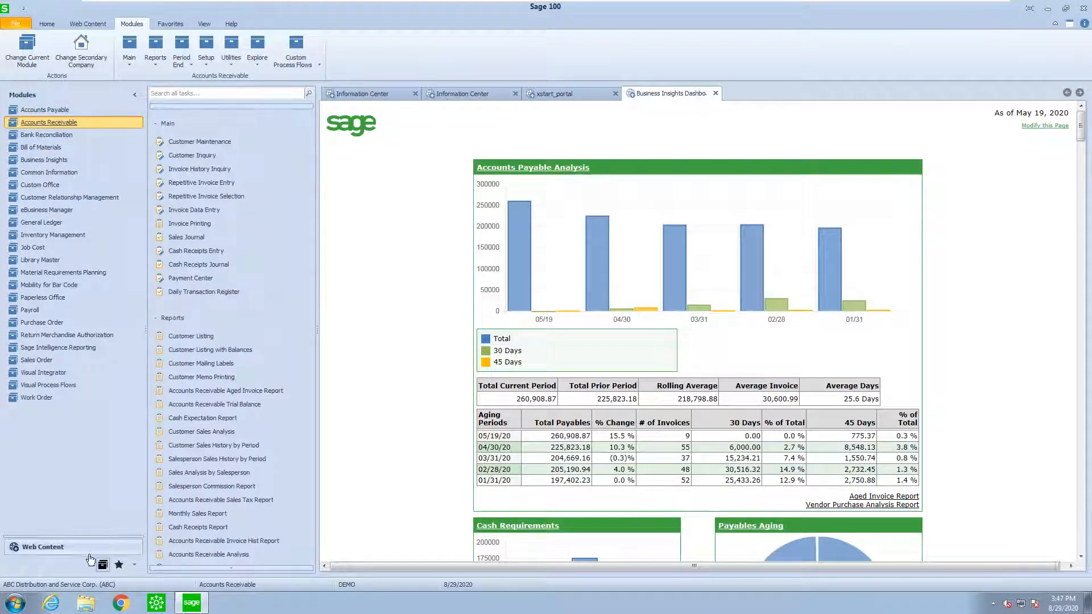
{"action": "mouse_move", "coordinate": [96, 374]}
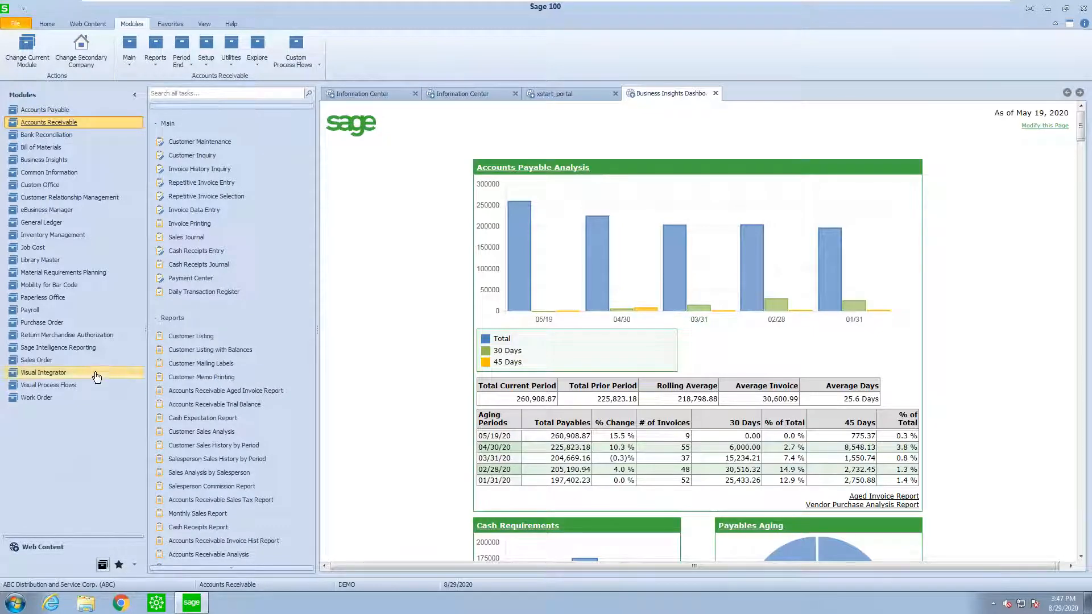
{"action": "mouse_move", "coordinate": [33, 247]}
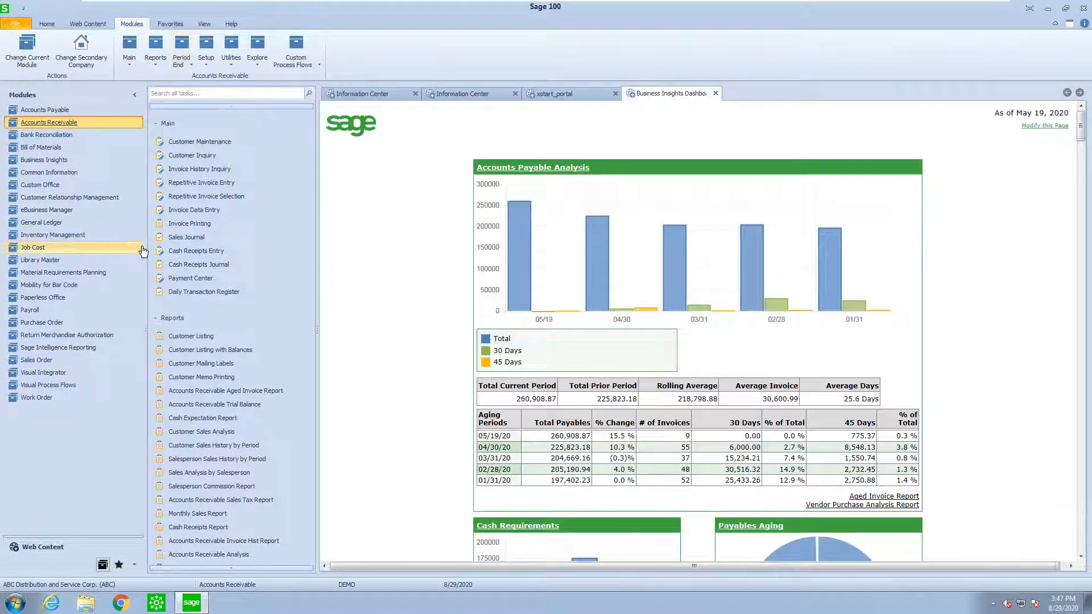
{"action": "mouse_move", "coordinate": [33, 246]}
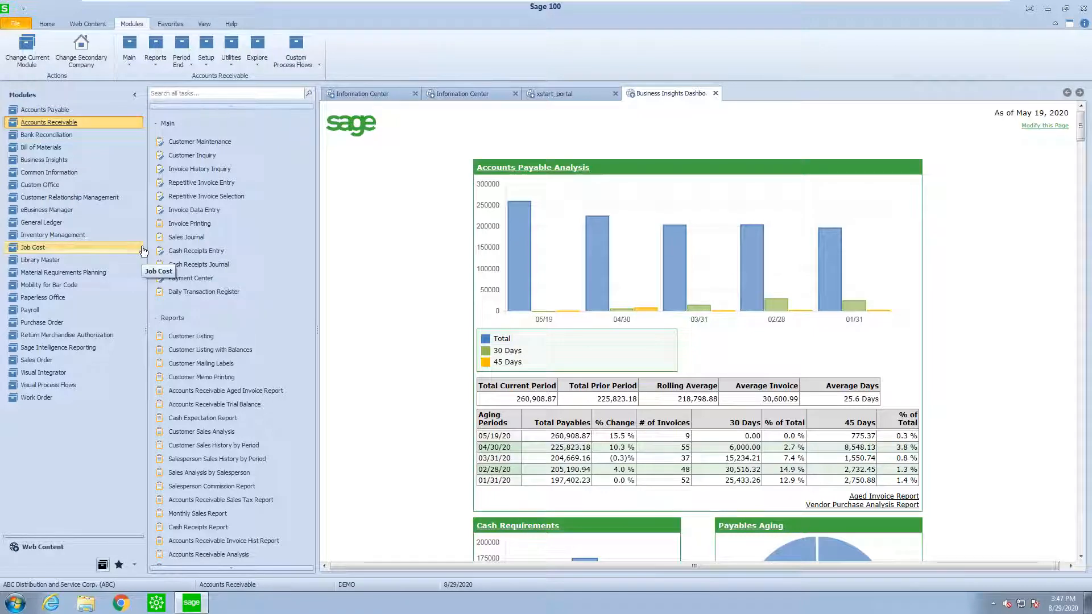
{"action": "mouse_move", "coordinate": [144, 250]}
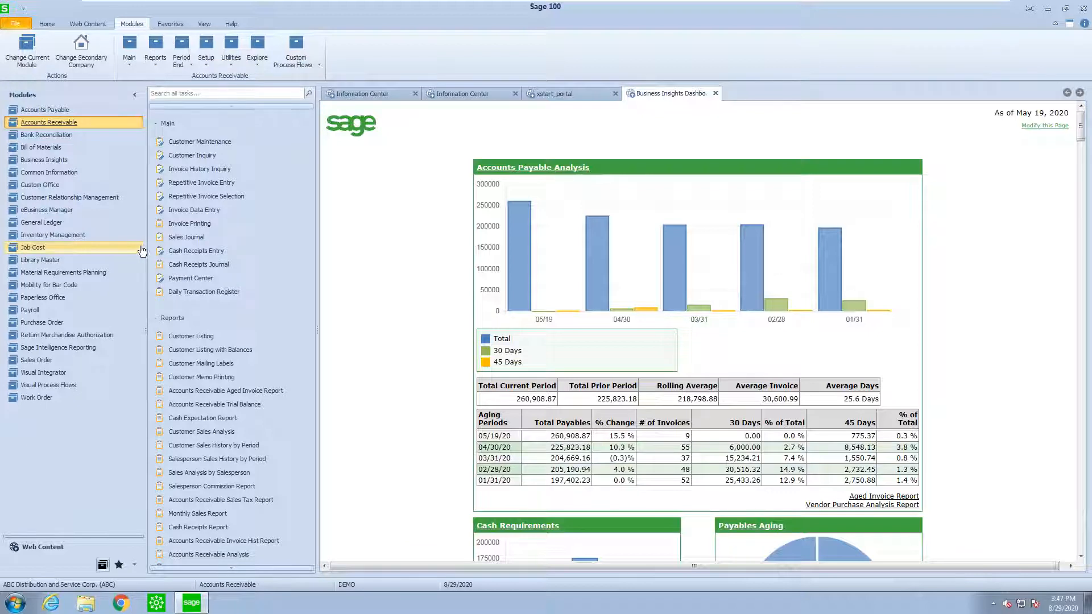
{"action": "mouse_move", "coordinate": [222, 166]}
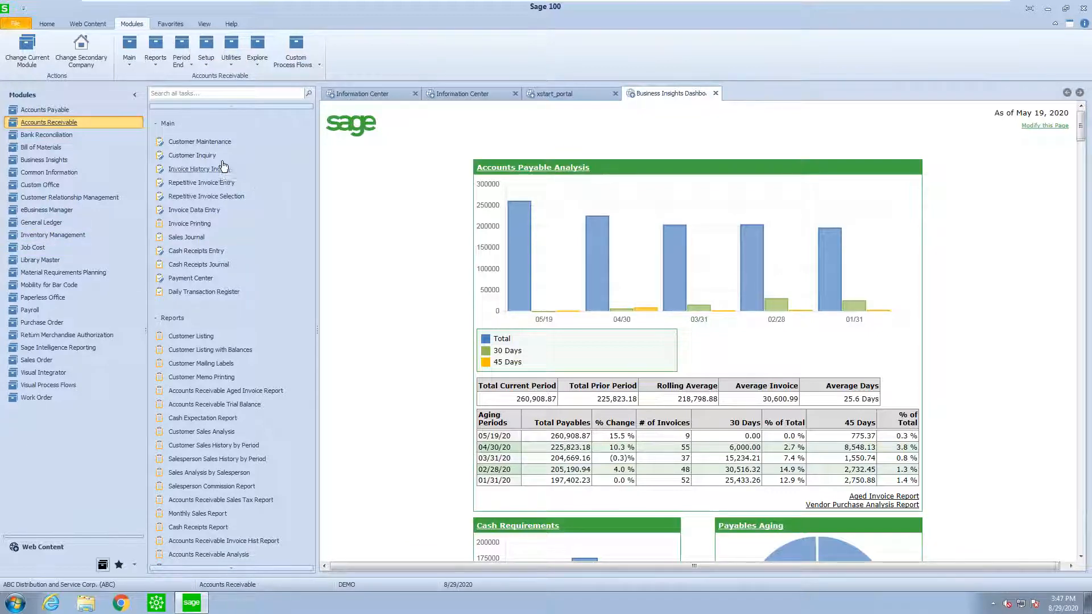
{"action": "mouse_move", "coordinate": [198, 141]}
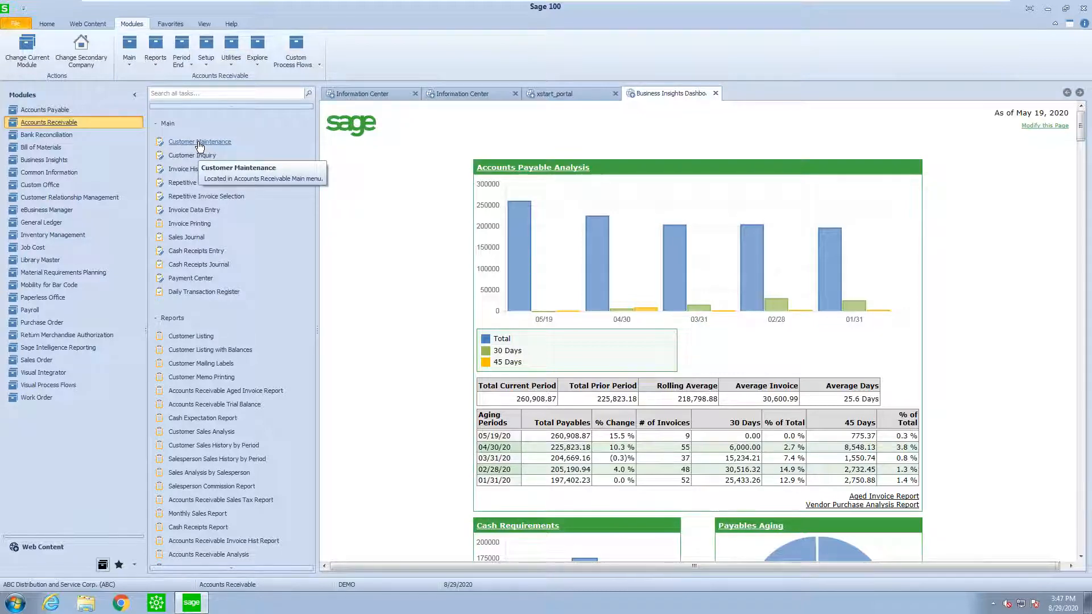
{"action": "mouse_move", "coordinate": [157, 505]}
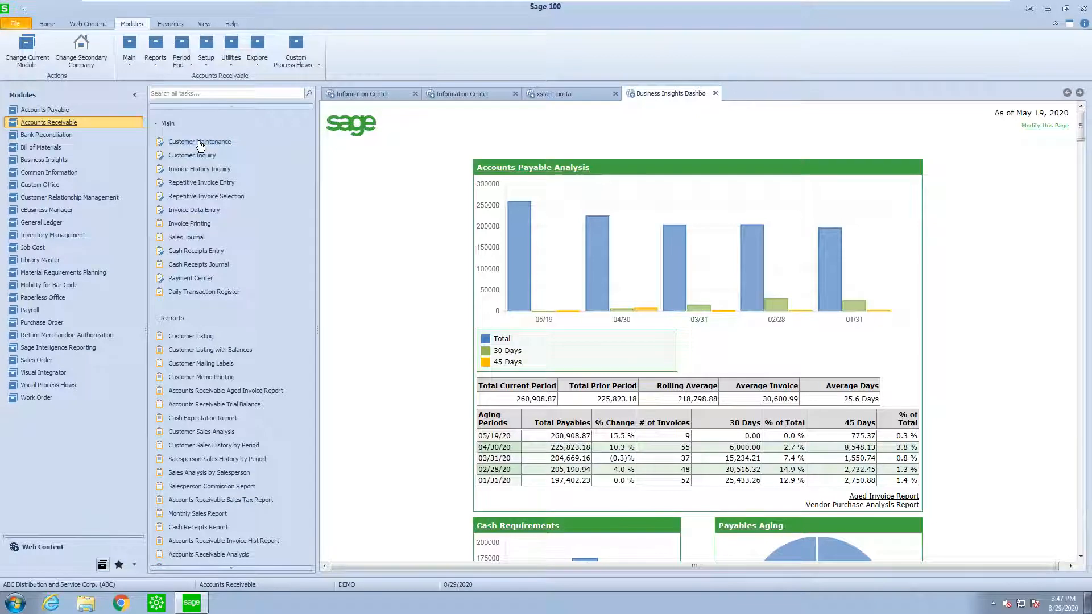
Add Customer Maintenance to Favorites and show the favorites list with Firefox, Excel and Word.
{"action": "right_click", "coordinate": [198, 141]}
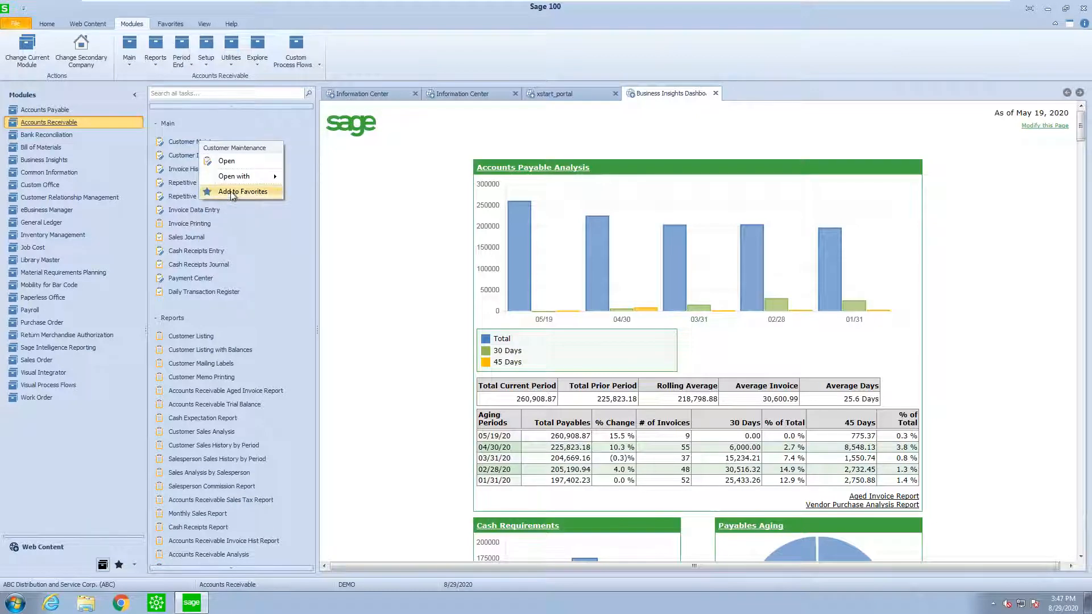
{"action": "left_click", "coordinate": [242, 192]}
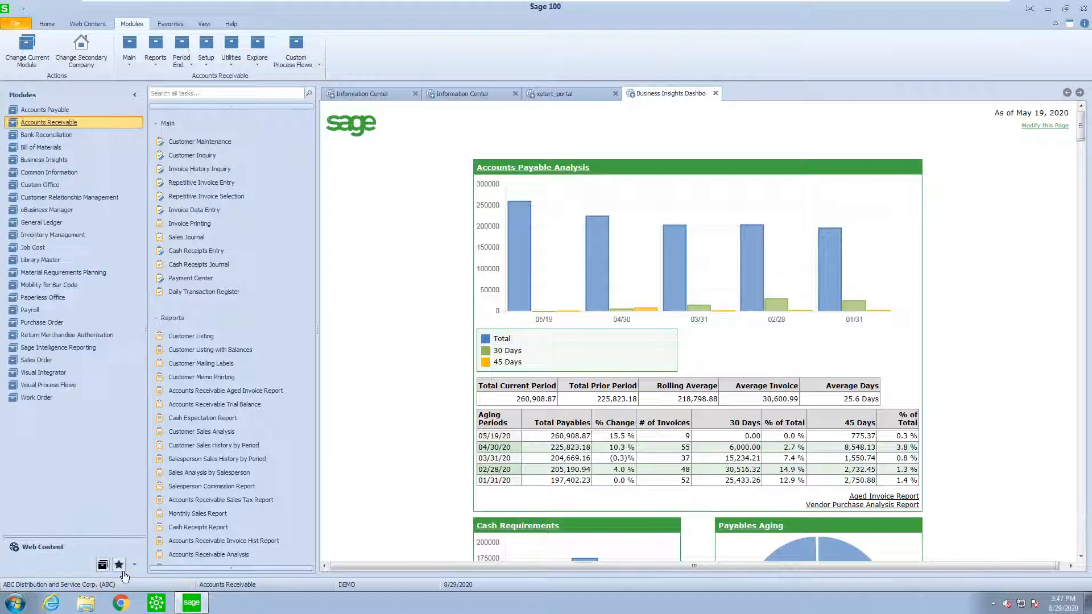
{"action": "mouse_move", "coordinate": [103, 566]}
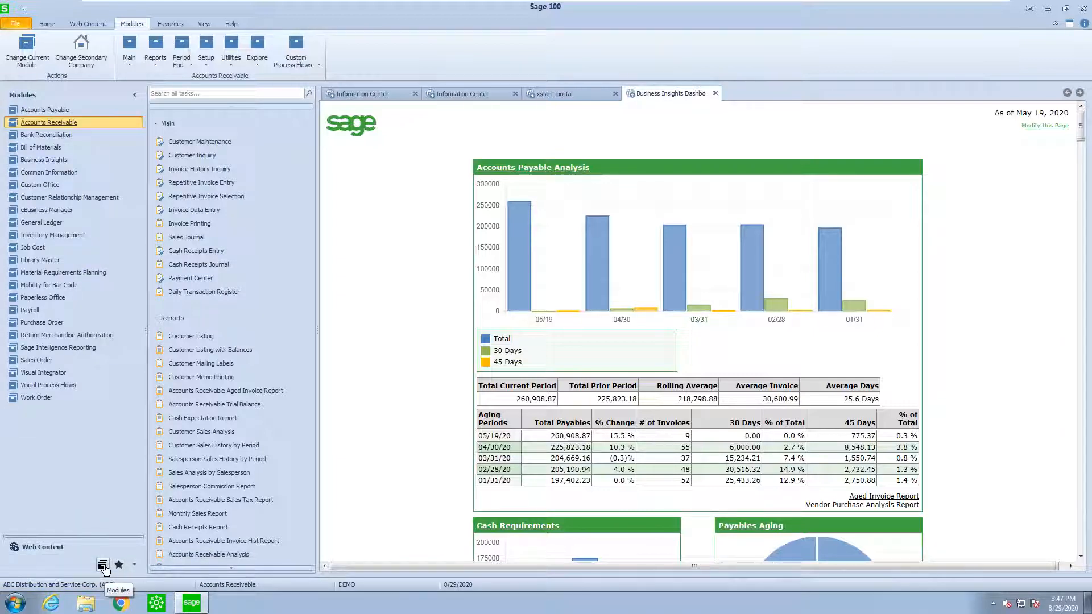
{"action": "mouse_move", "coordinate": [119, 566]}
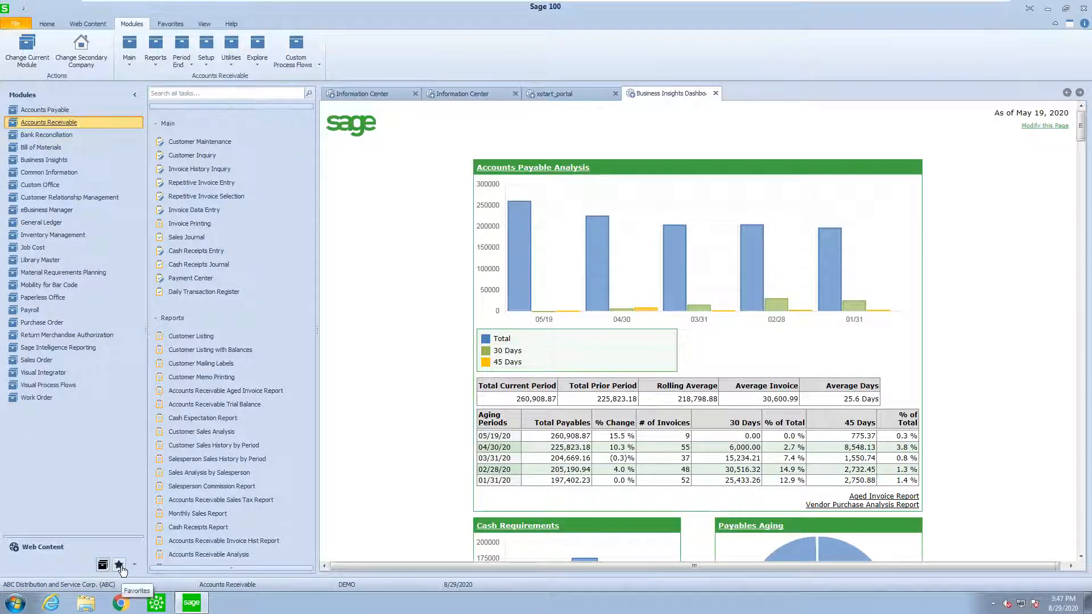
{"action": "left_click", "coordinate": [120, 565]}
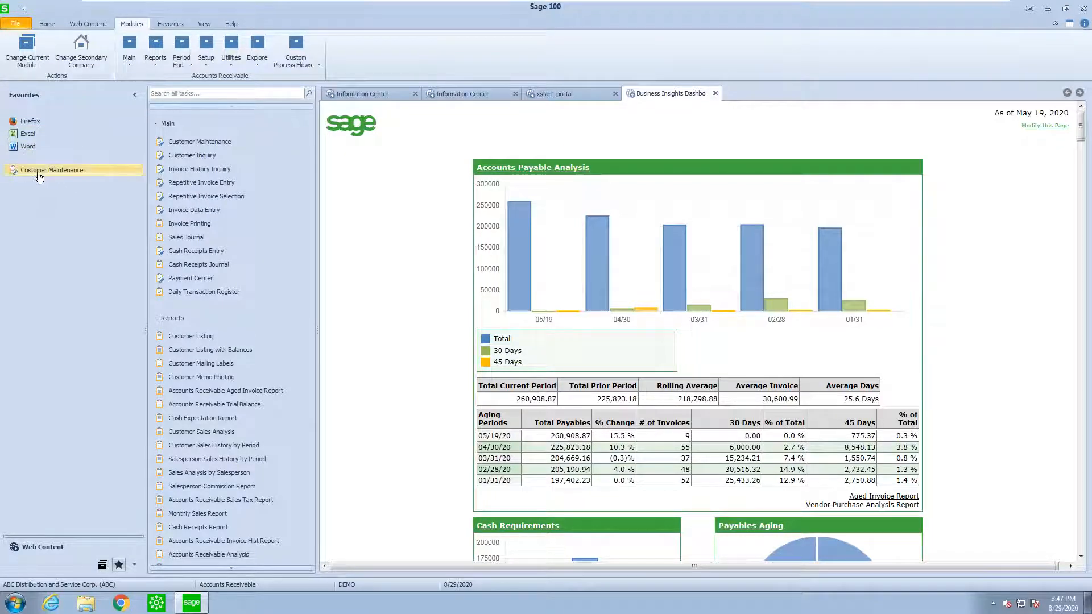
{"action": "mouse_move", "coordinate": [51, 169]}
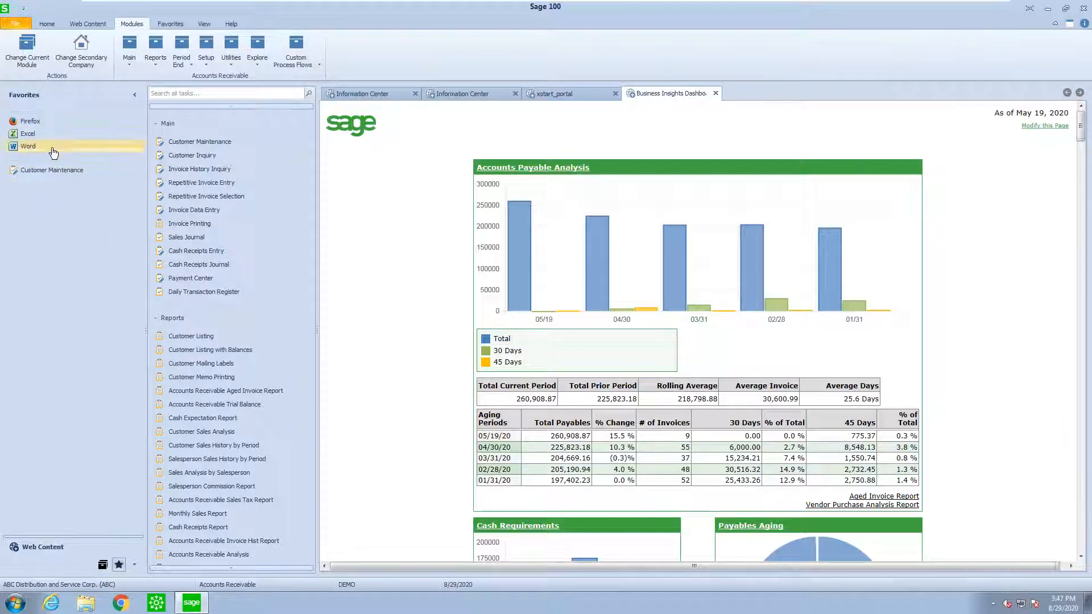
{"action": "mouse_move", "coordinate": [27, 133]}
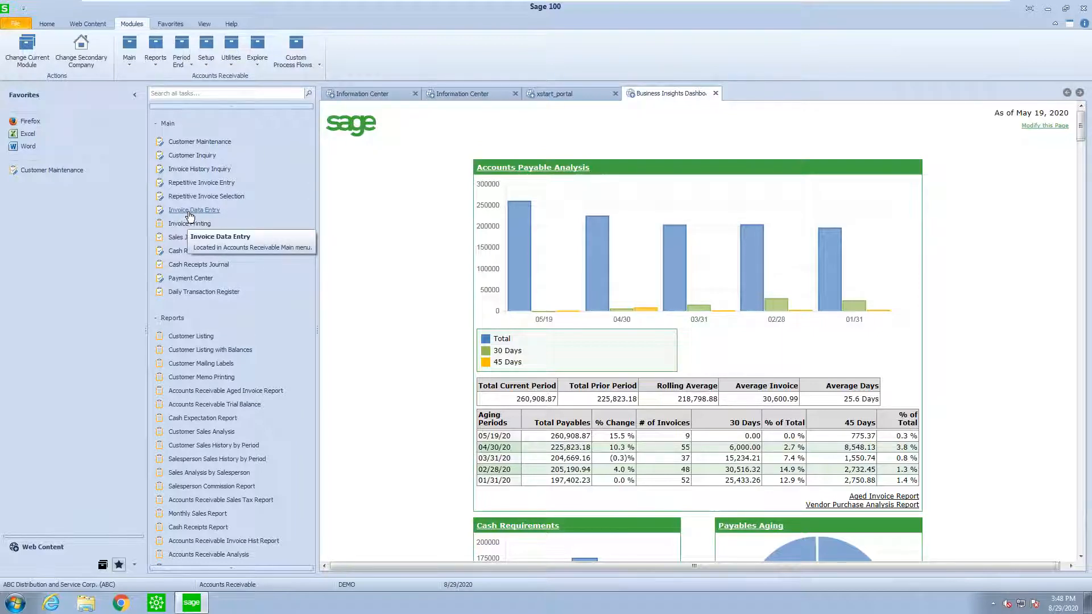
Add Invoice Data Entry to Favorites and show all favorites as Favorites-tab shortcuts.
{"action": "right_click", "coordinate": [194, 209]}
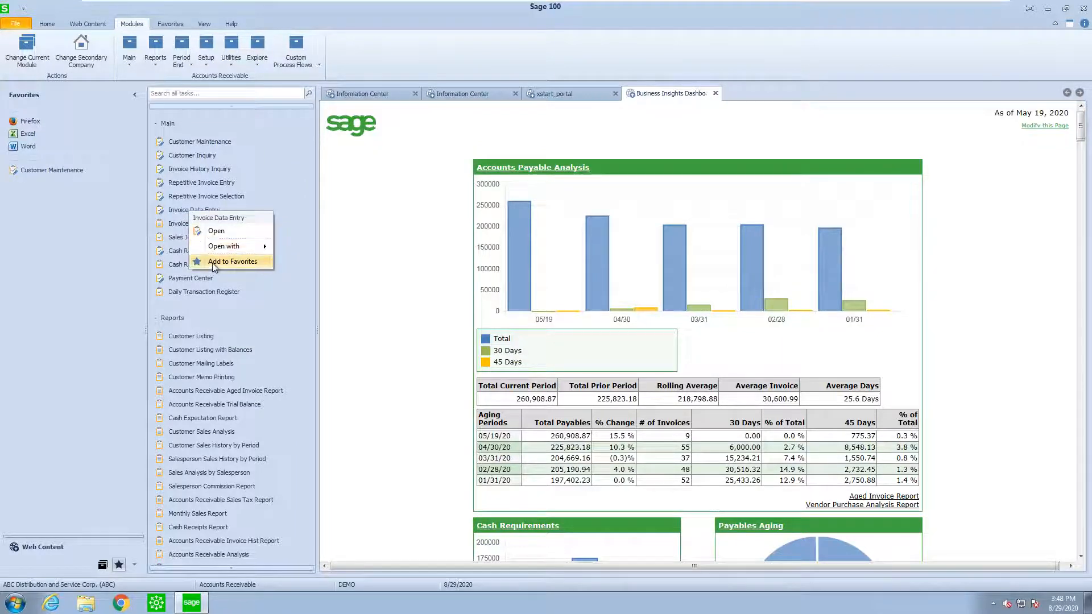
{"action": "left_click", "coordinate": [232, 261]}
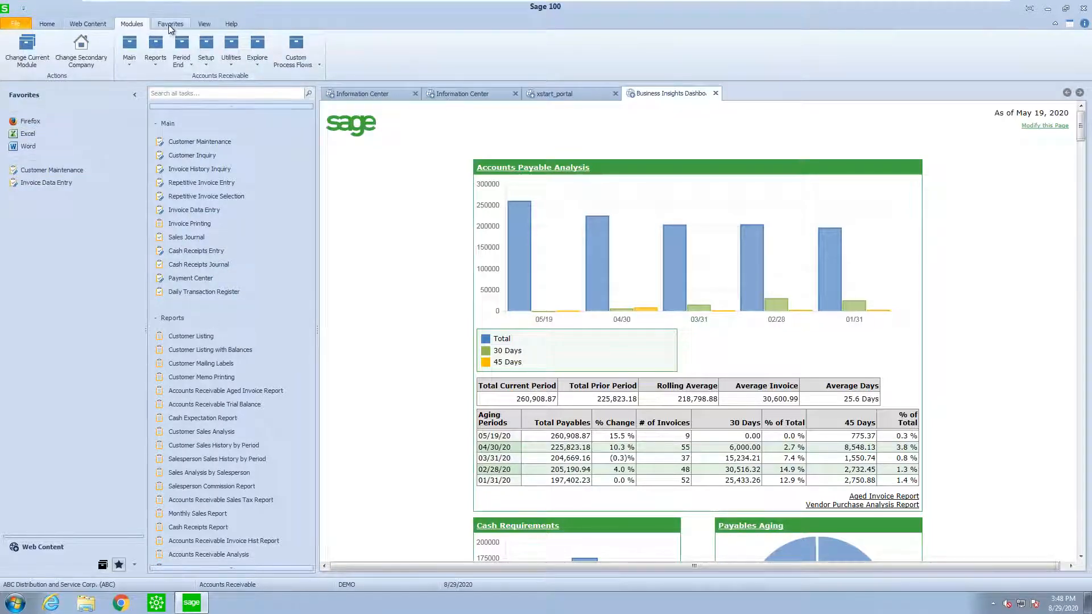
{"action": "left_click", "coordinate": [88, 23]}
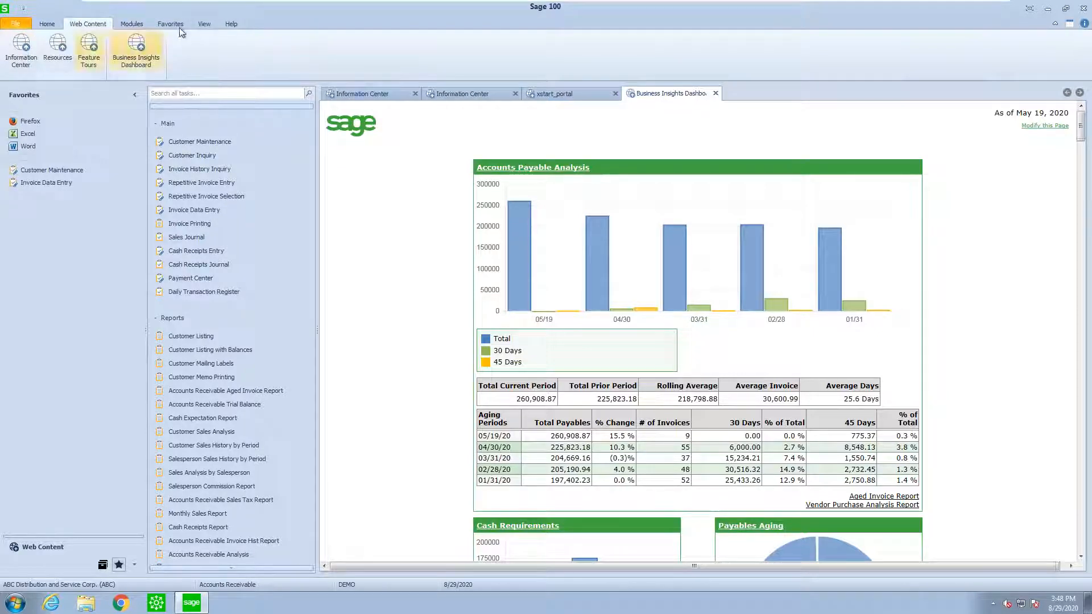
{"action": "left_click", "coordinate": [169, 23]}
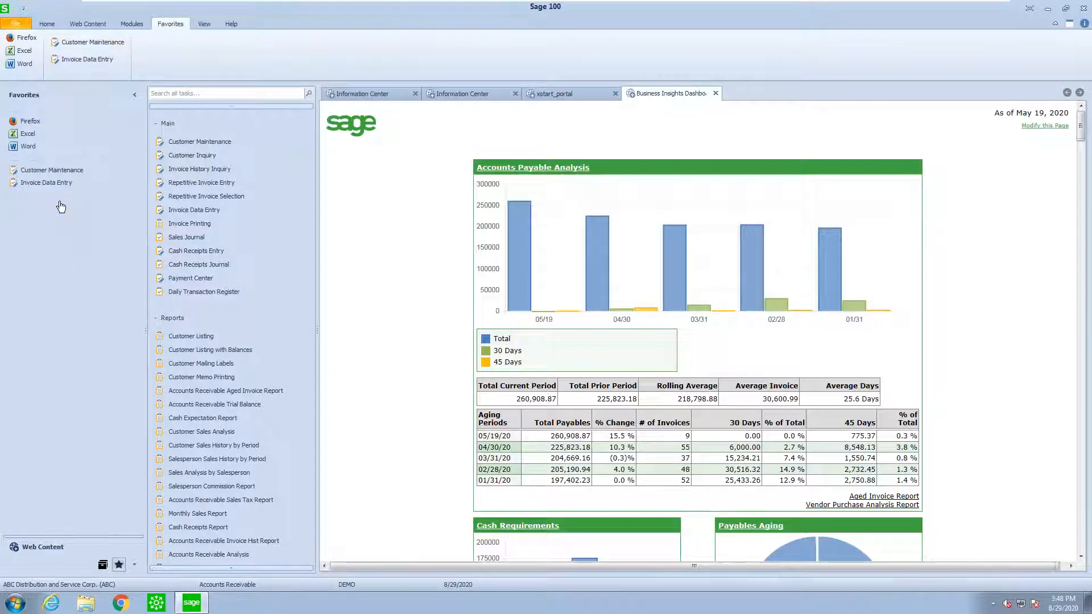
{"action": "mouse_move", "coordinate": [64, 167]}
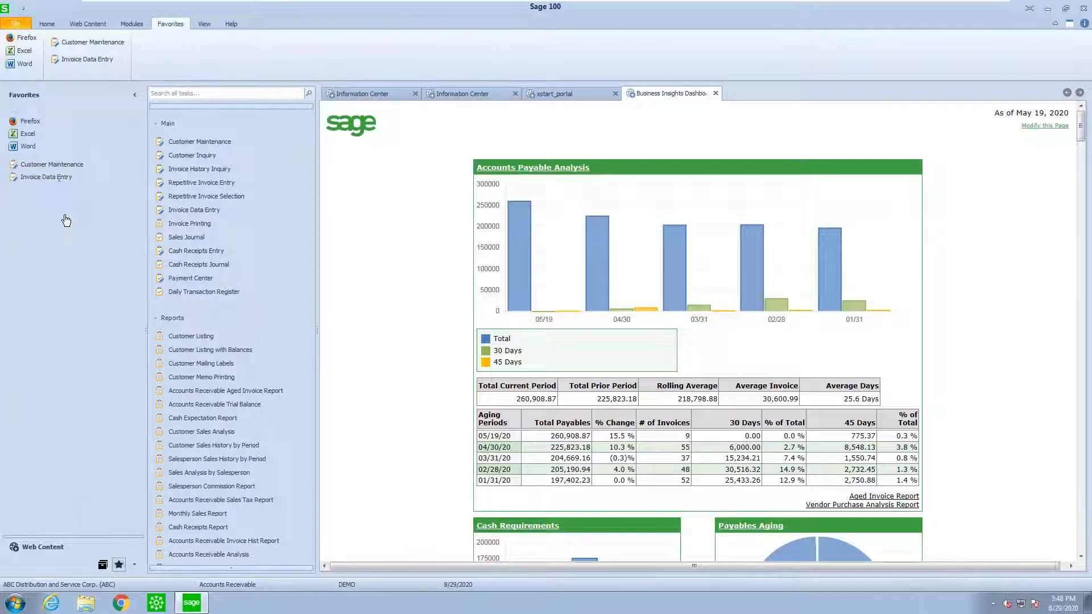
{"action": "mouse_move", "coordinate": [185, 237]}
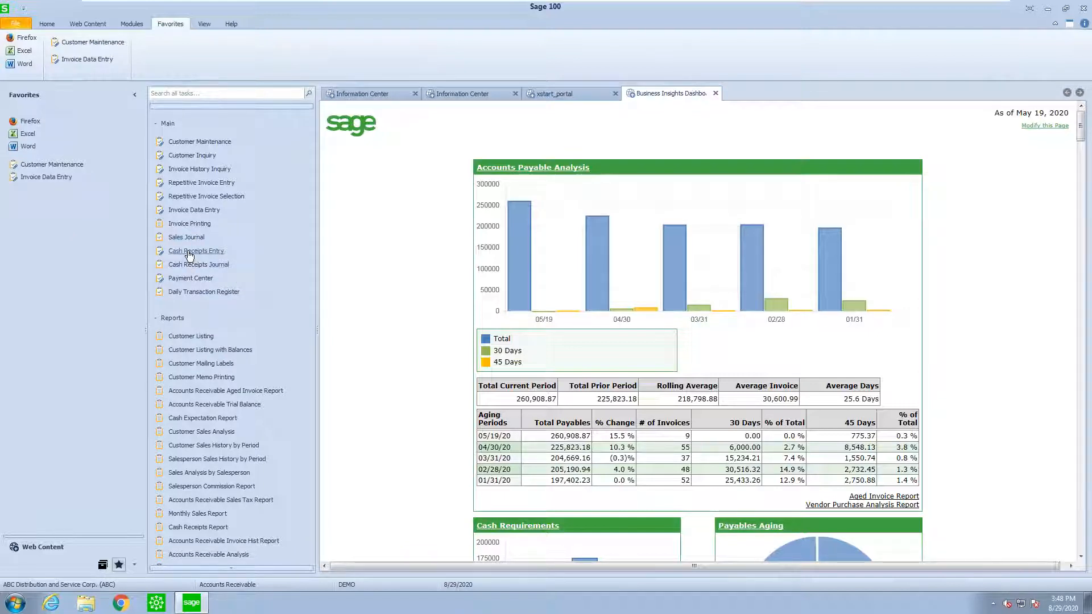
Add Cash Receipts Entry to Favorites and return to the module list.
{"action": "right_click", "coordinate": [195, 250]}
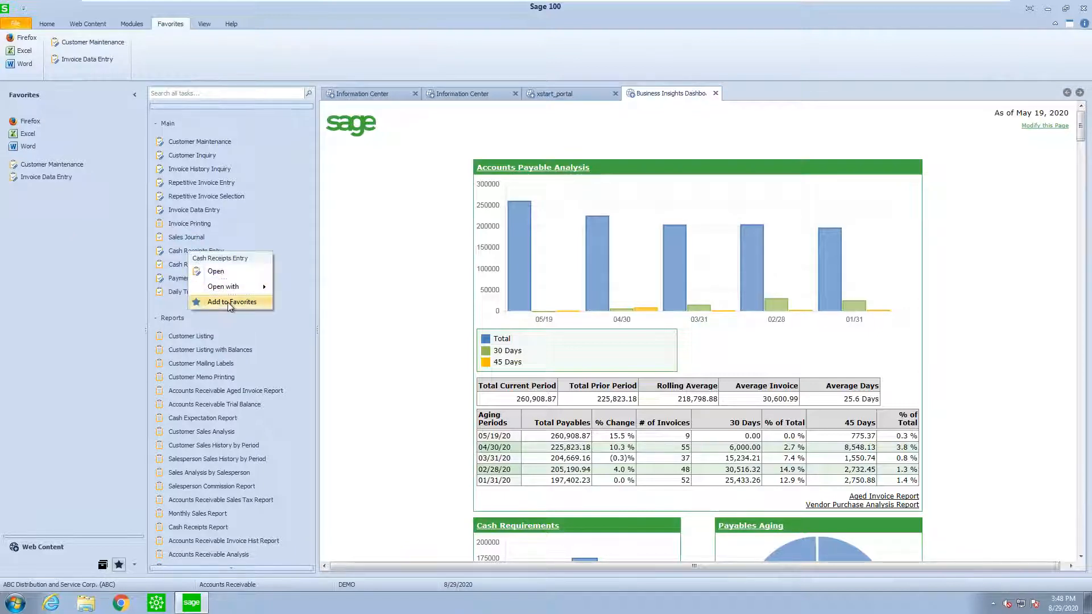
{"action": "left_click", "coordinate": [231, 302]}
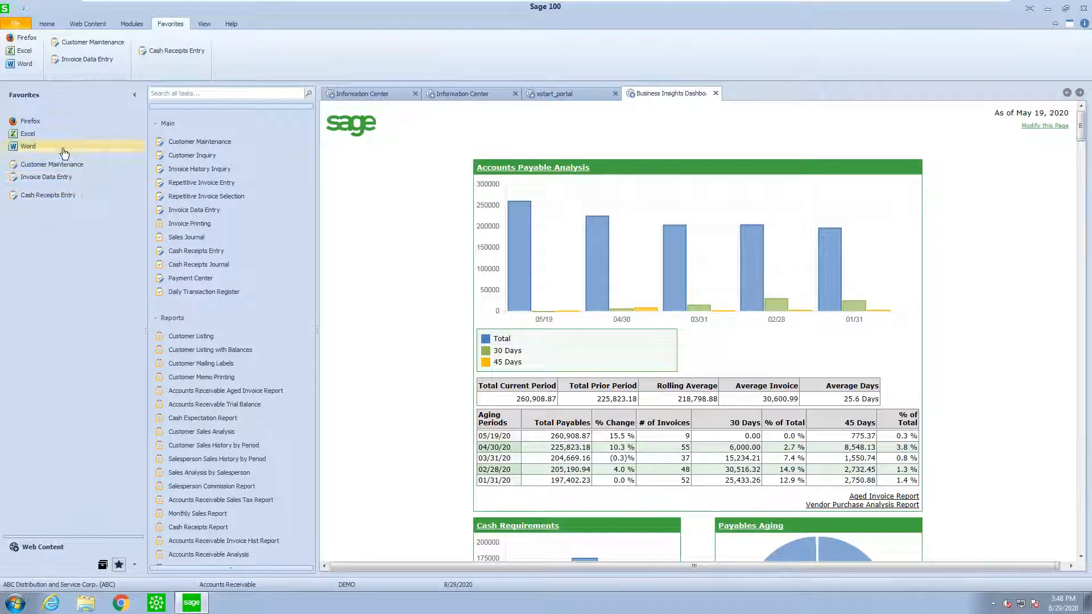
{"action": "mouse_move", "coordinate": [111, 524]}
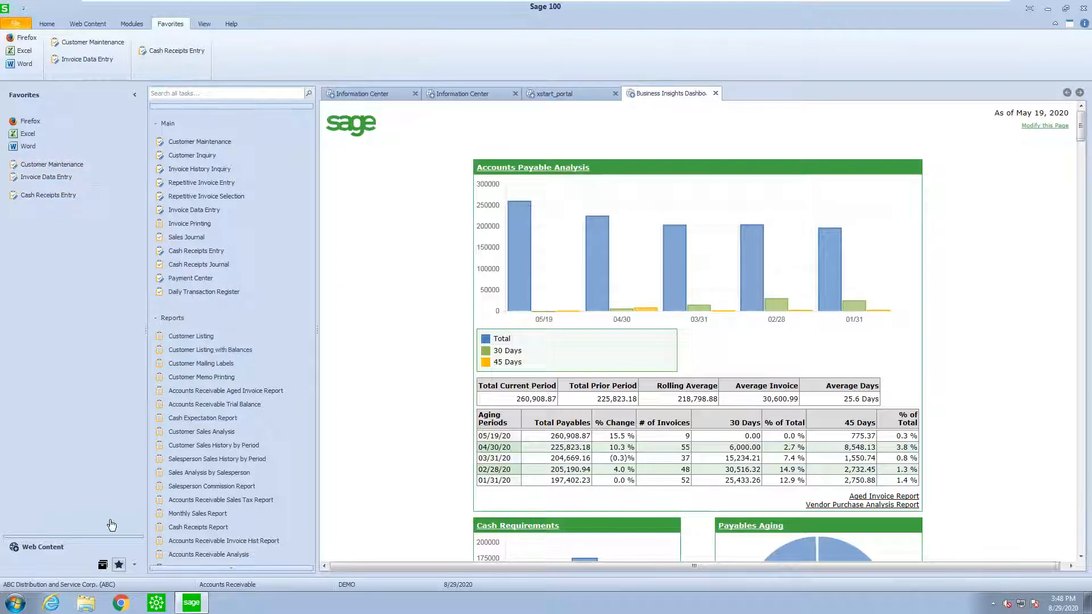
{"action": "left_click", "coordinate": [132, 23]}
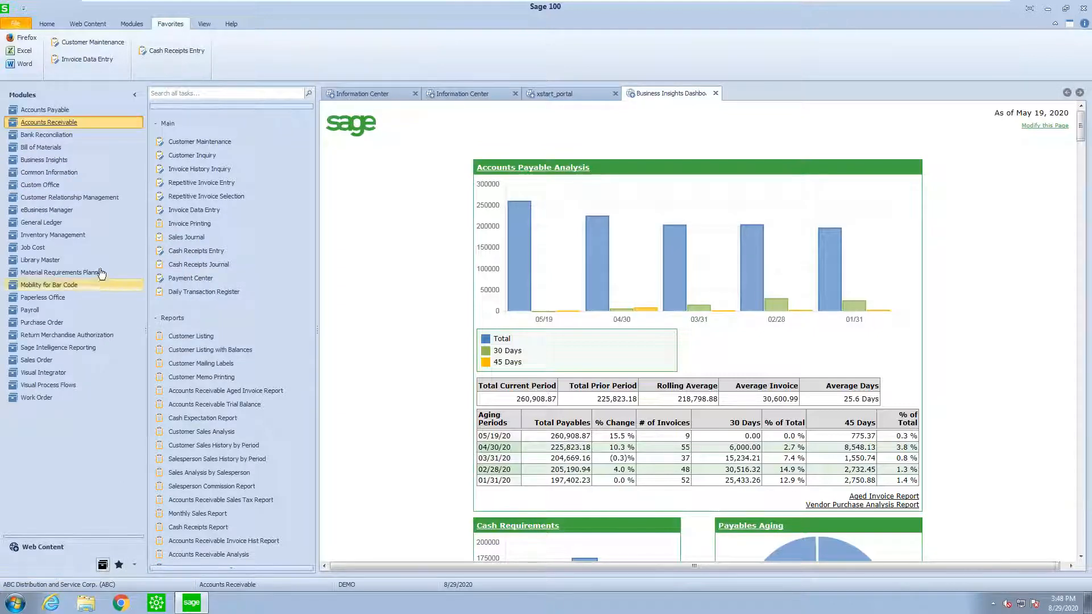
Add Accounts Payable's Vendor Maintenance and Invoice Data Entry to Favorites.
{"action": "left_click", "coordinate": [46, 109]}
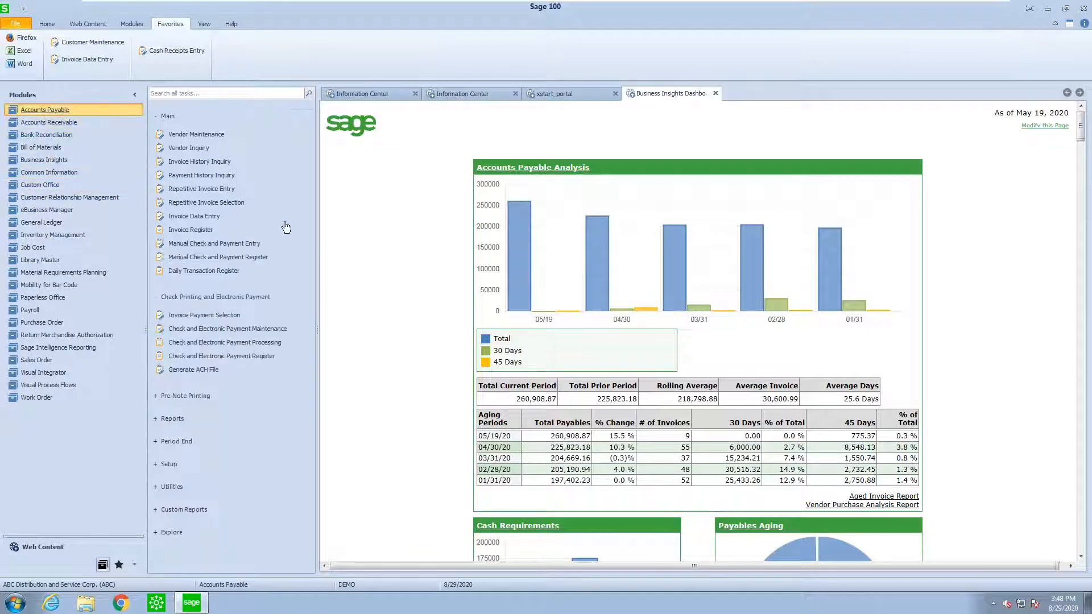
{"action": "mouse_move", "coordinate": [197, 135]}
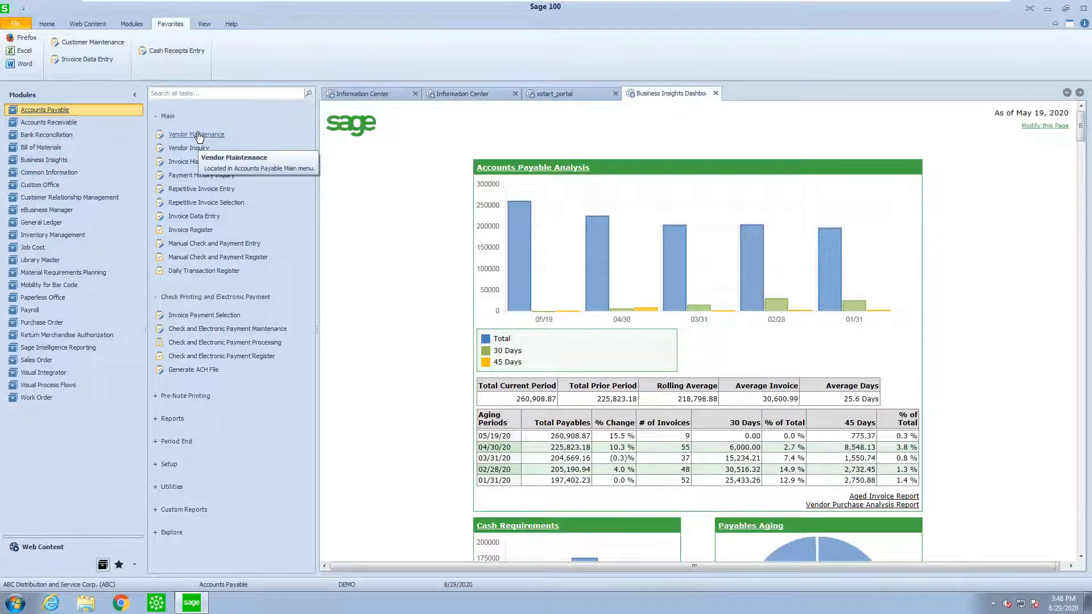
{"action": "right_click", "coordinate": [197, 135]}
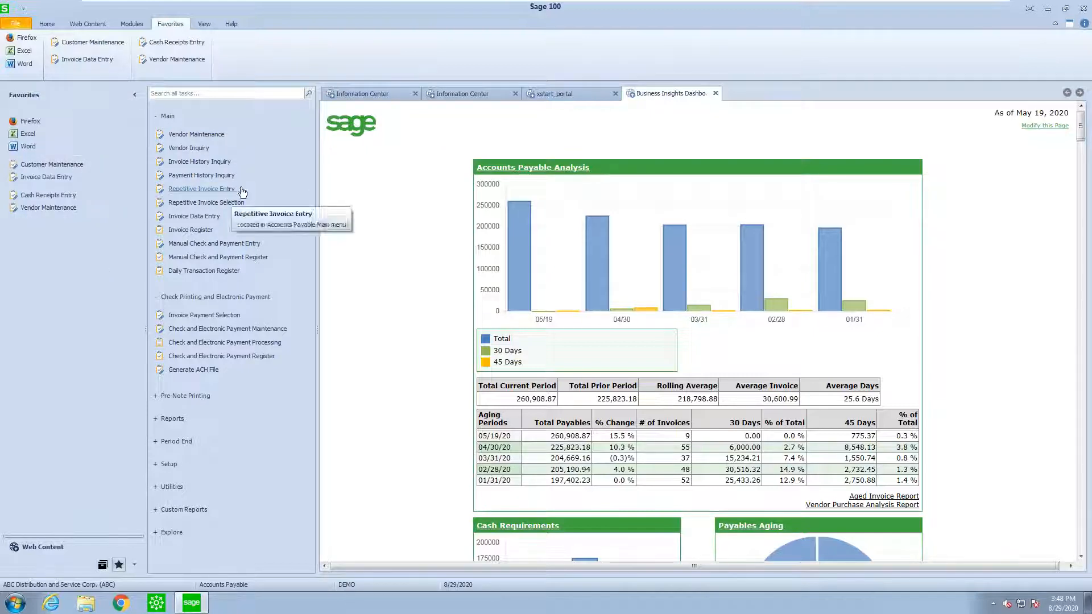
{"action": "mouse_move", "coordinate": [193, 216]}
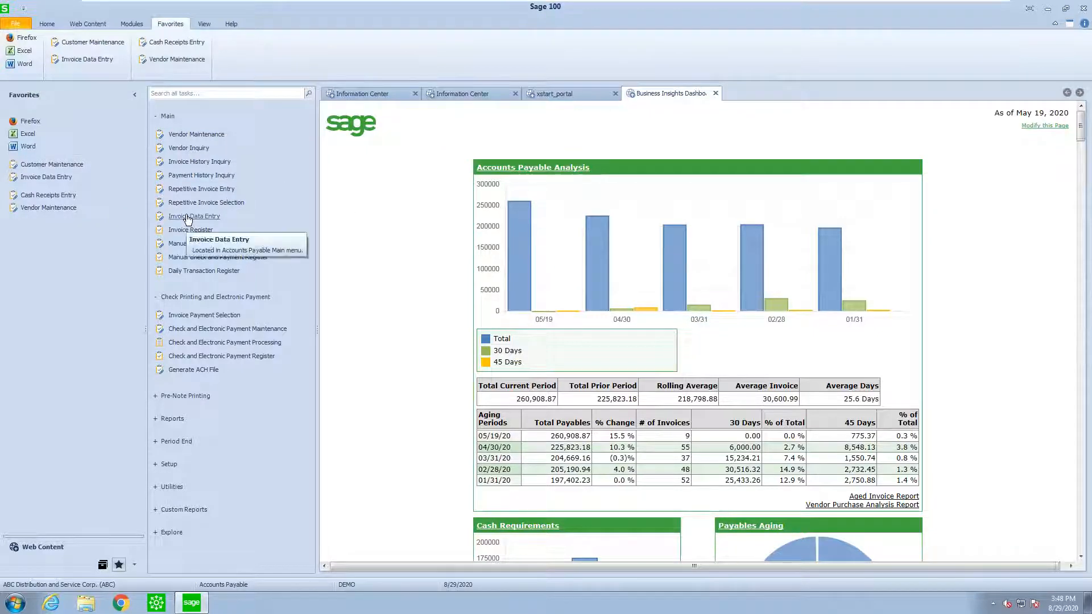
{"action": "right_click", "coordinate": [194, 216]}
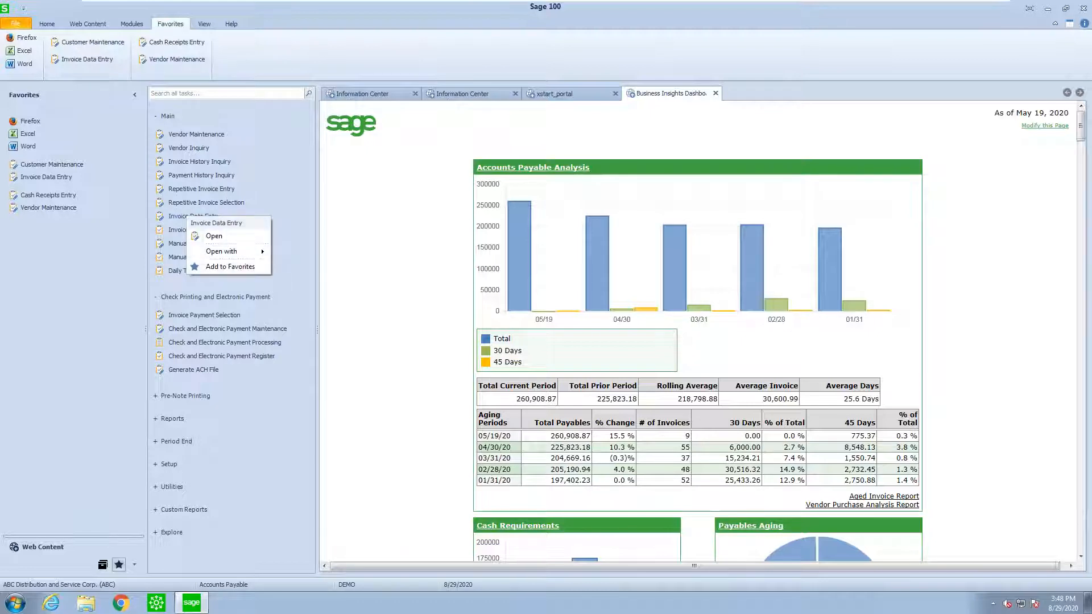
{"action": "left_click", "coordinate": [233, 266]}
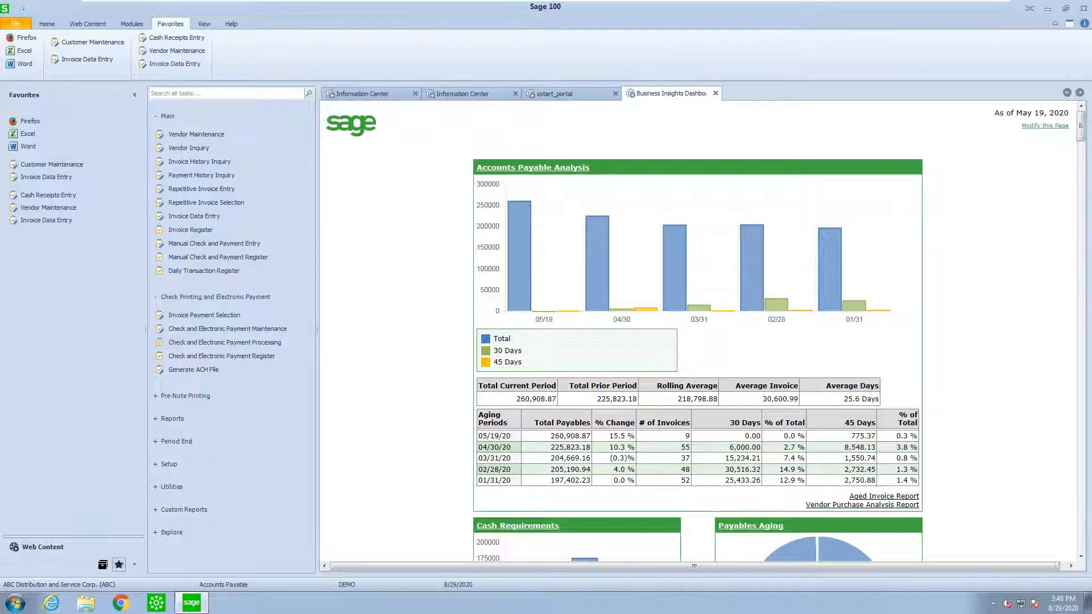
{"action": "mouse_move", "coordinate": [48, 194]}
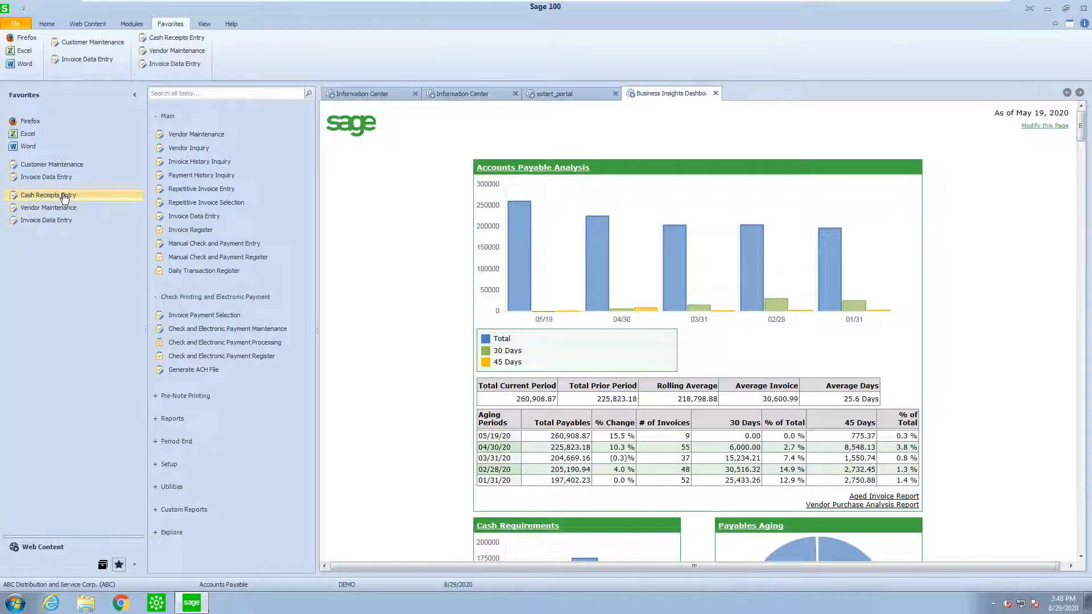
{"action": "mouse_move", "coordinate": [52, 203]}
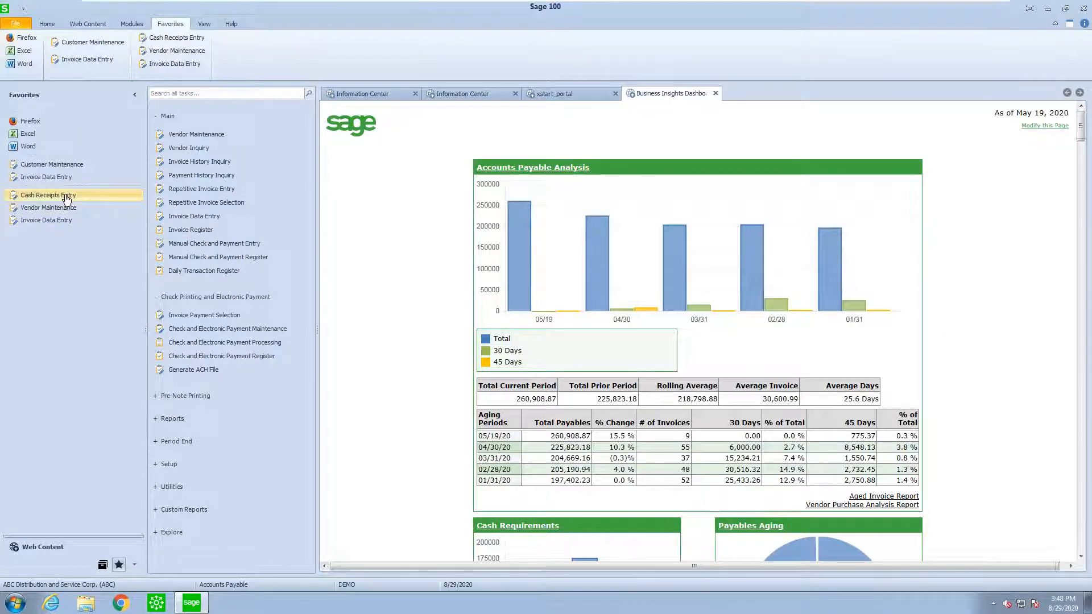
{"action": "mouse_move", "coordinate": [75, 235]}
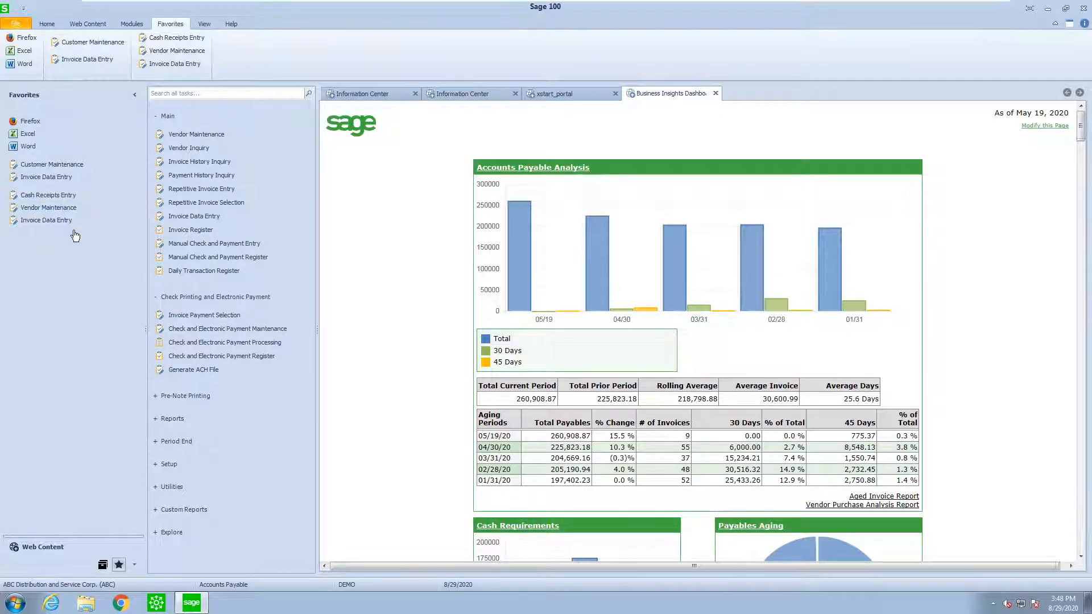
Regroup Cash Receipts Entry with the receivables favorites in the Favorites pane.
{"action": "right_click", "coordinate": [75, 234]}
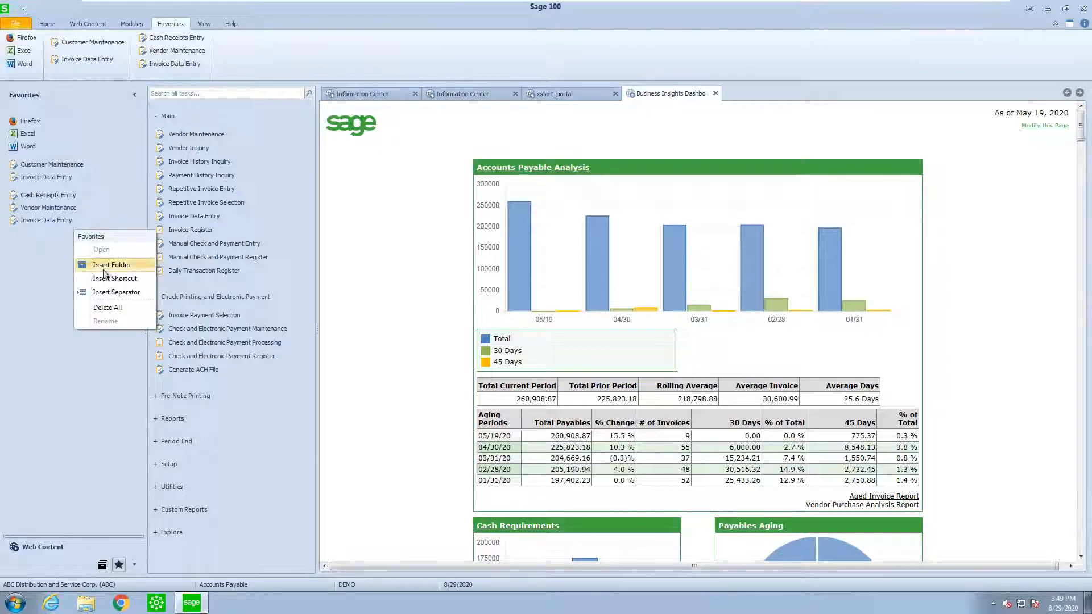
{"action": "left_click", "coordinate": [102, 299]}
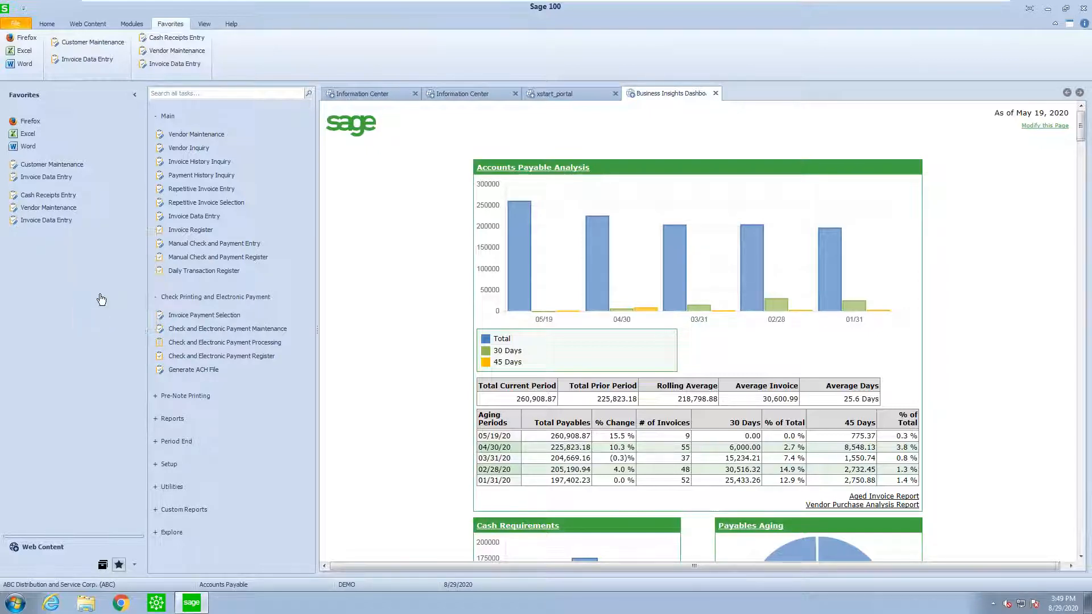
{"action": "mouse_move", "coordinate": [48, 194]}
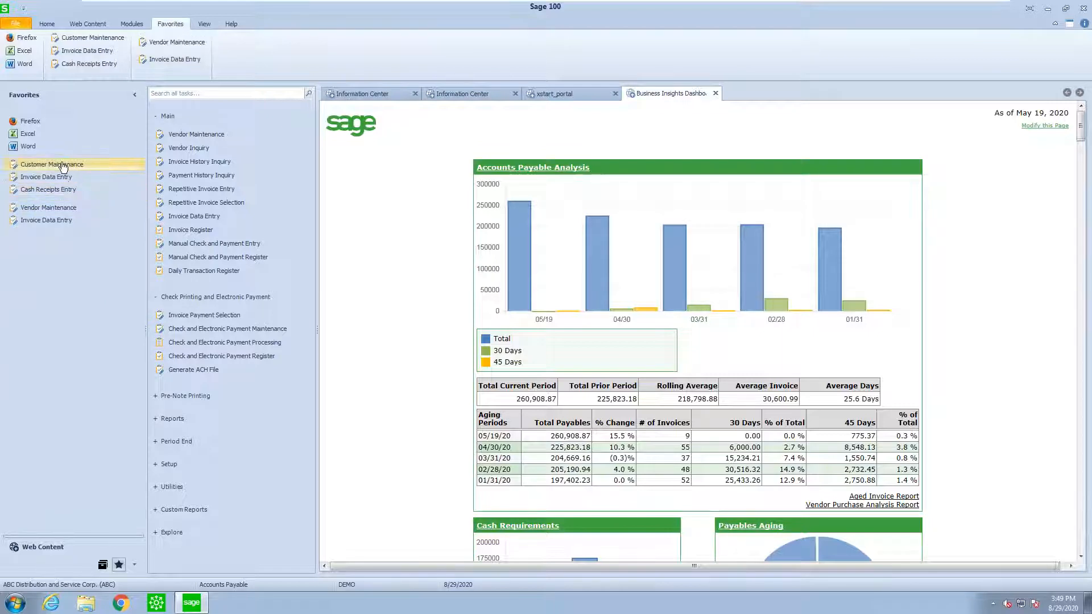
{"action": "mouse_move", "coordinate": [48, 190]}
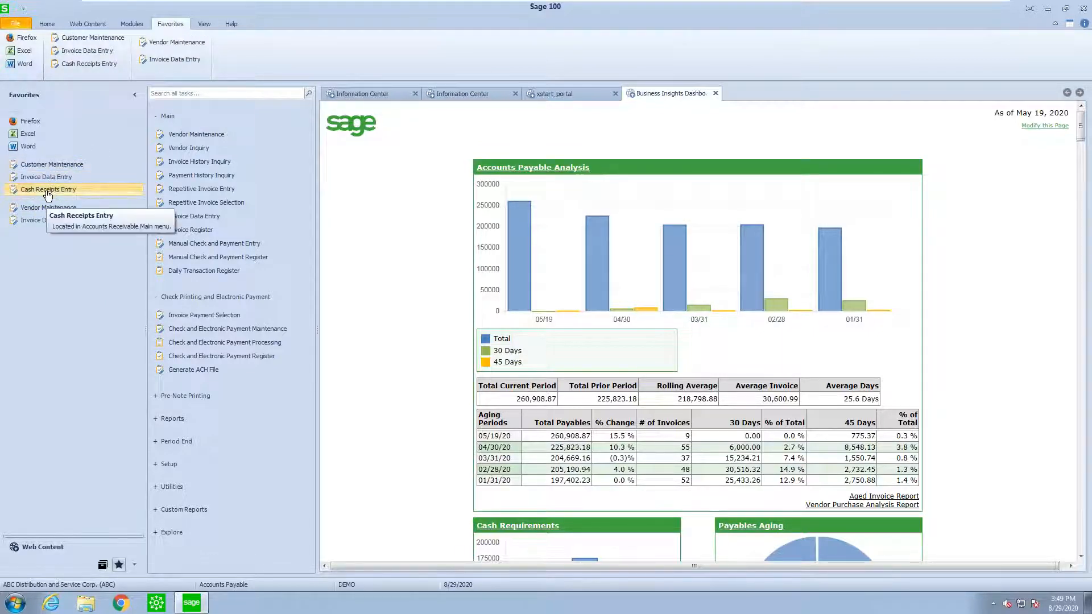
{"action": "mouse_move", "coordinate": [46, 177]}
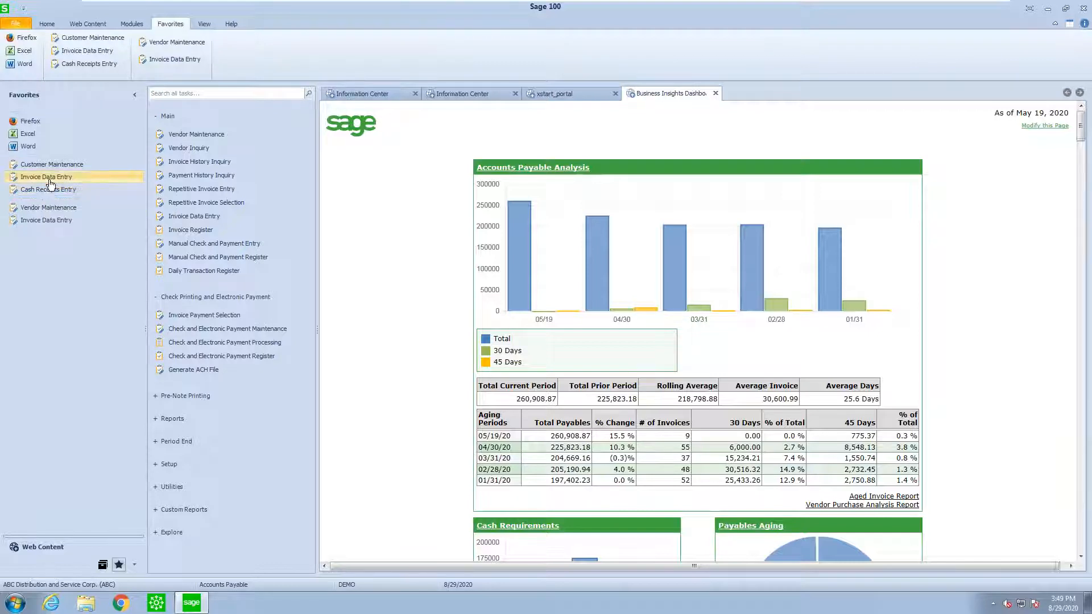
{"action": "mouse_move", "coordinate": [48, 207]}
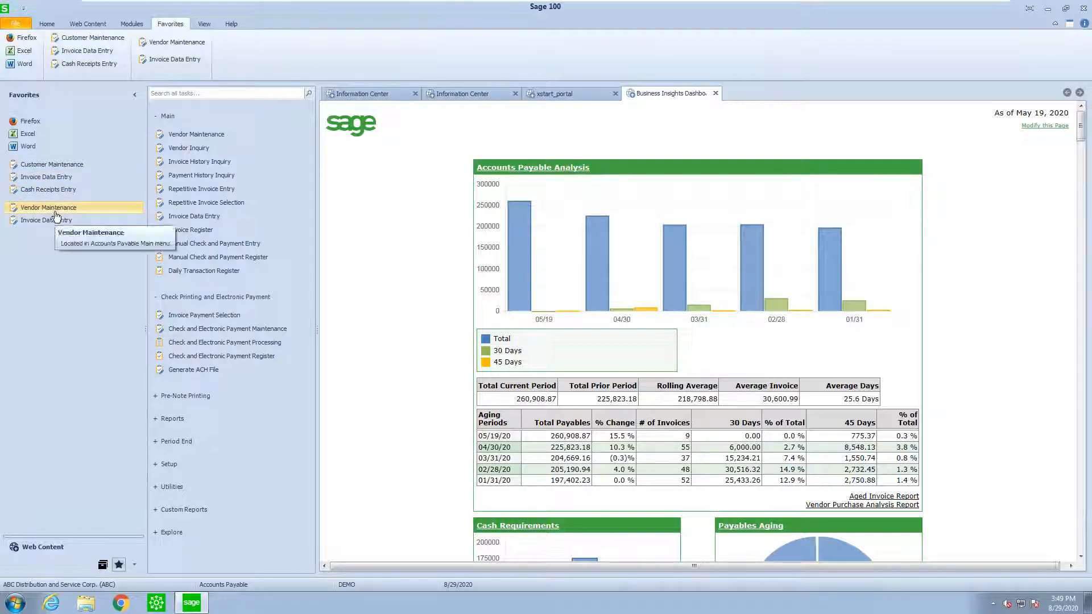
{"action": "mouse_move", "coordinate": [64, 249]}
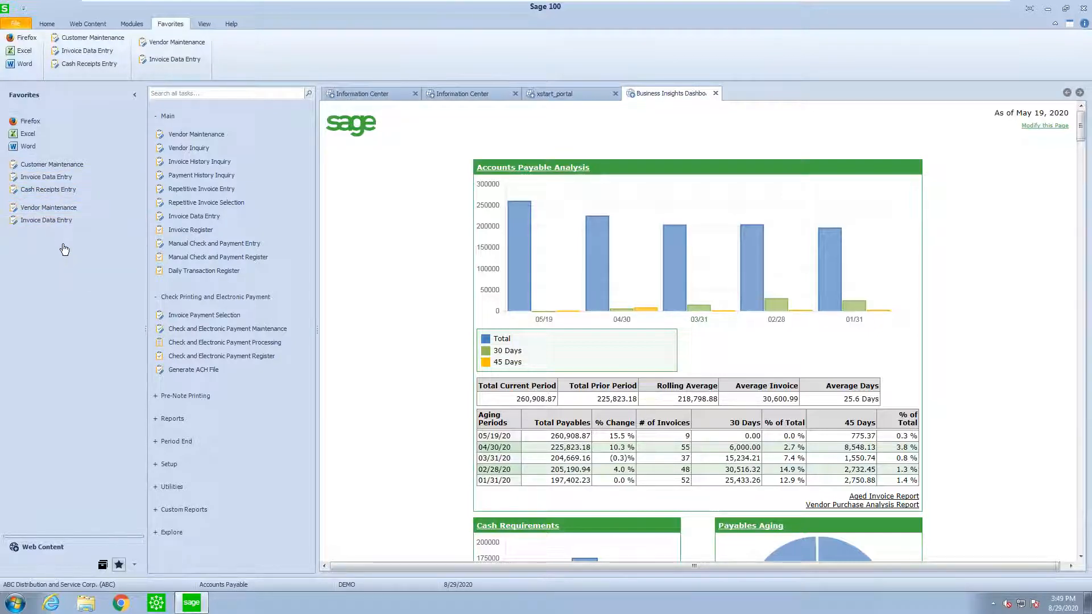
{"action": "right_click", "coordinate": [63, 249]}
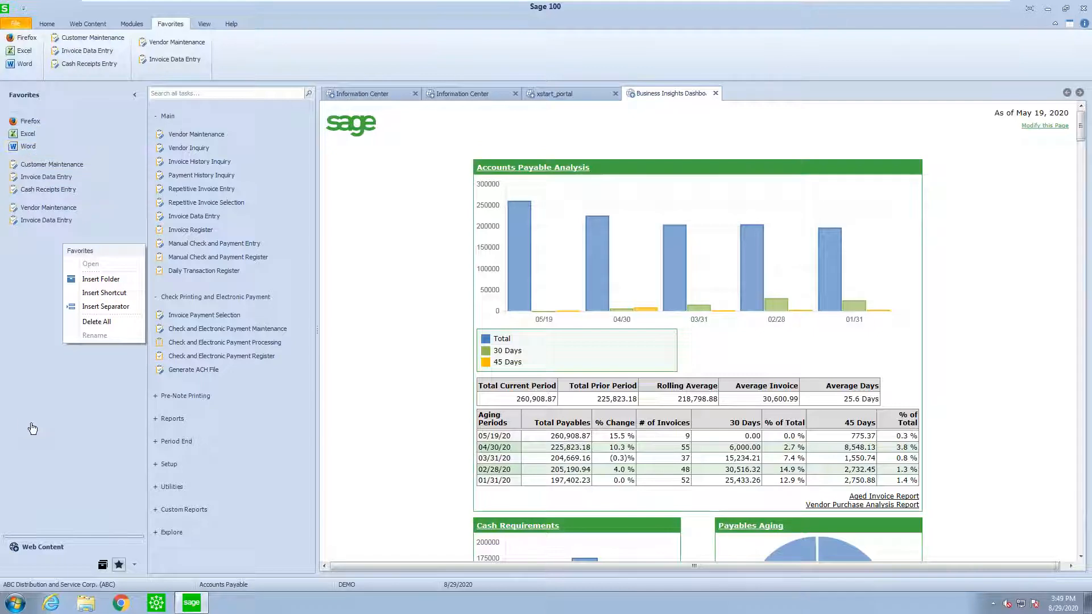
Exit Sage 100, relaunch it and enter the logon 'de' and password.
{"action": "left_click", "coordinate": [15, 23]}
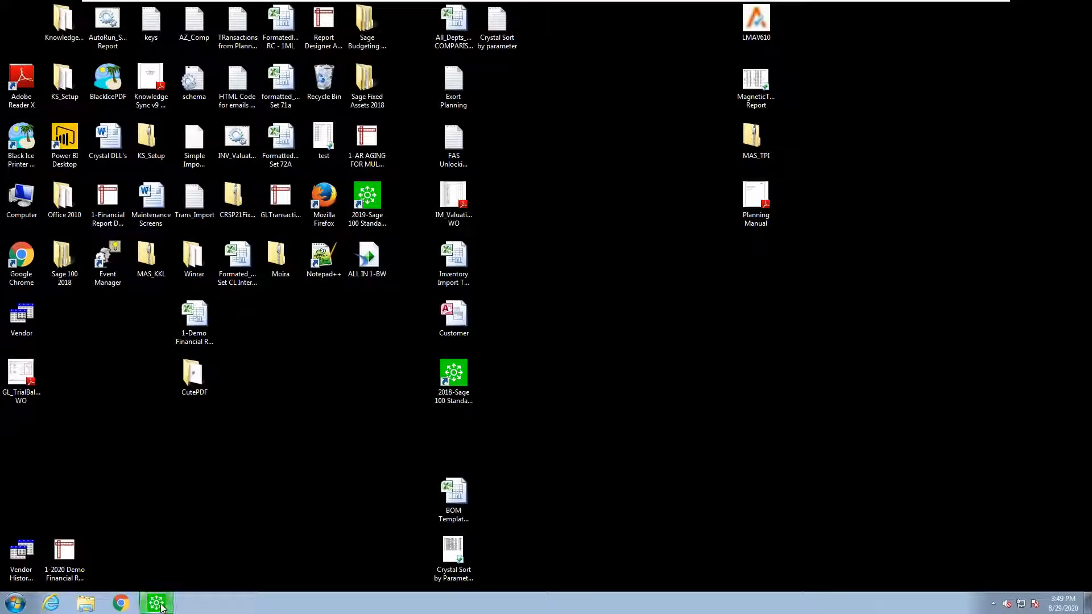
{"action": "left_click", "coordinate": [156, 603]}
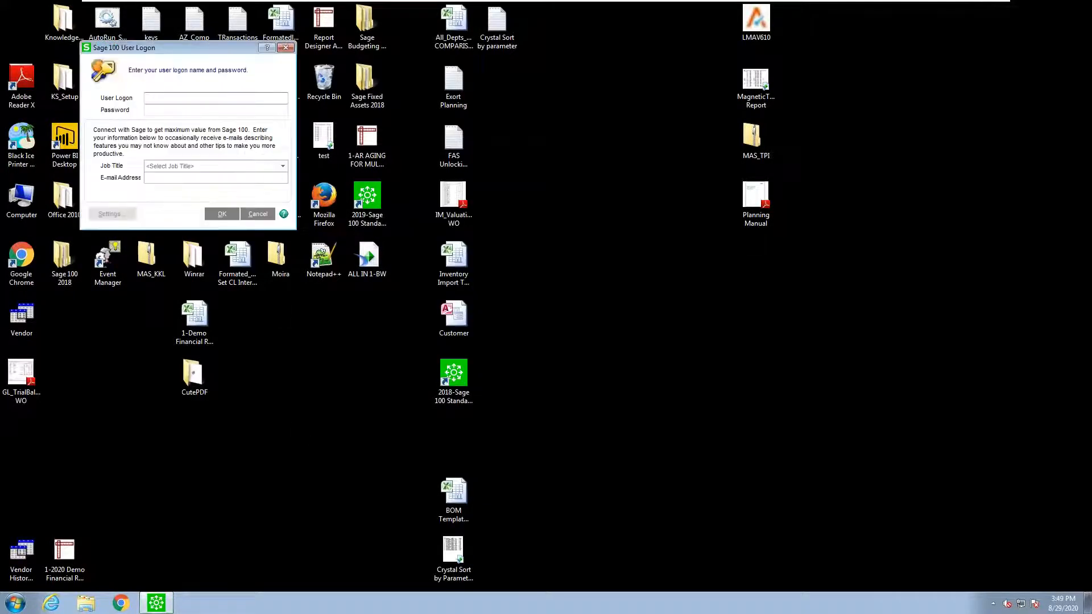
{"action": "type", "text": "demo"}
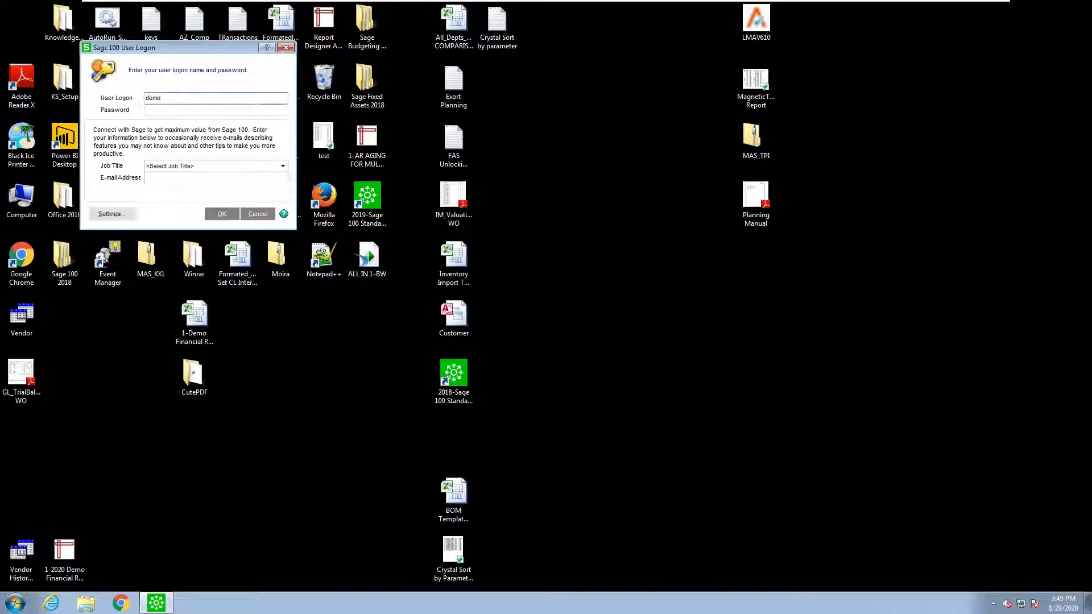
{"action": "type", "text": "••••"}
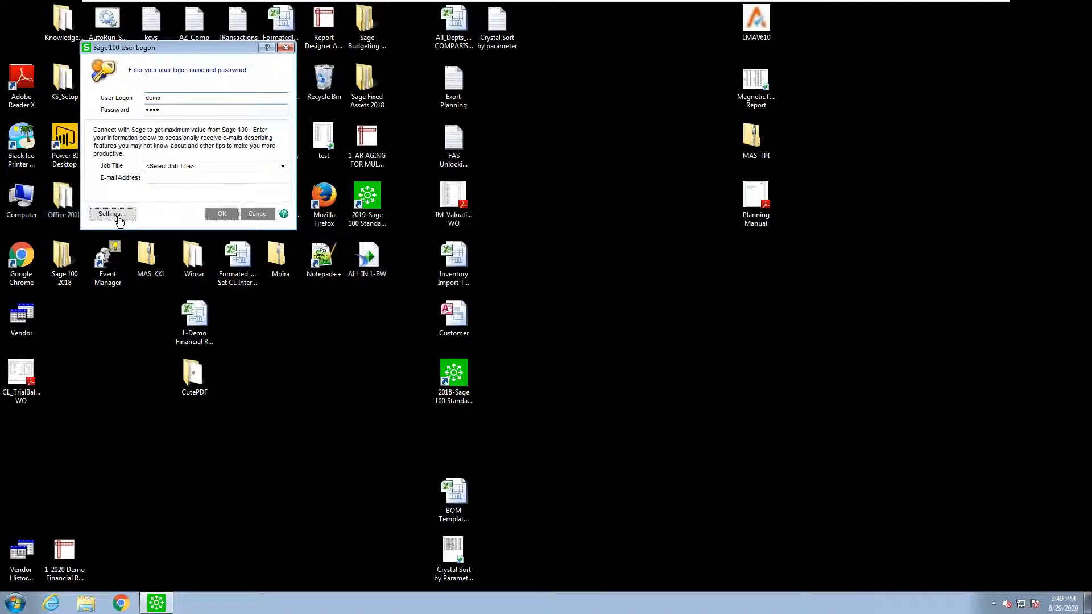
Review the user's Desktop layout setting and complete the logon to the classic desktop.
{"action": "left_click", "coordinate": [109, 214]}
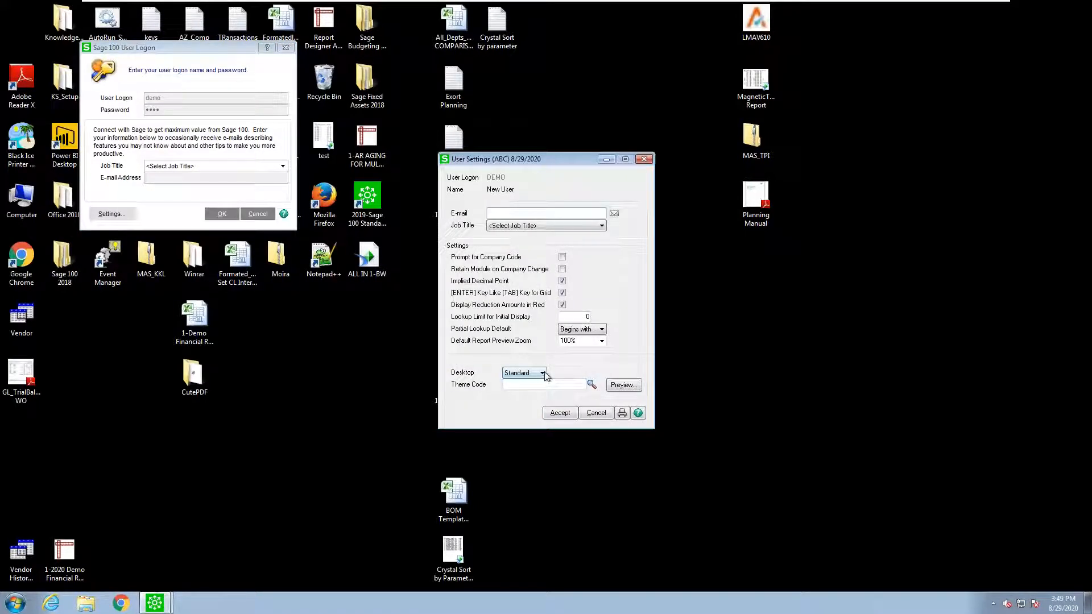
{"action": "left_click", "coordinate": [543, 373]}
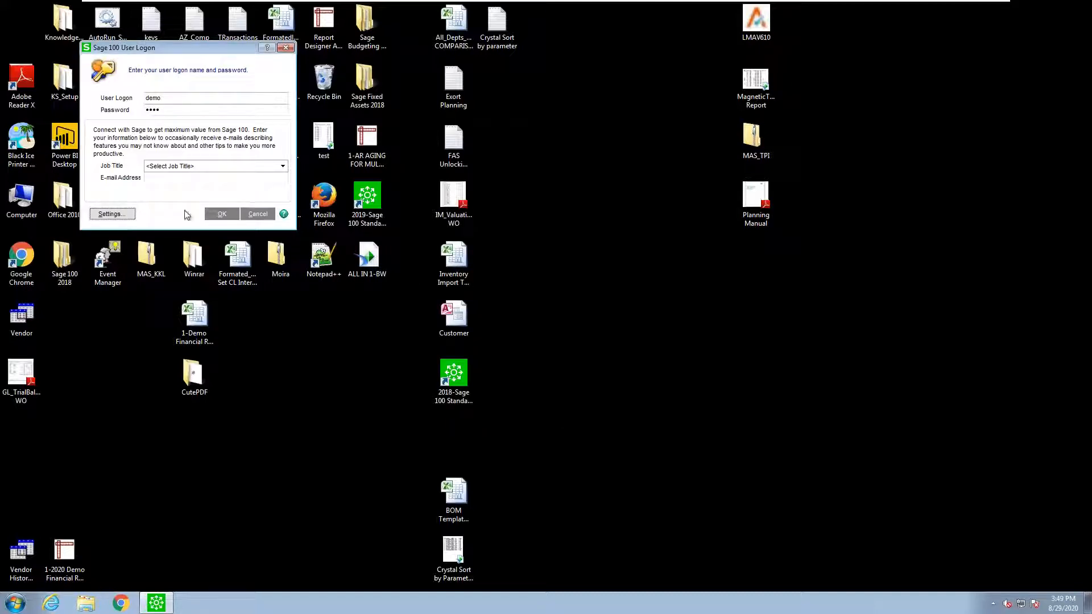
{"action": "left_click", "coordinate": [258, 214]}
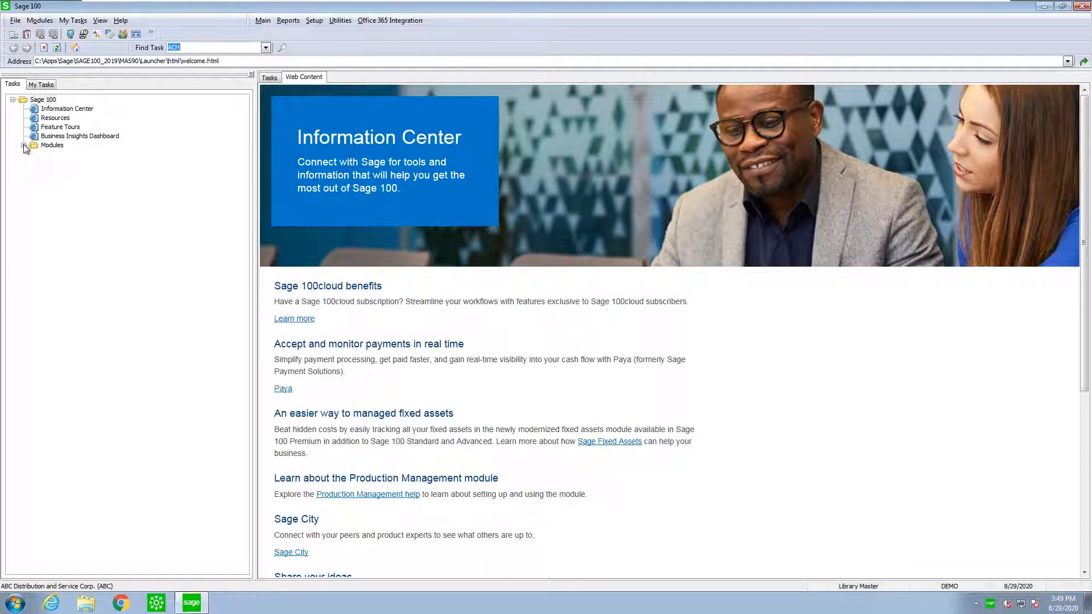
Expand Accounts Receivable's Main tasks and show the empty My Tasks list.
{"action": "left_click", "coordinate": [24, 144]}
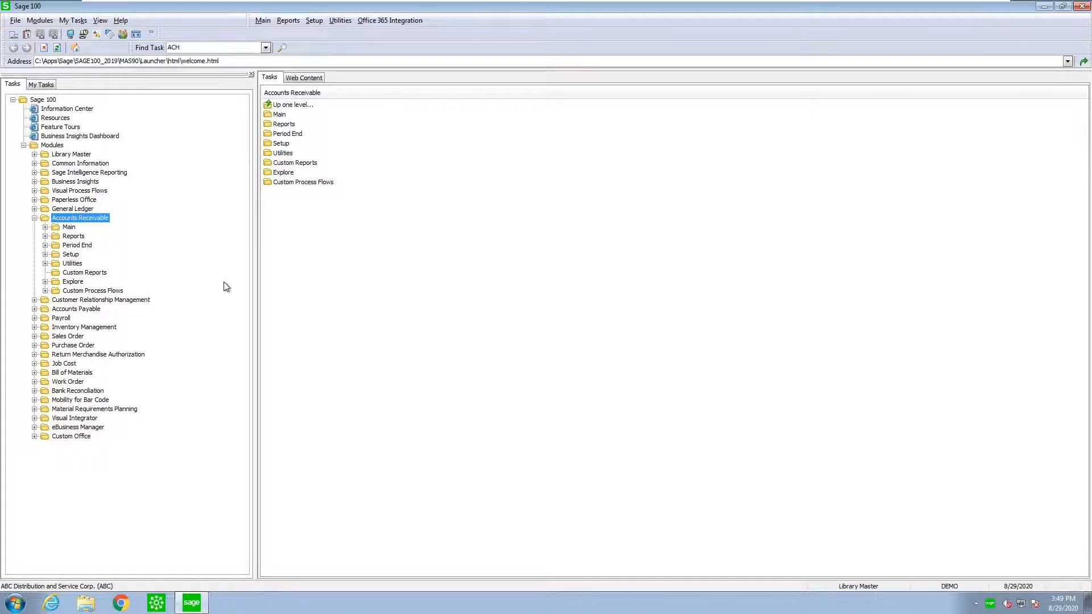
{"action": "left_click", "coordinate": [44, 227]}
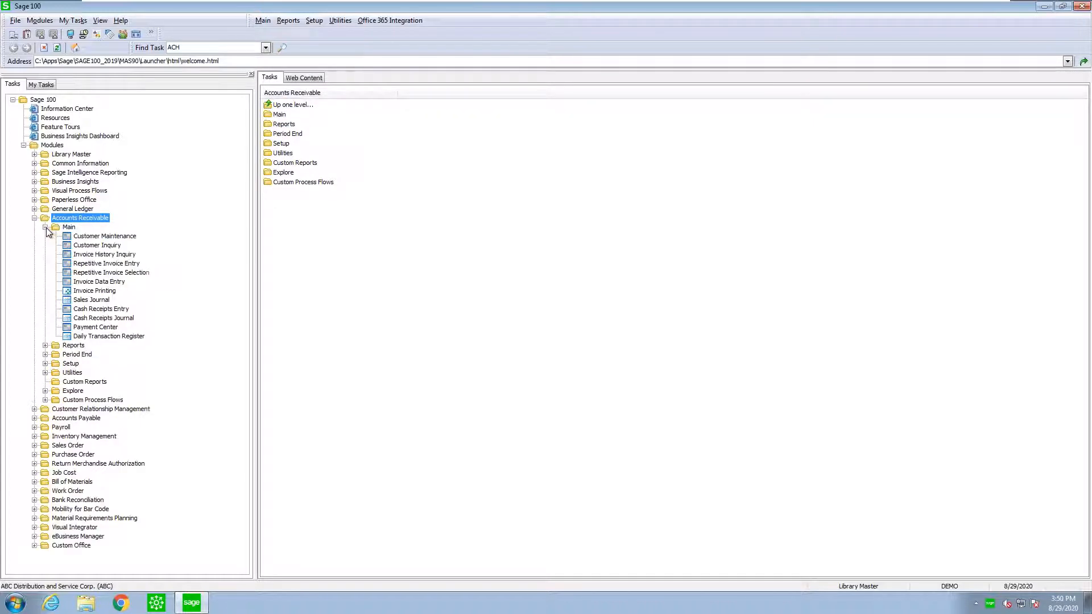
{"action": "mouse_move", "coordinate": [179, 396]}
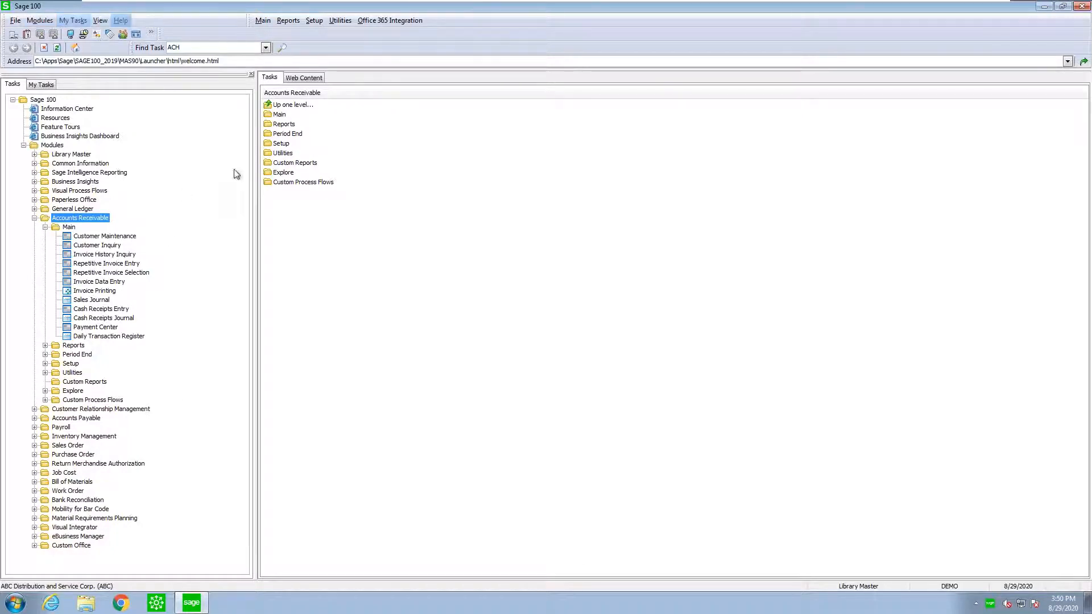
{"action": "left_click", "coordinate": [41, 83]}
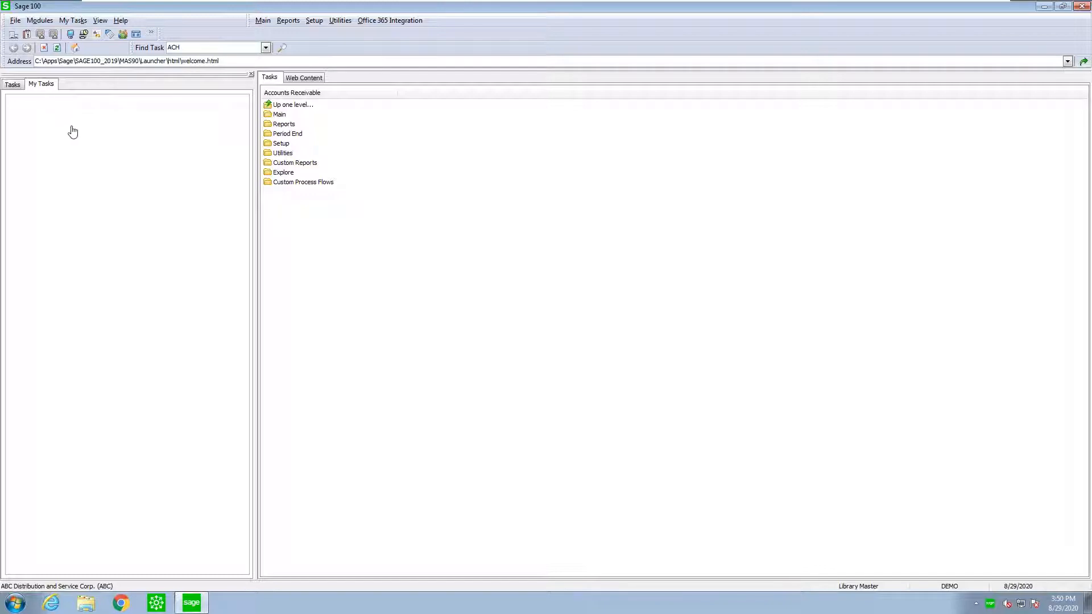
{"action": "mouse_move", "coordinate": [61, 123]}
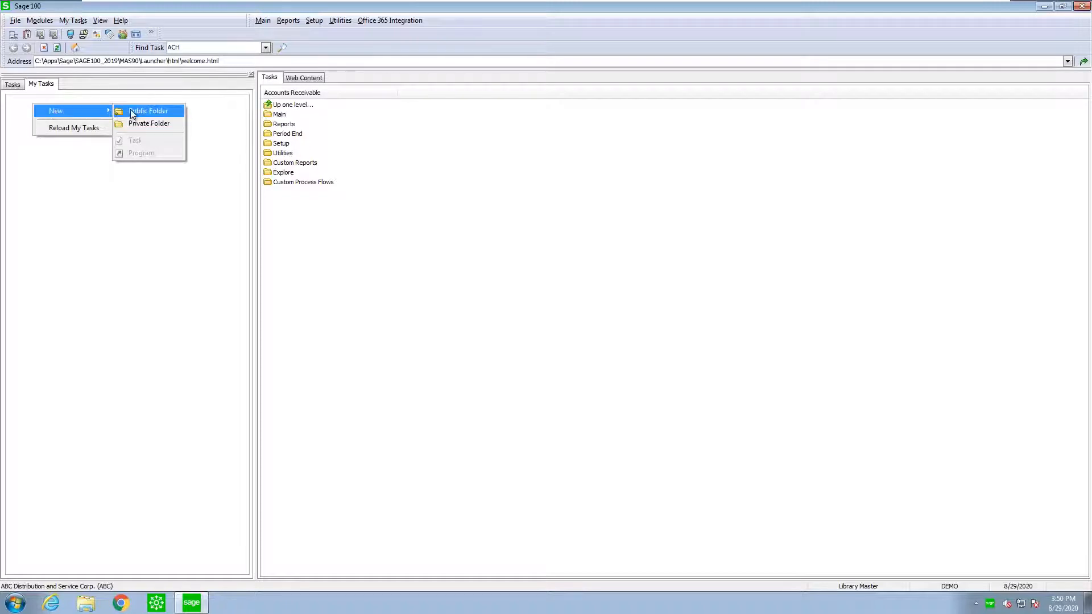
Create a public folder in My Tasks and name it 'Acct Rec'.
{"action": "left_click", "coordinate": [149, 110]}
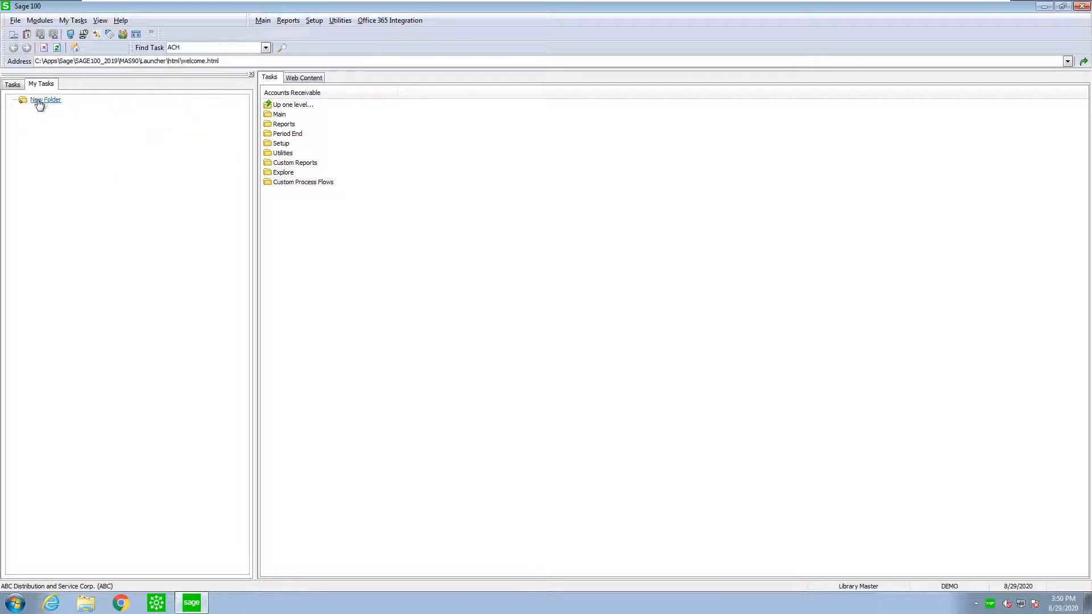
{"action": "right_click", "coordinate": [45, 100]}
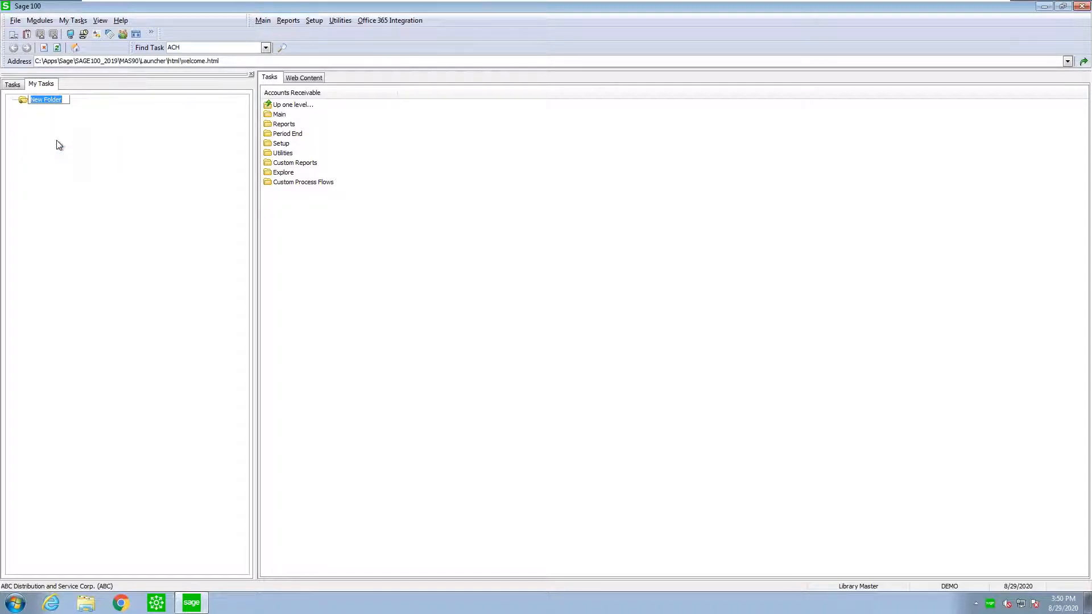
{"action": "type", "text": "Acct"}
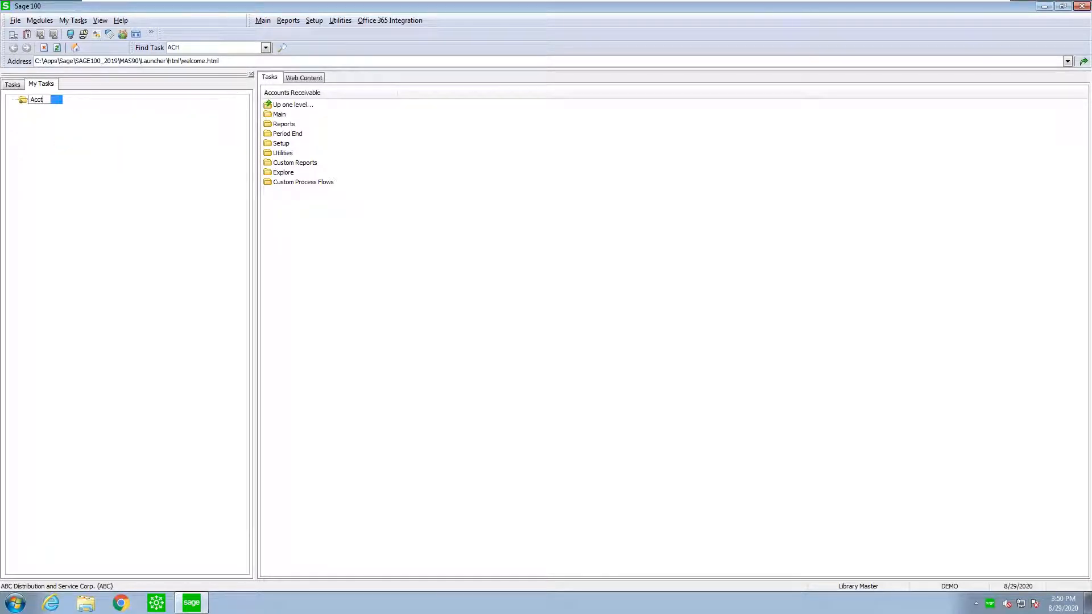
{"action": "type", "text": "Srecd"}
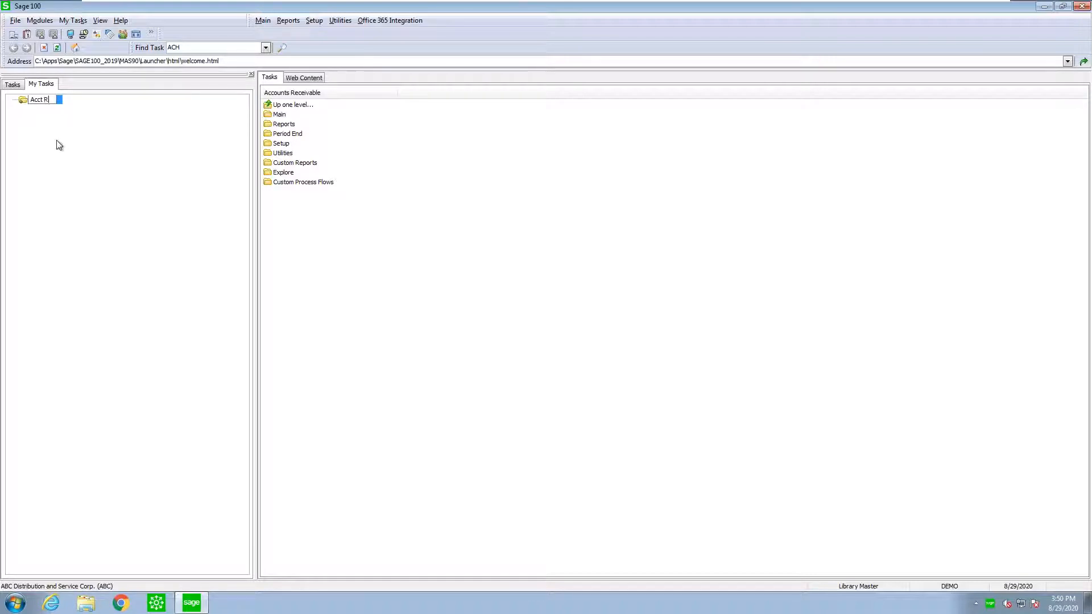
{"action": "type", "text": "ec"}
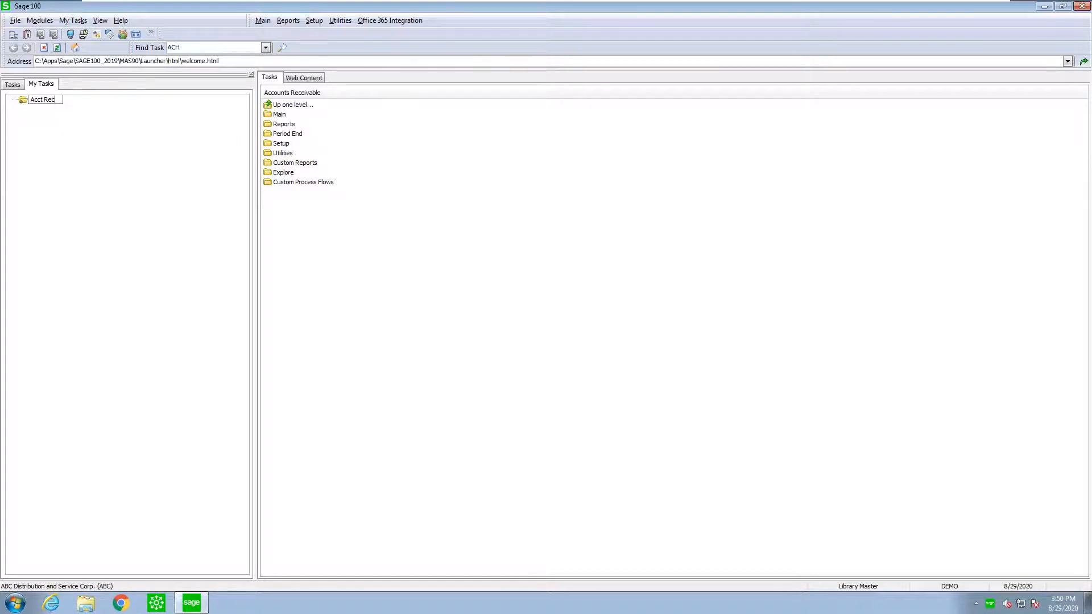
{"action": "left_click", "coordinate": [42, 99]}
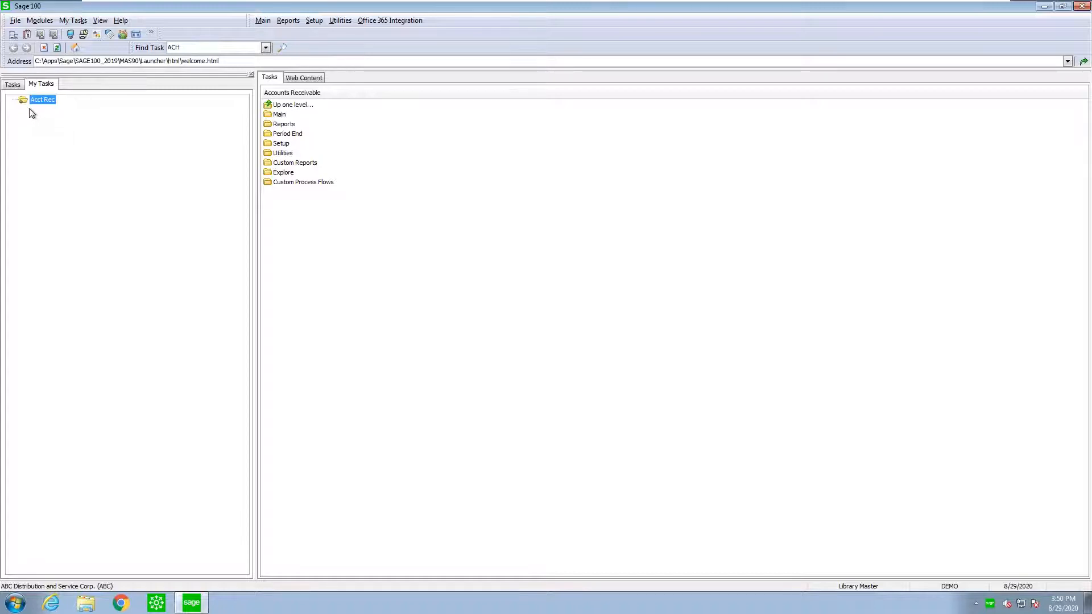
{"action": "right_click", "coordinate": [42, 100]}
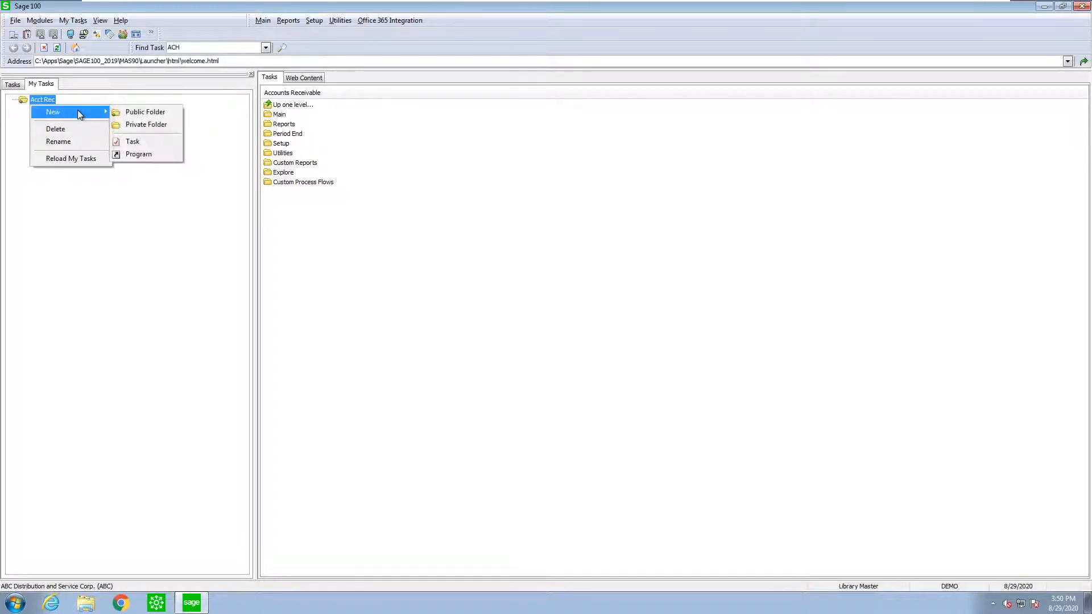
Add the Customer Maintenance task from Accounts Receivable > Main to the Acct Rec folder.
{"action": "left_click", "coordinate": [132, 141]}
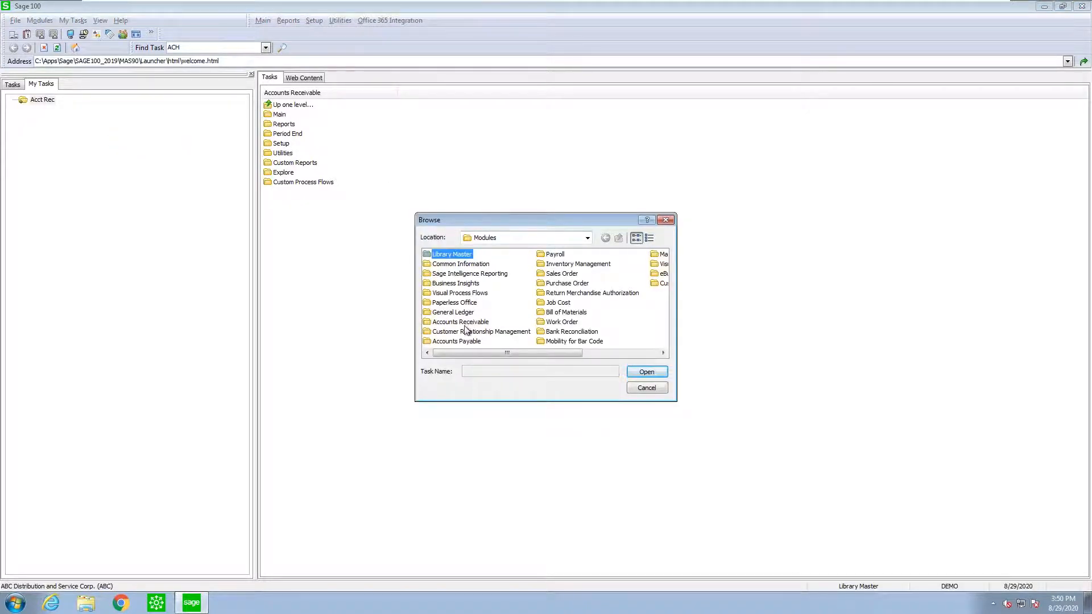
{"action": "double_click", "coordinate": [460, 322]}
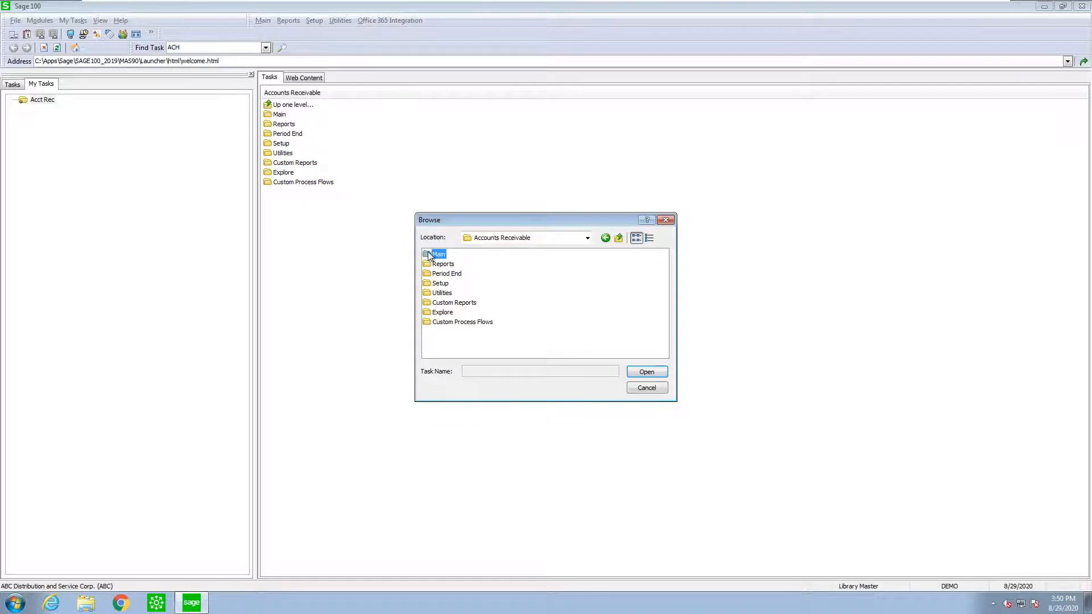
{"action": "double_click", "coordinate": [438, 253]}
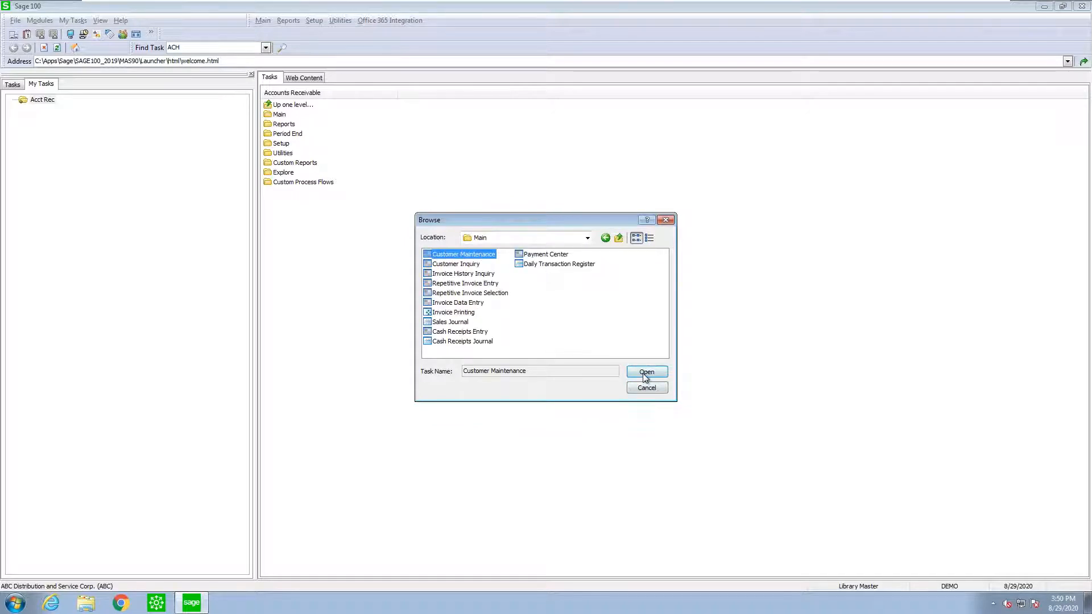
{"action": "left_click", "coordinate": [645, 371]}
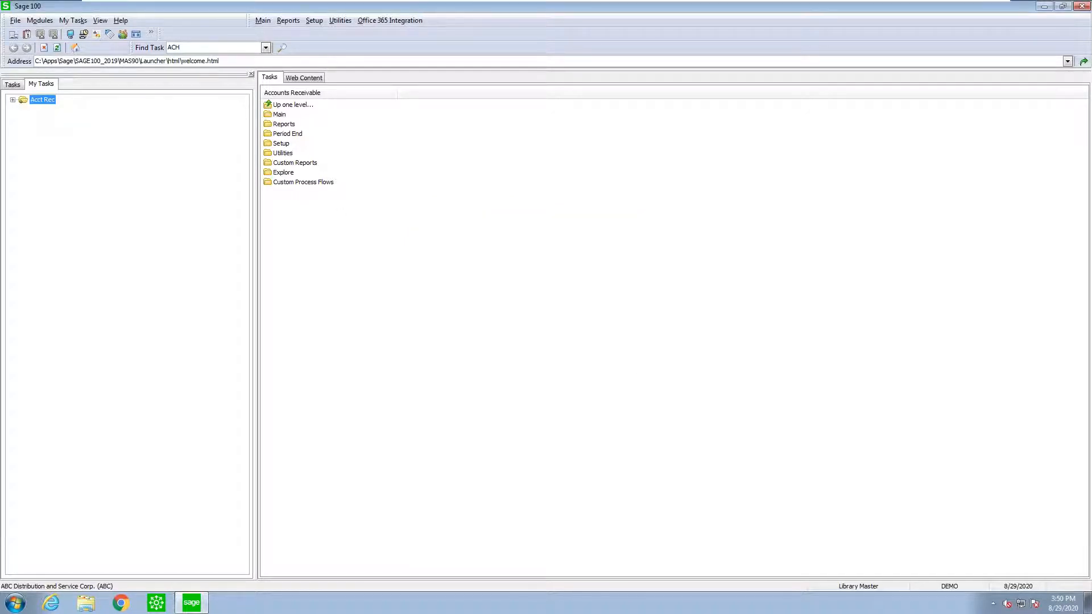
{"action": "left_click", "coordinate": [13, 100]}
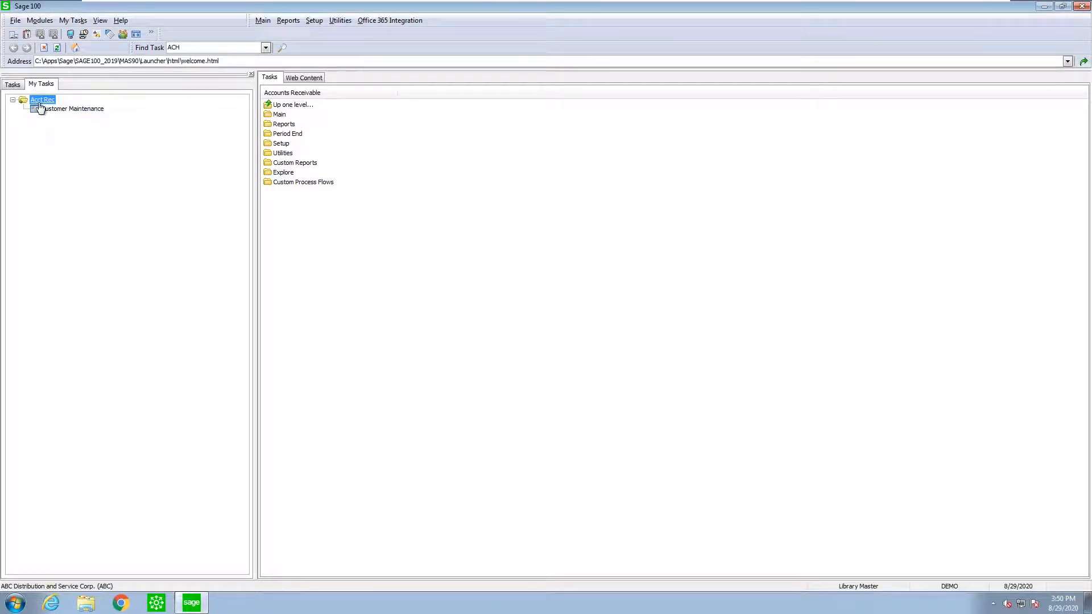
Add the Invoice Data Entry task to the Acct Rec folder as well.
{"action": "right_click", "coordinate": [42, 100]}
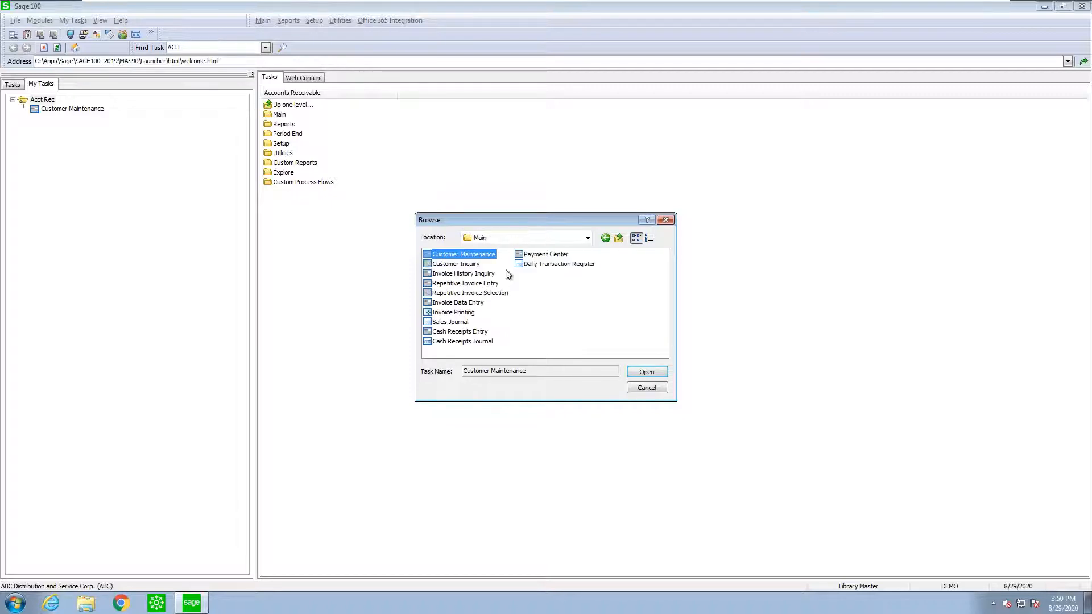
{"action": "left_click", "coordinate": [459, 303]}
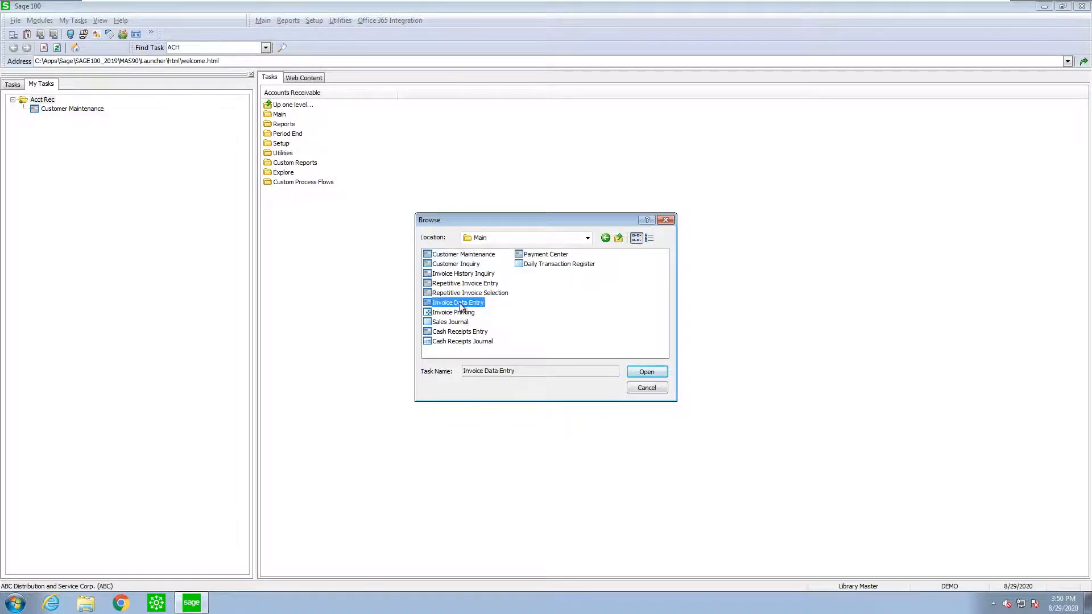
{"action": "left_click", "coordinate": [647, 371]}
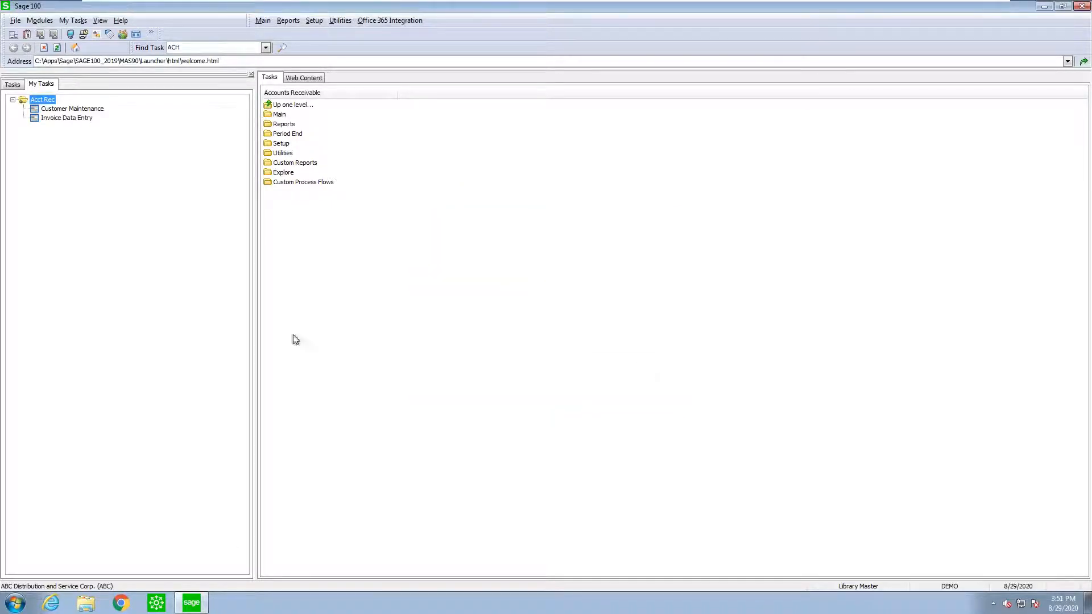
{"action": "right_click", "coordinate": [105, 188]}
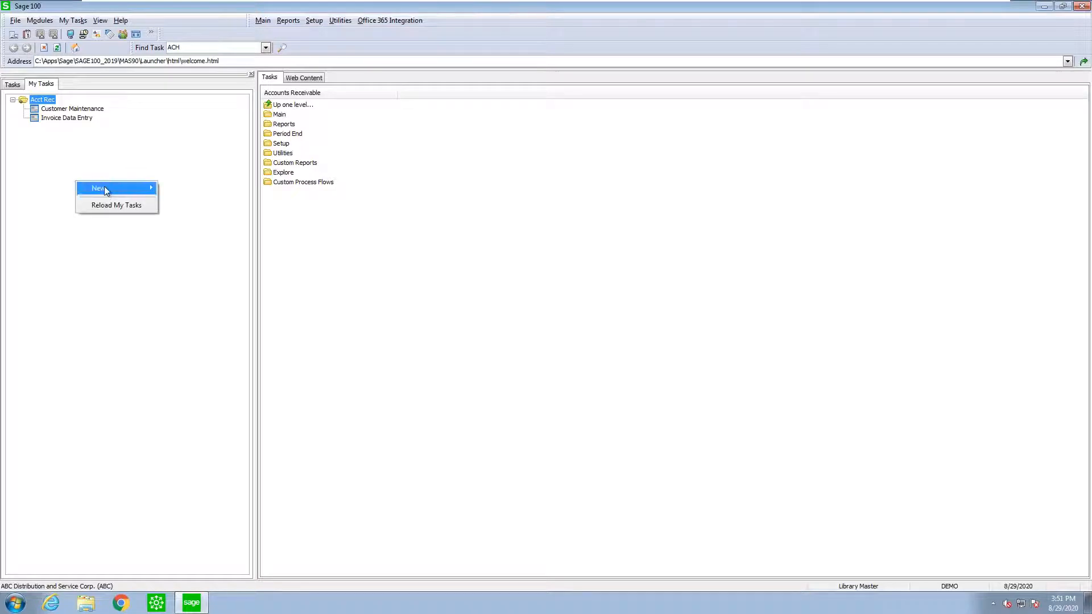
{"action": "mouse_move", "coordinate": [98, 187]}
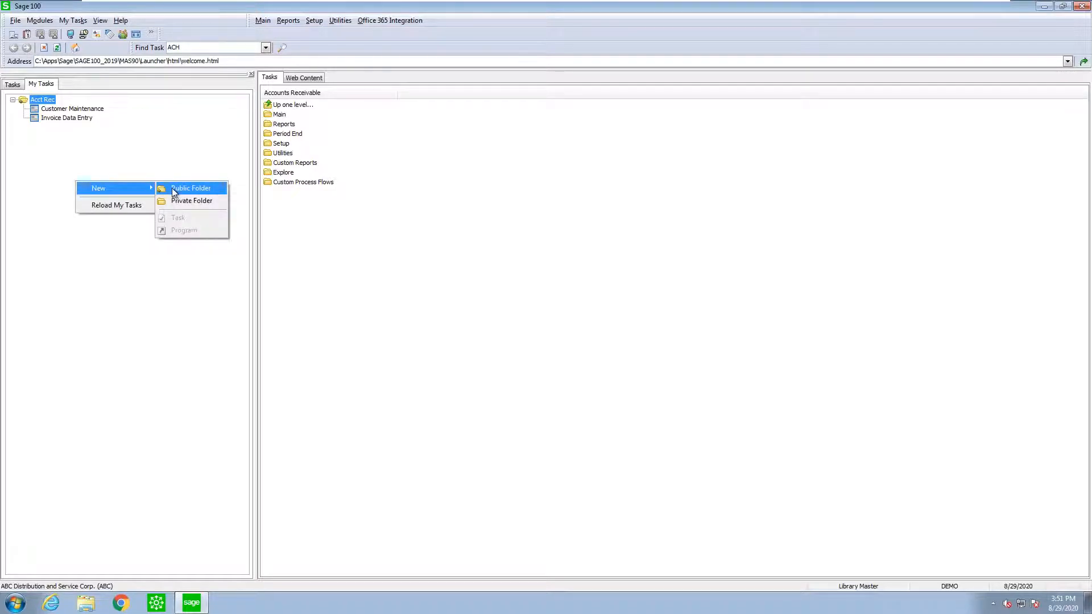
Create a second public folder in My Tasks named 'Acct Pay'.
{"action": "left_click", "coordinate": [190, 188]}
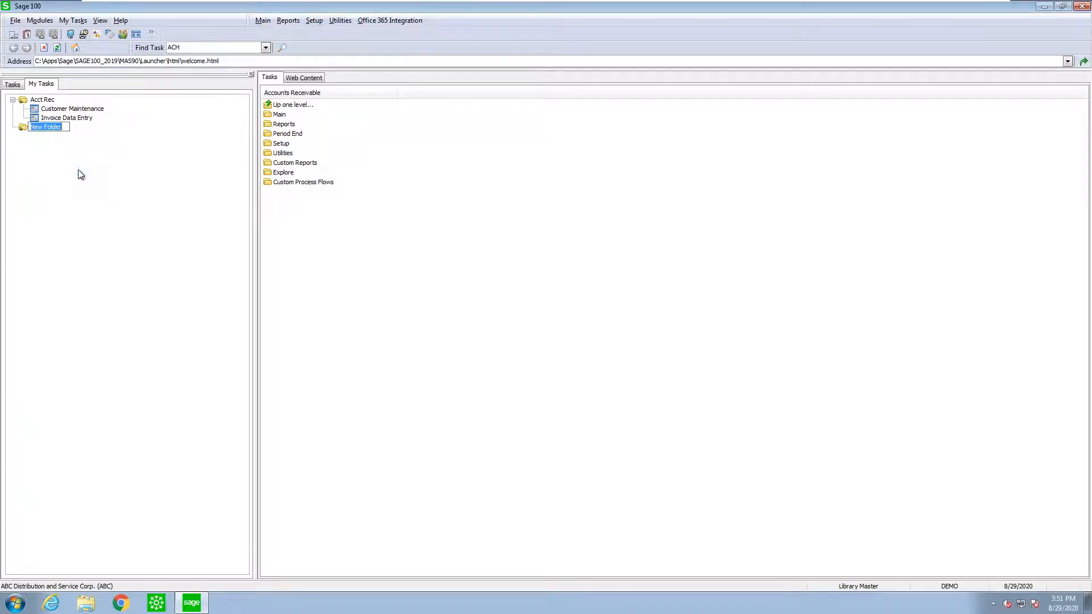
{"action": "type", "text": "Acct Pay"}
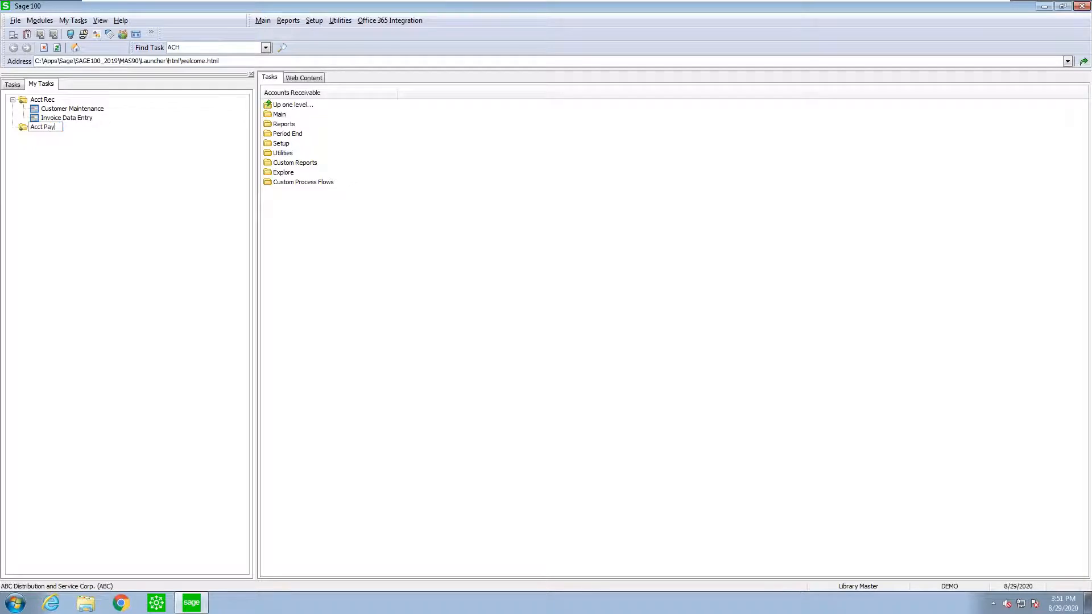
{"action": "left_click", "coordinate": [42, 126]}
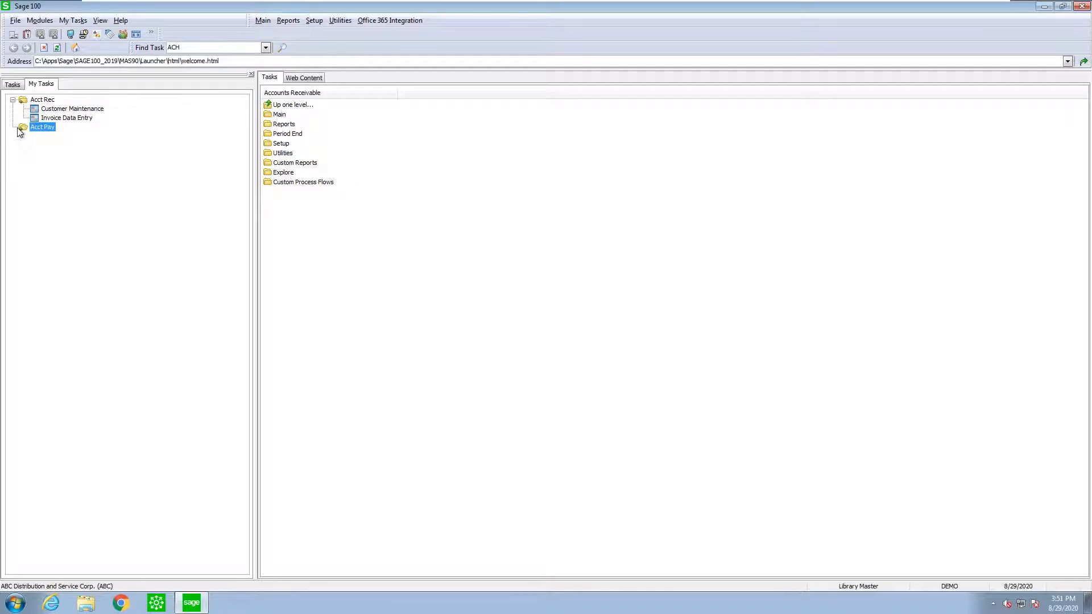
Start adding a task to the Acct Pay folder and browse into the Accounts Payable module's tasks.
{"action": "right_click", "coordinate": [42, 127]}
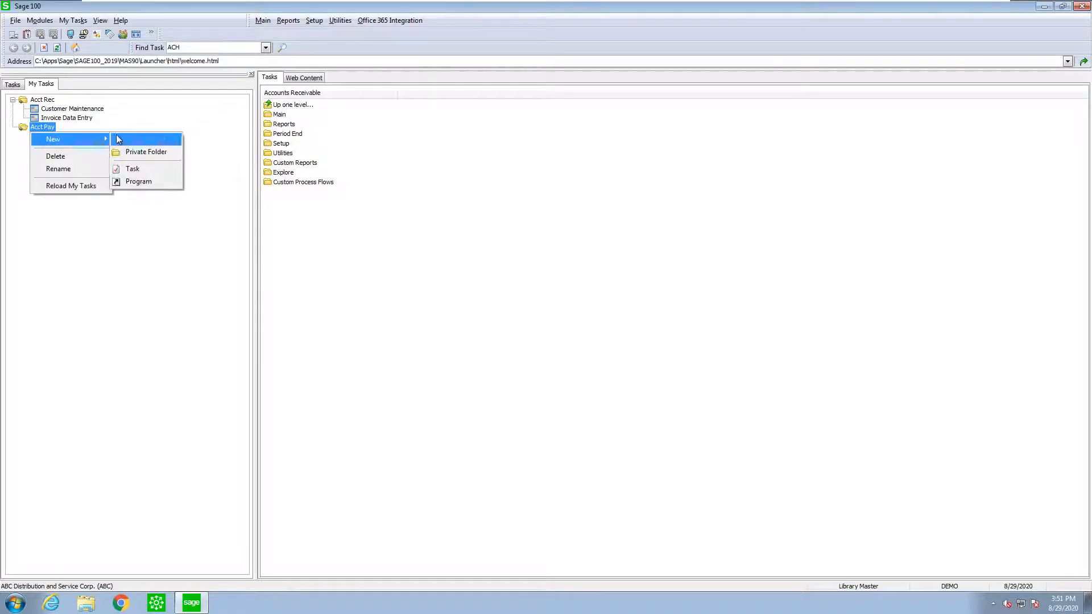
{"action": "left_click", "coordinate": [138, 182]}
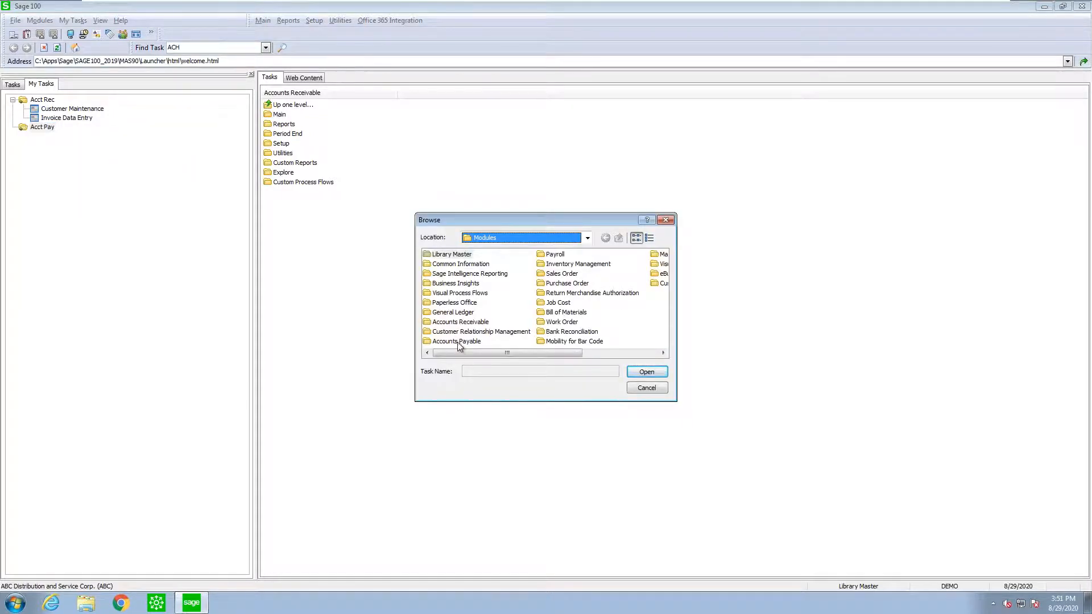
{"action": "double_click", "coordinate": [456, 341]}
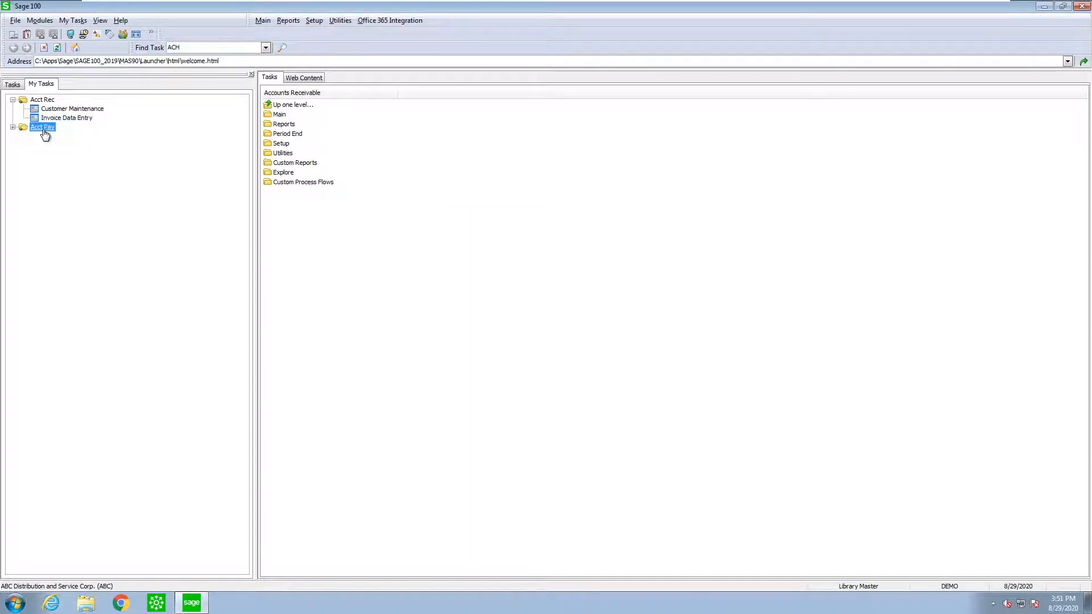
{"action": "right_click", "coordinate": [42, 127]}
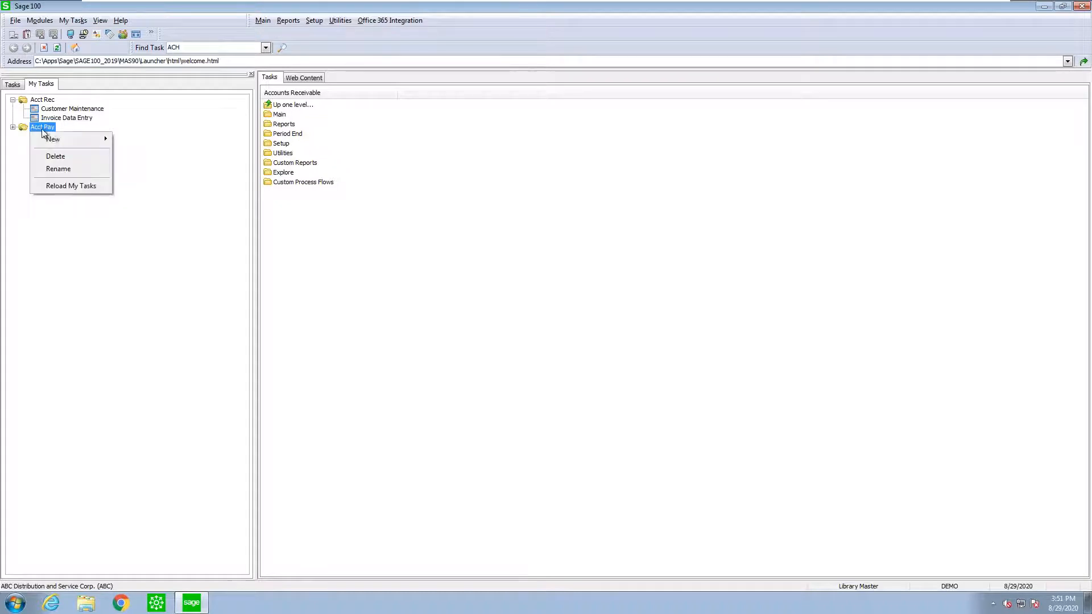
{"action": "mouse_move", "coordinate": [53, 138]}
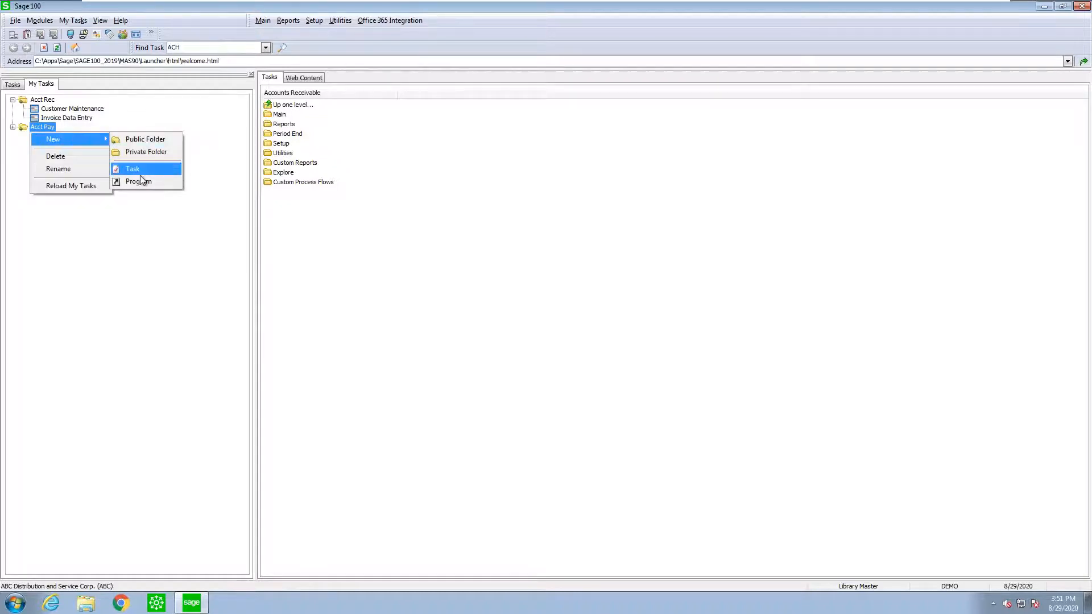
{"action": "left_click", "coordinate": [132, 168]}
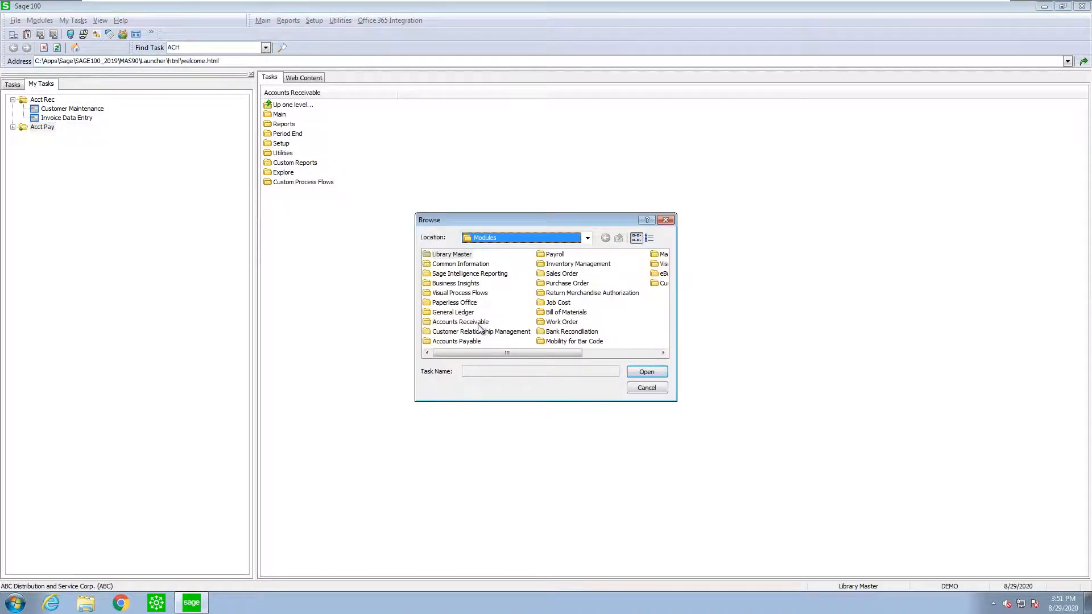
{"action": "double_click", "coordinate": [456, 341]}
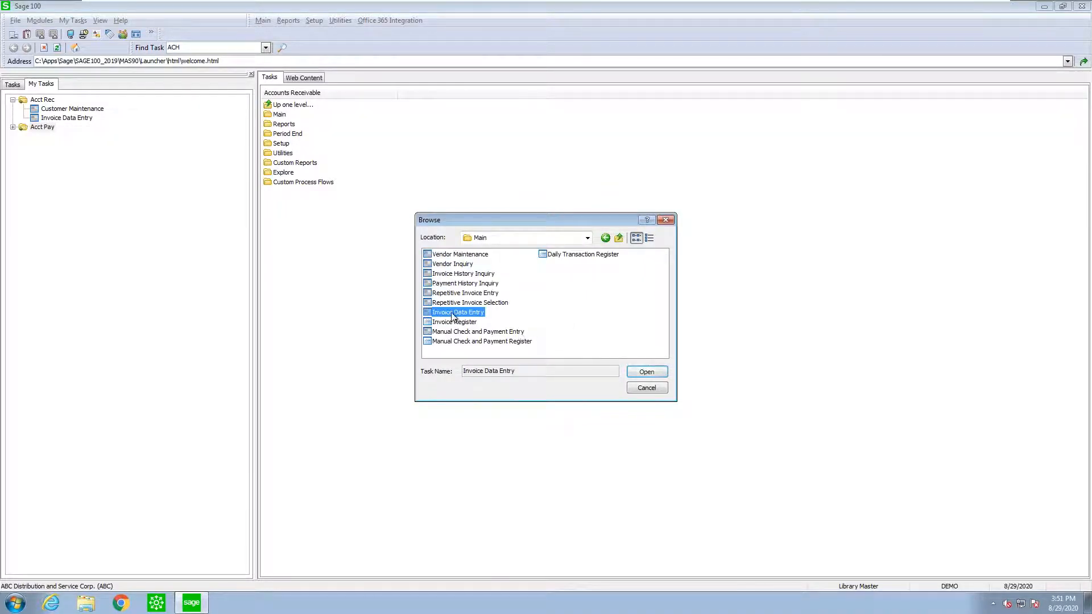
Add Invoice Data Entry to the Acct Pay folder and expand it beside Vendor Maintenance.
{"action": "left_click", "coordinate": [646, 387]}
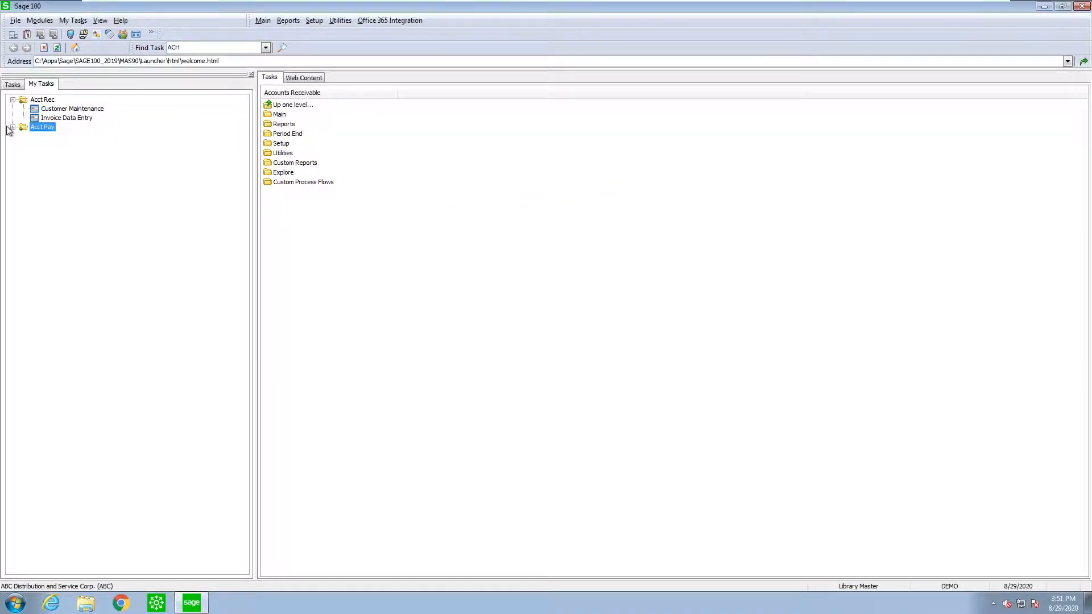
{"action": "left_click", "coordinate": [13, 126]}
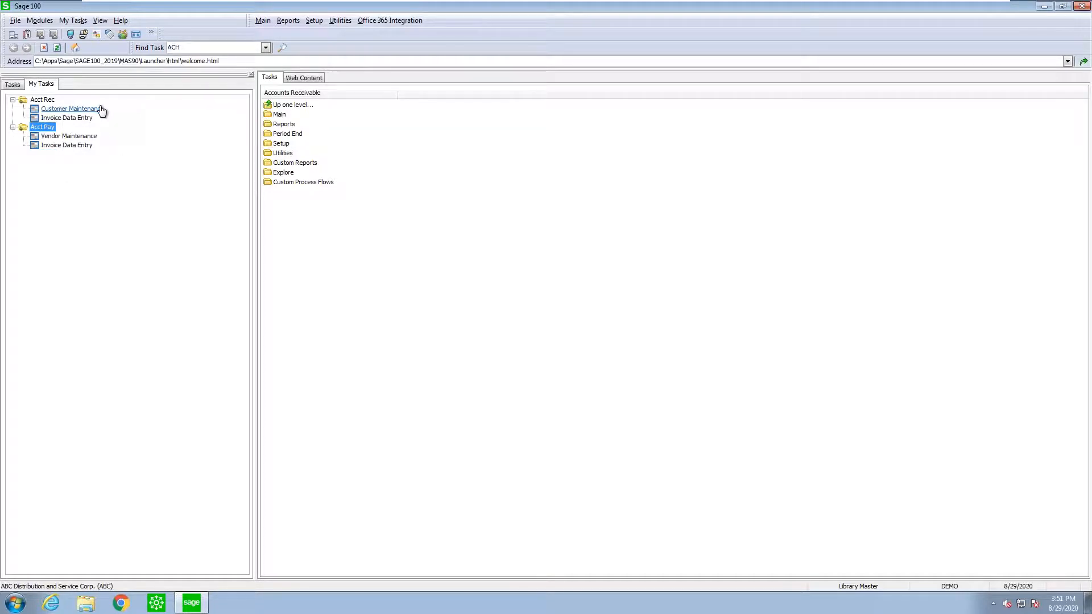
{"action": "mouse_move", "coordinate": [72, 166]}
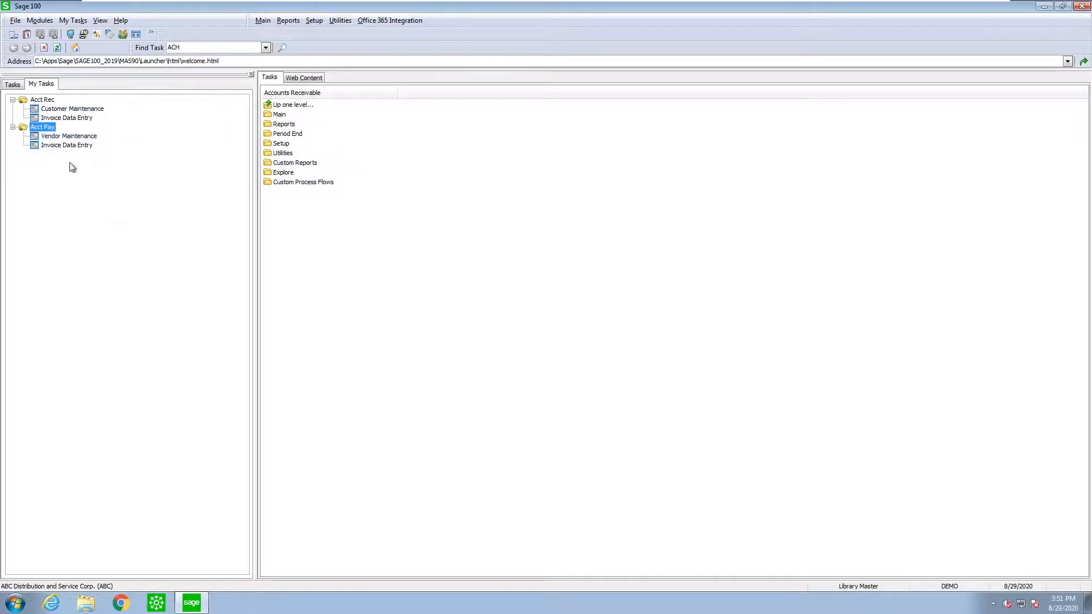
{"action": "mouse_move", "coordinate": [75, 185]}
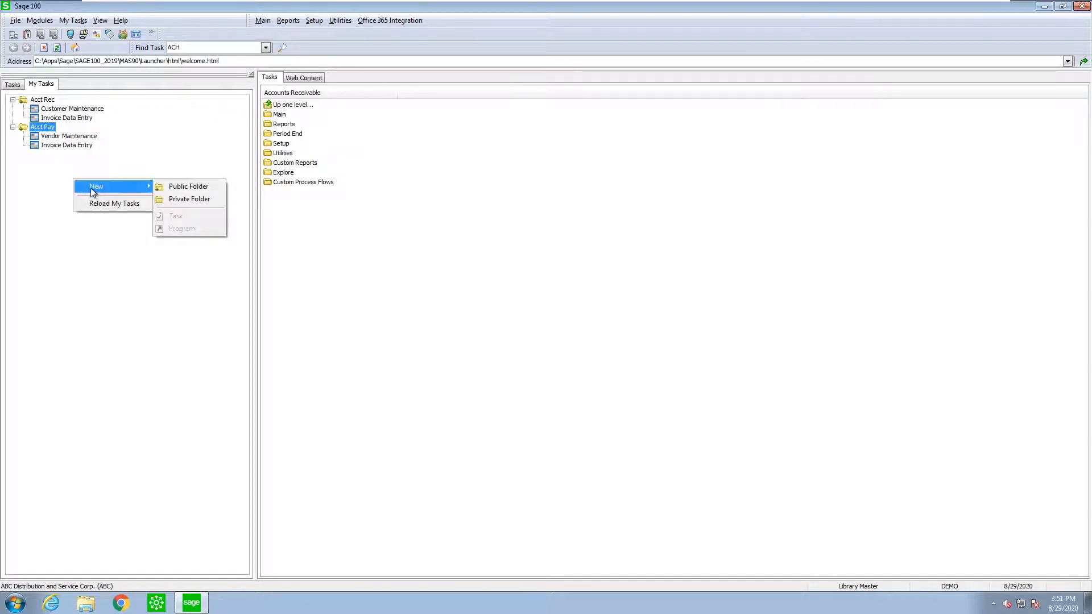
Create a new public folder in My Tasks and add a Google Chrome program shortcut from the desktop.
{"action": "left_click", "coordinate": [188, 186]}
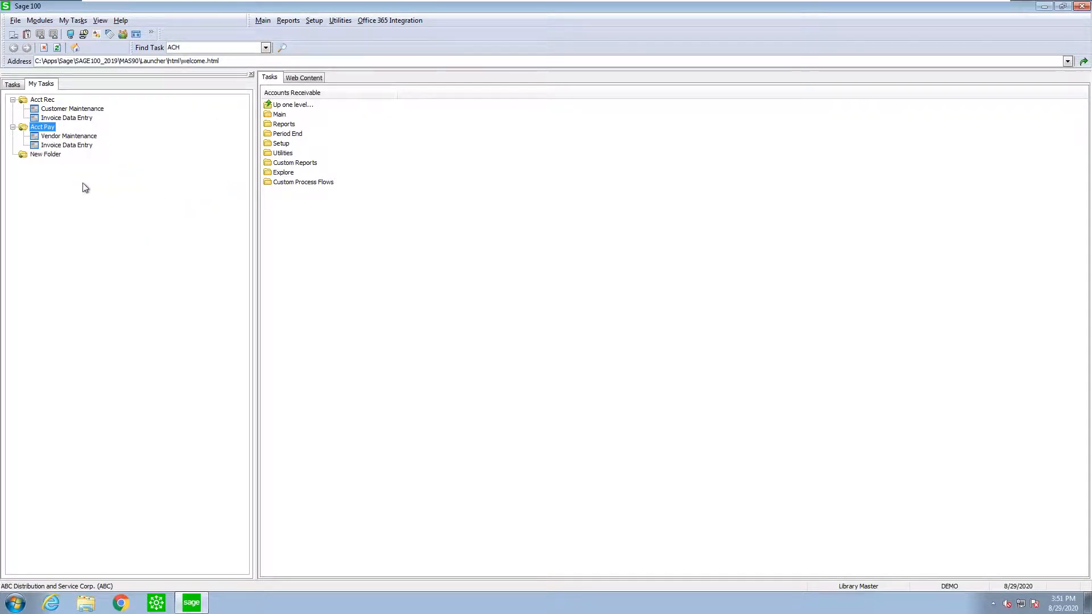
{"action": "right_click", "coordinate": [46, 153]}
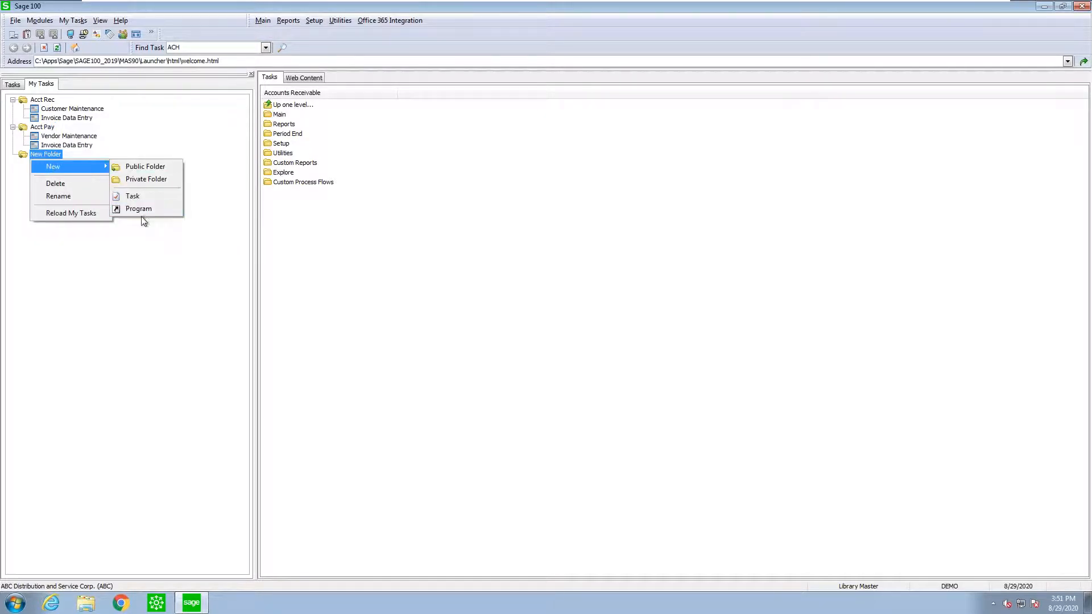
{"action": "left_click", "coordinate": [139, 210]}
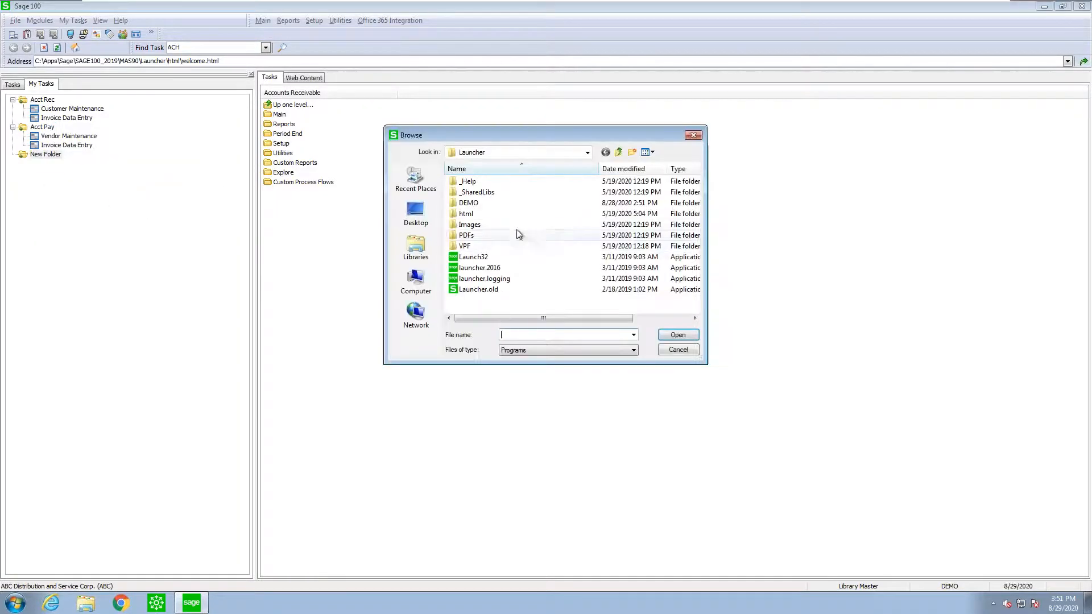
{"action": "left_click", "coordinate": [416, 214]}
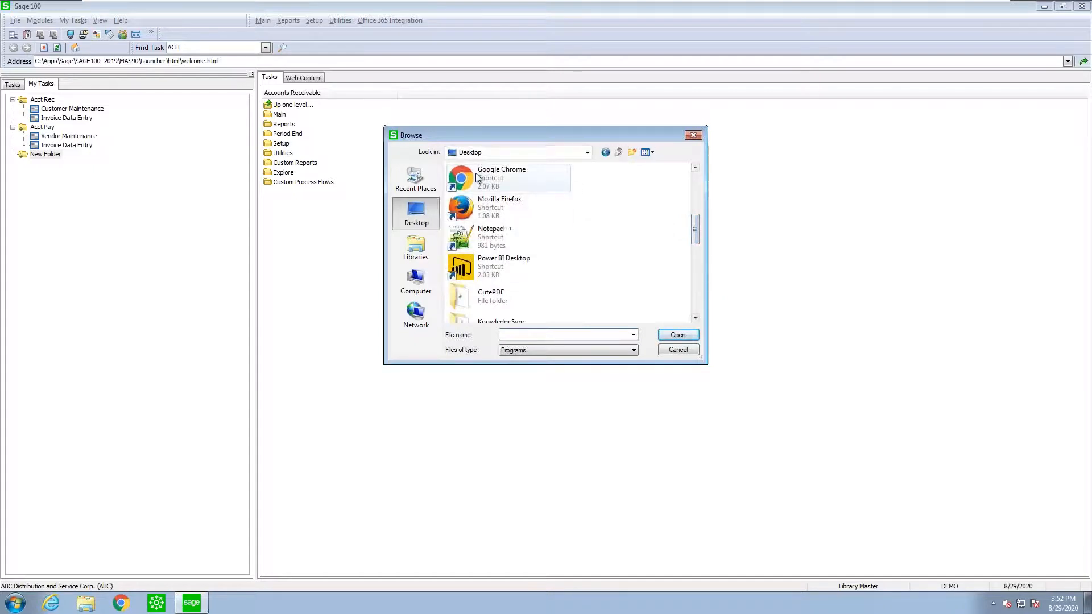
{"action": "left_click", "coordinate": [676, 349]}
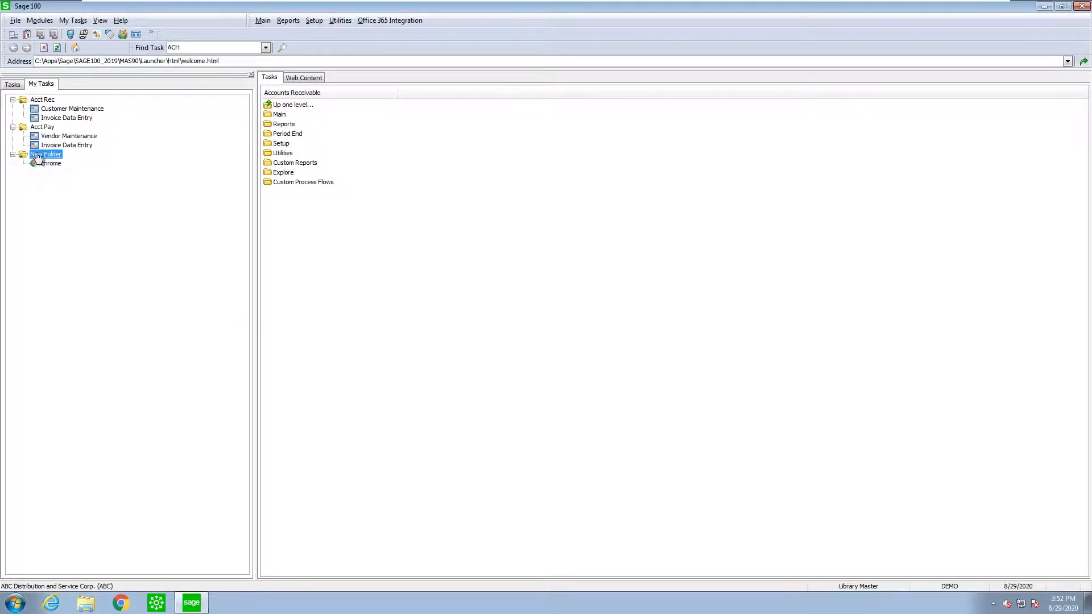
Browse the desktop program shortcuts for New Folder again and cancel without adding anything.
{"action": "right_click", "coordinate": [46, 154]}
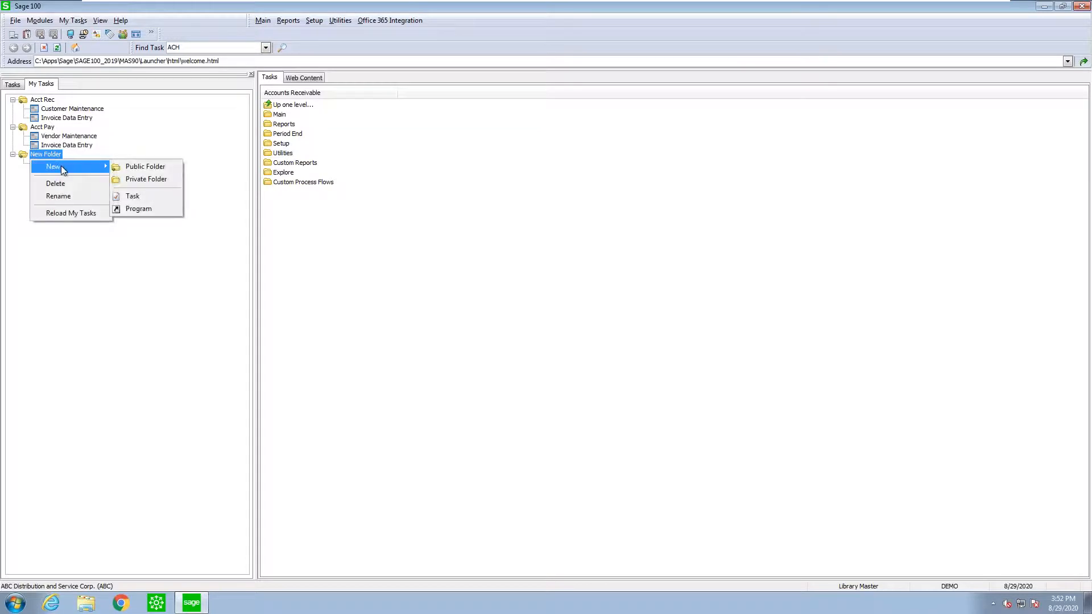
{"action": "left_click", "coordinate": [139, 209]}
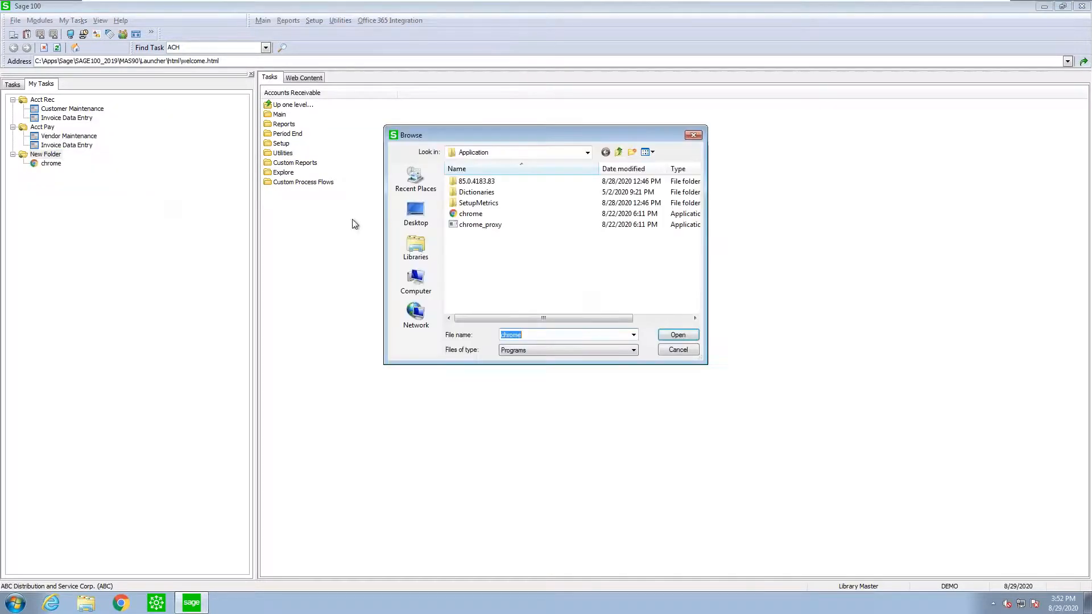
{"action": "left_click", "coordinate": [415, 214]}
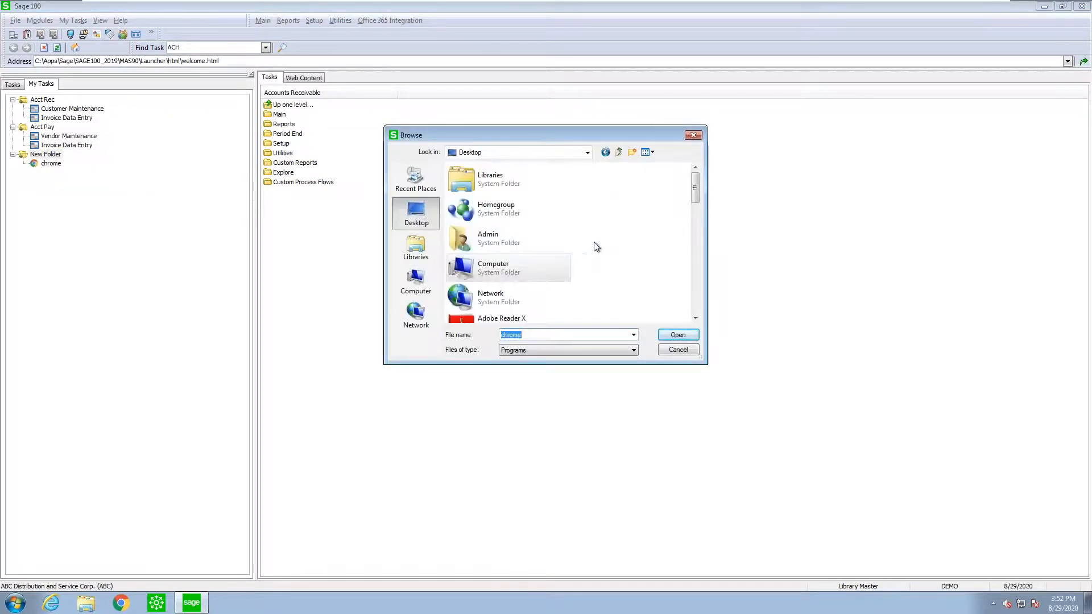
{"action": "scroll", "scroll_direction": "down", "scroll_amount": 3}
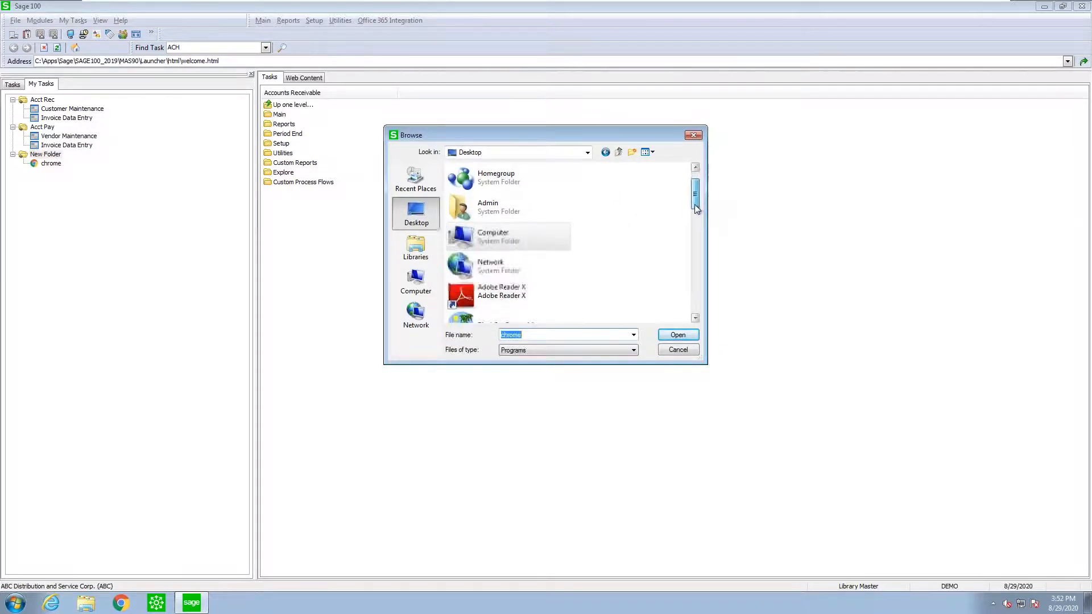
{"action": "scroll", "scroll_direction": "down", "scroll_amount": 3}
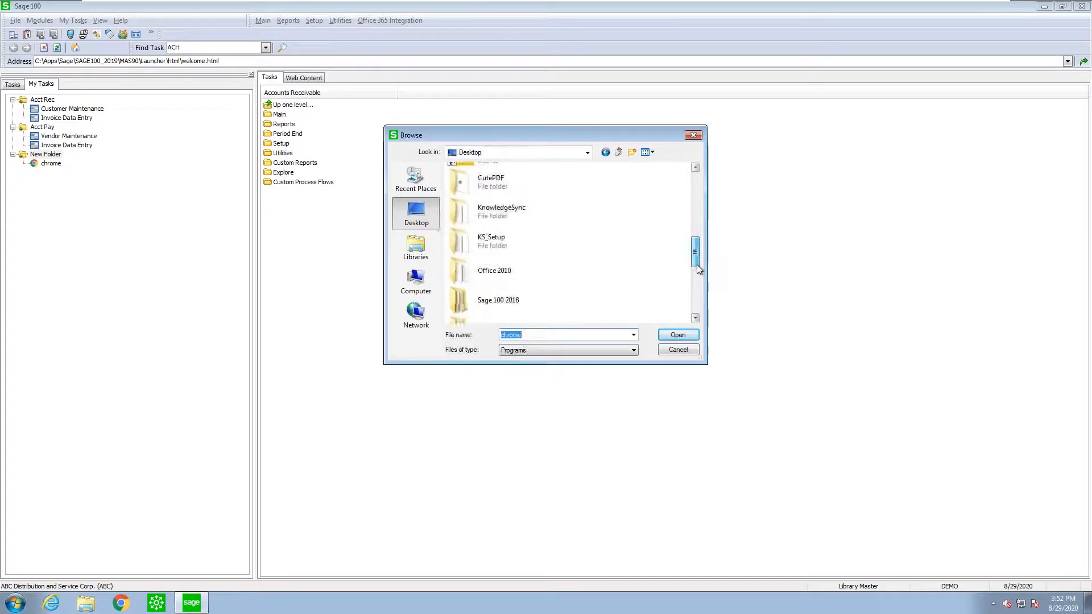
{"action": "scroll", "scroll_direction": "down", "scroll_amount": 3}
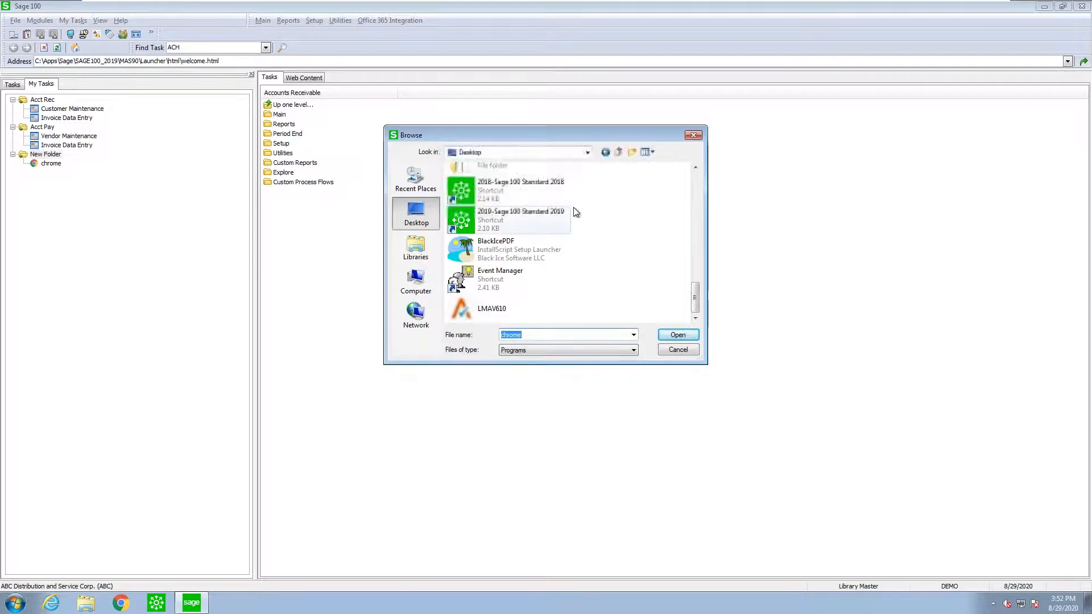
{"action": "left_click", "coordinate": [677, 349]}
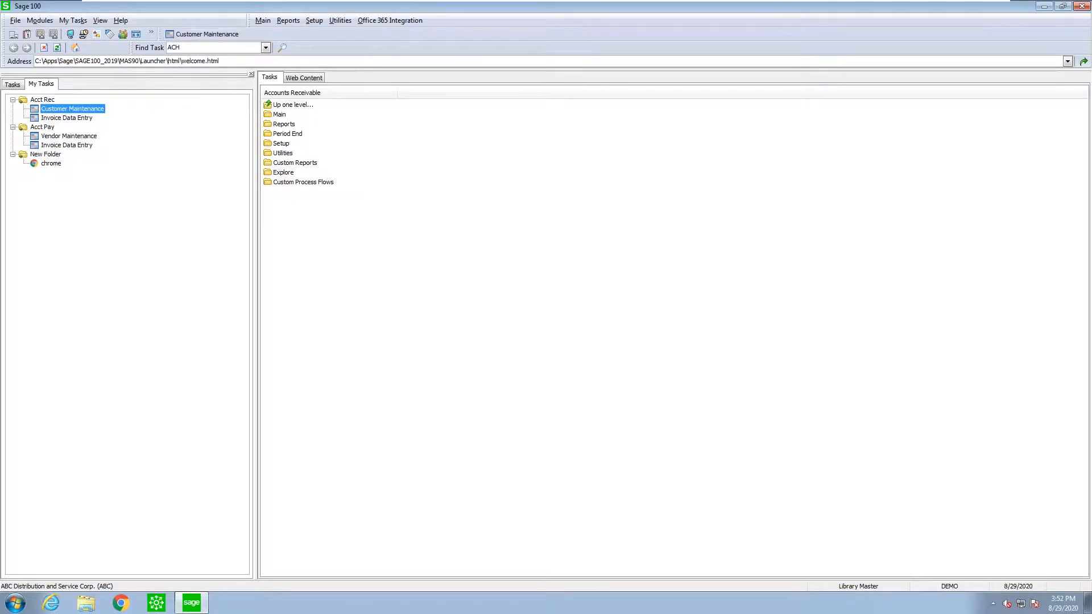
Expand Accounts Receivable Reports in the Tasks tree for the Aged Invoice Report shortcut, then return to My Tasks.
{"action": "left_click", "coordinate": [11, 83]}
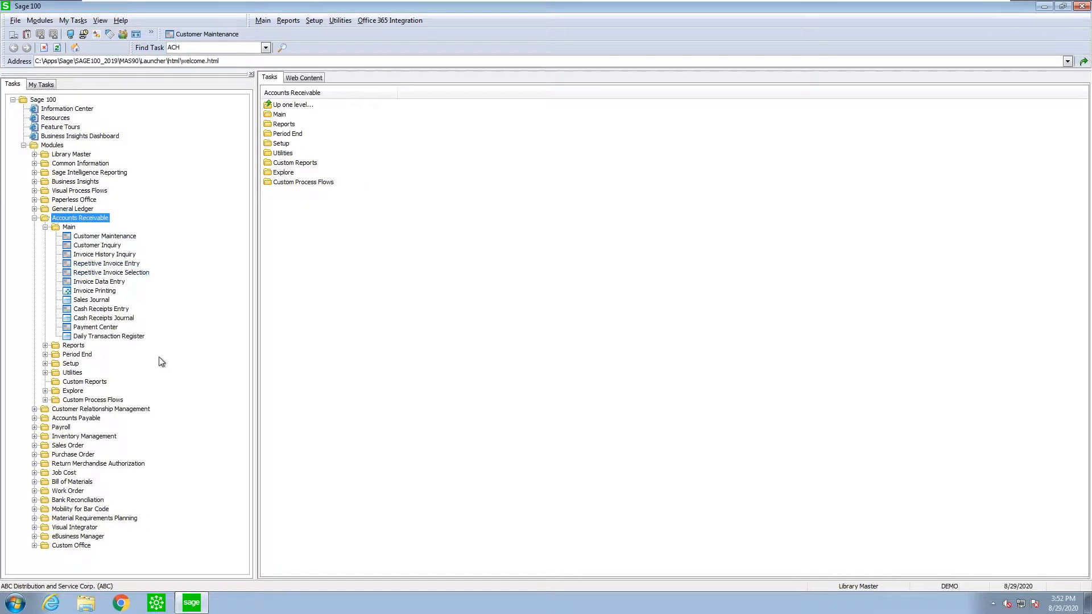
{"action": "mouse_move", "coordinate": [91, 300]}
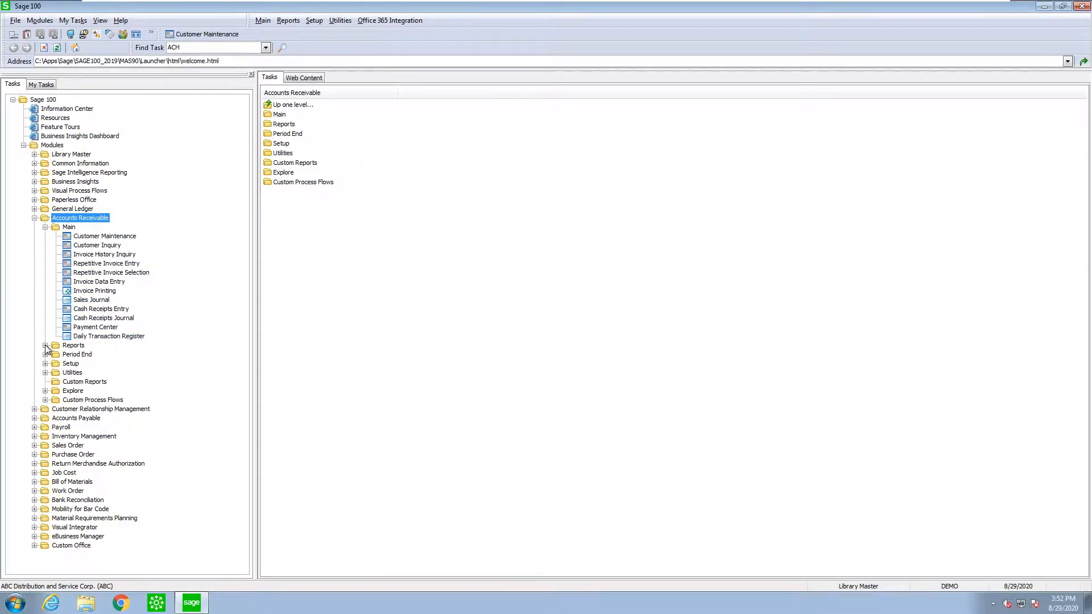
{"action": "left_click", "coordinate": [45, 345]}
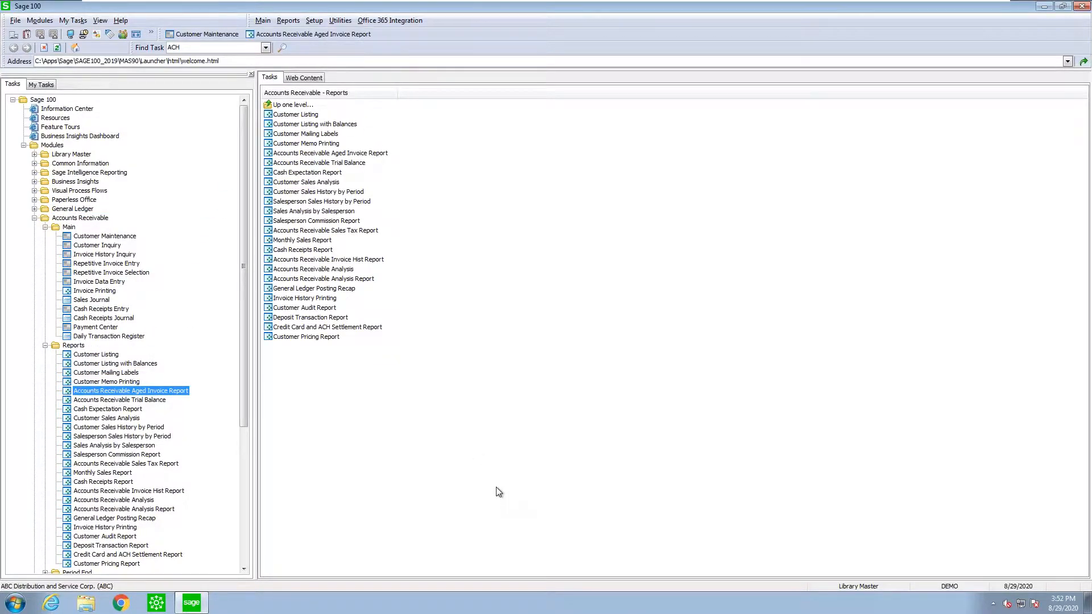
{"action": "left_click", "coordinate": [40, 83]}
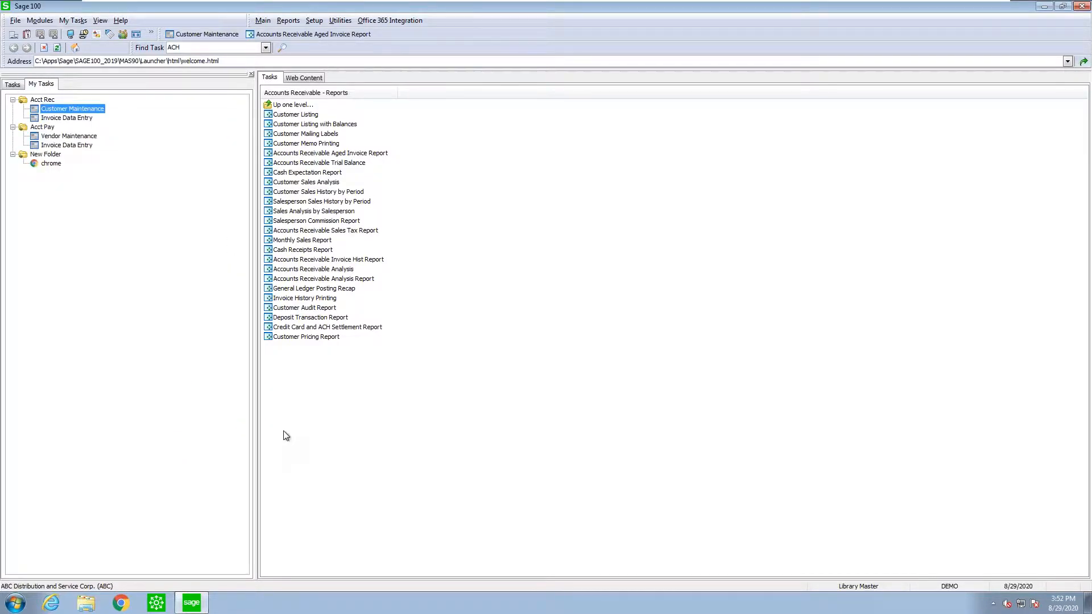
Show the My Tasks menu listing the Acct Pay, Acct Rec and New Folder folders.
{"action": "left_click", "coordinate": [73, 20]}
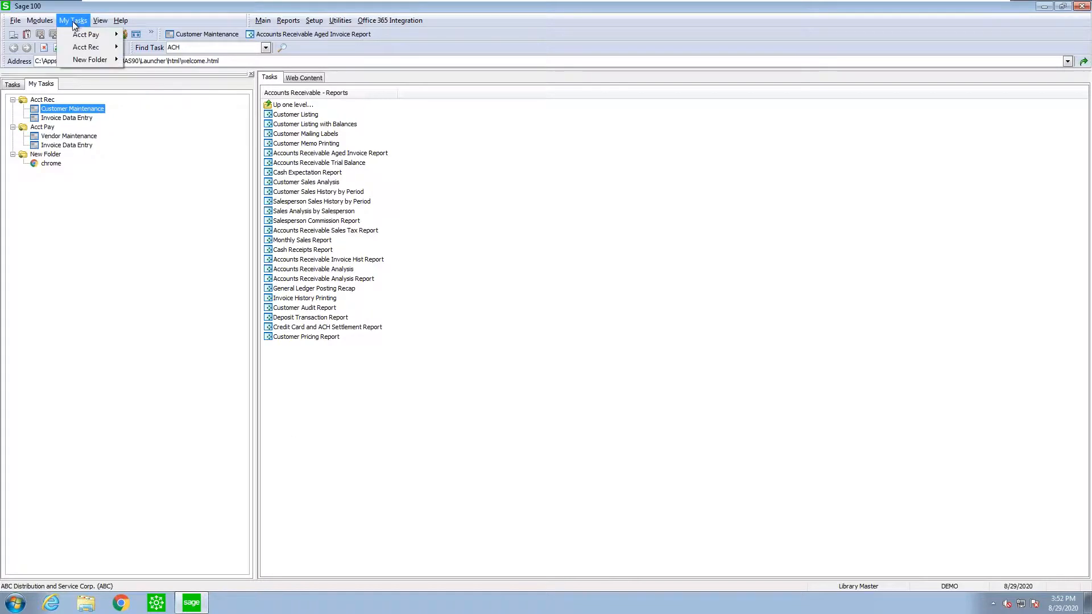
{"action": "mouse_move", "coordinate": [86, 34]}
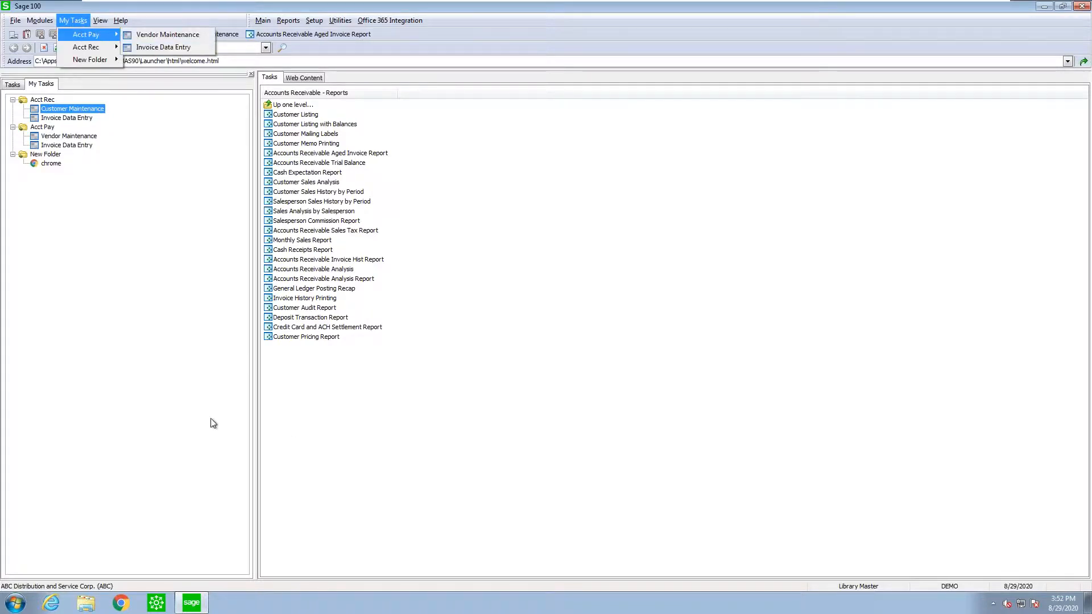
{"action": "mouse_move", "coordinate": [208, 425]}
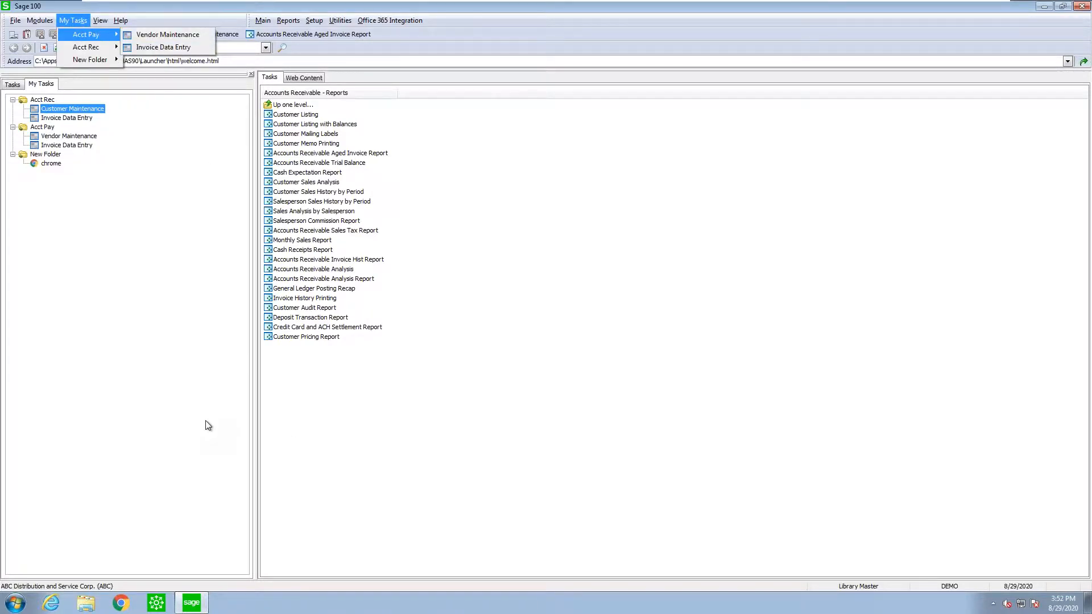